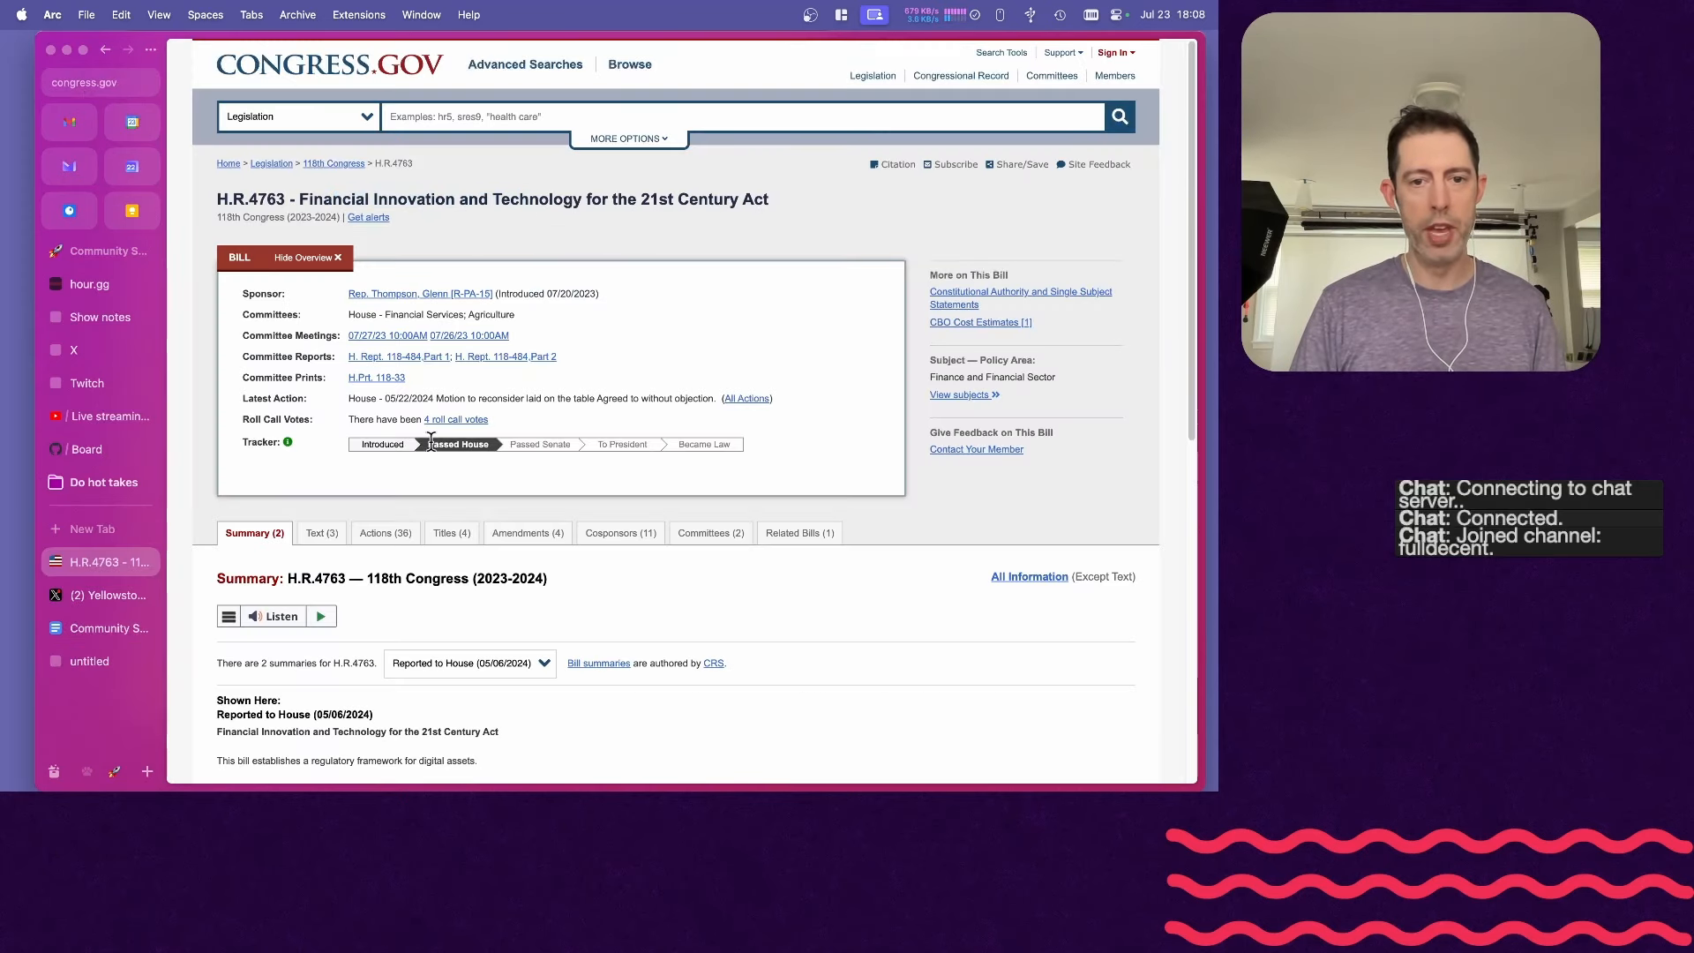
pyautogui.moveTo(442, 463)
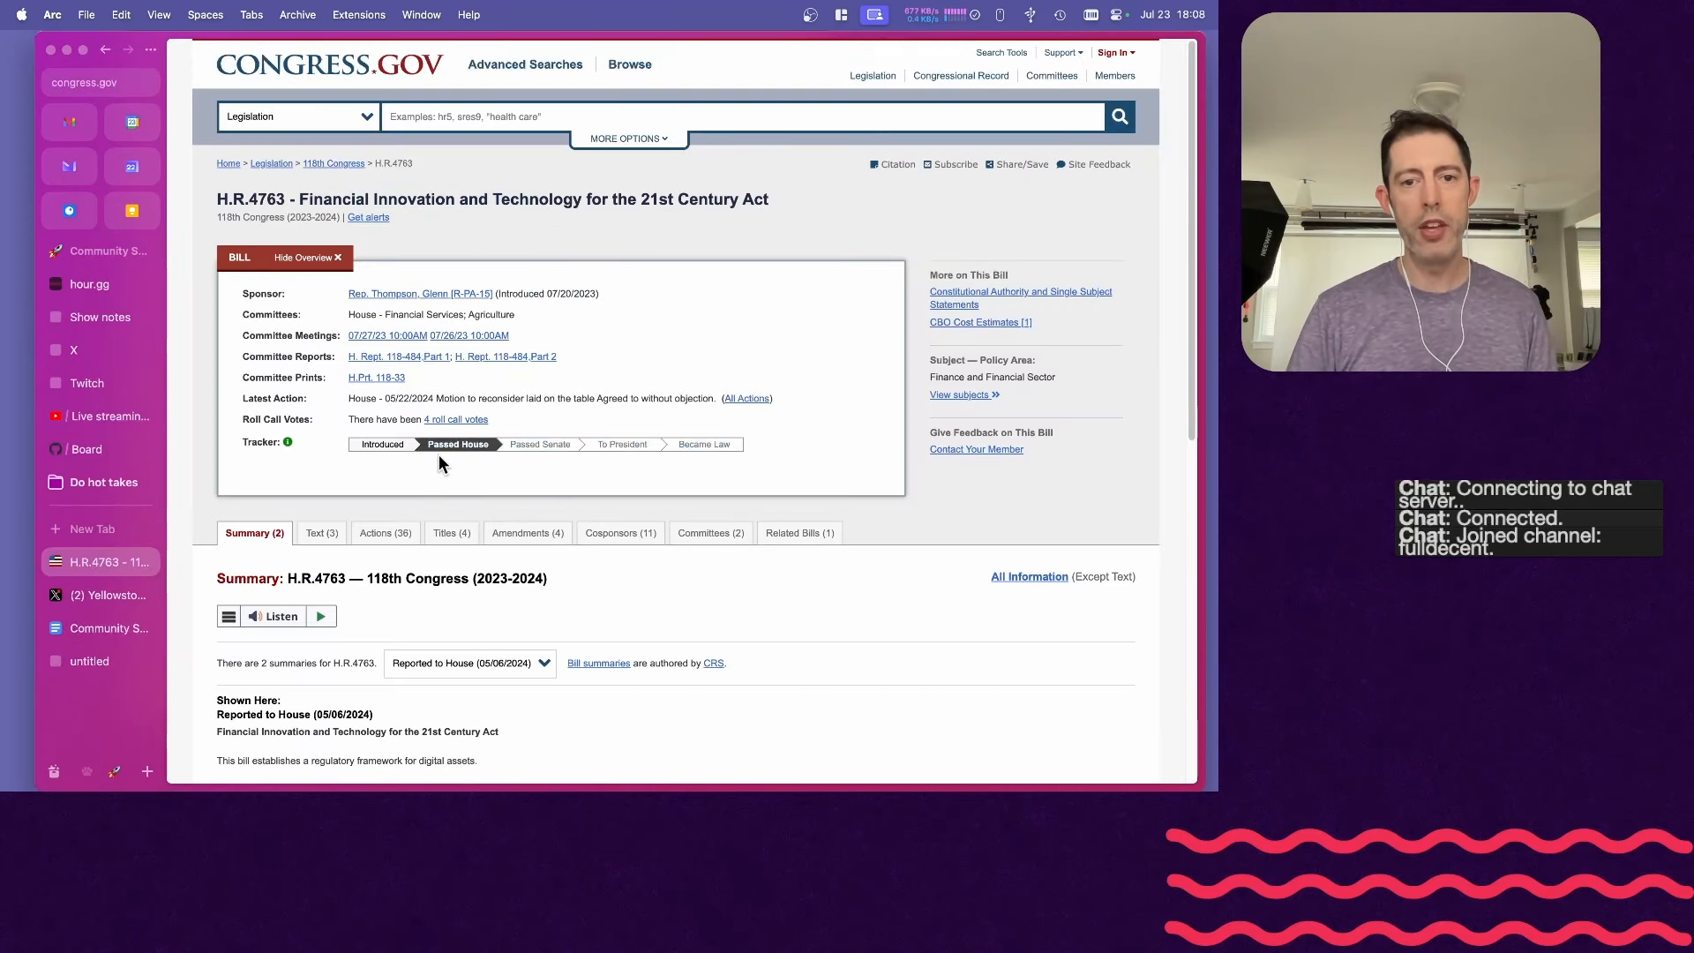
pyautogui.moveTo(756, 231)
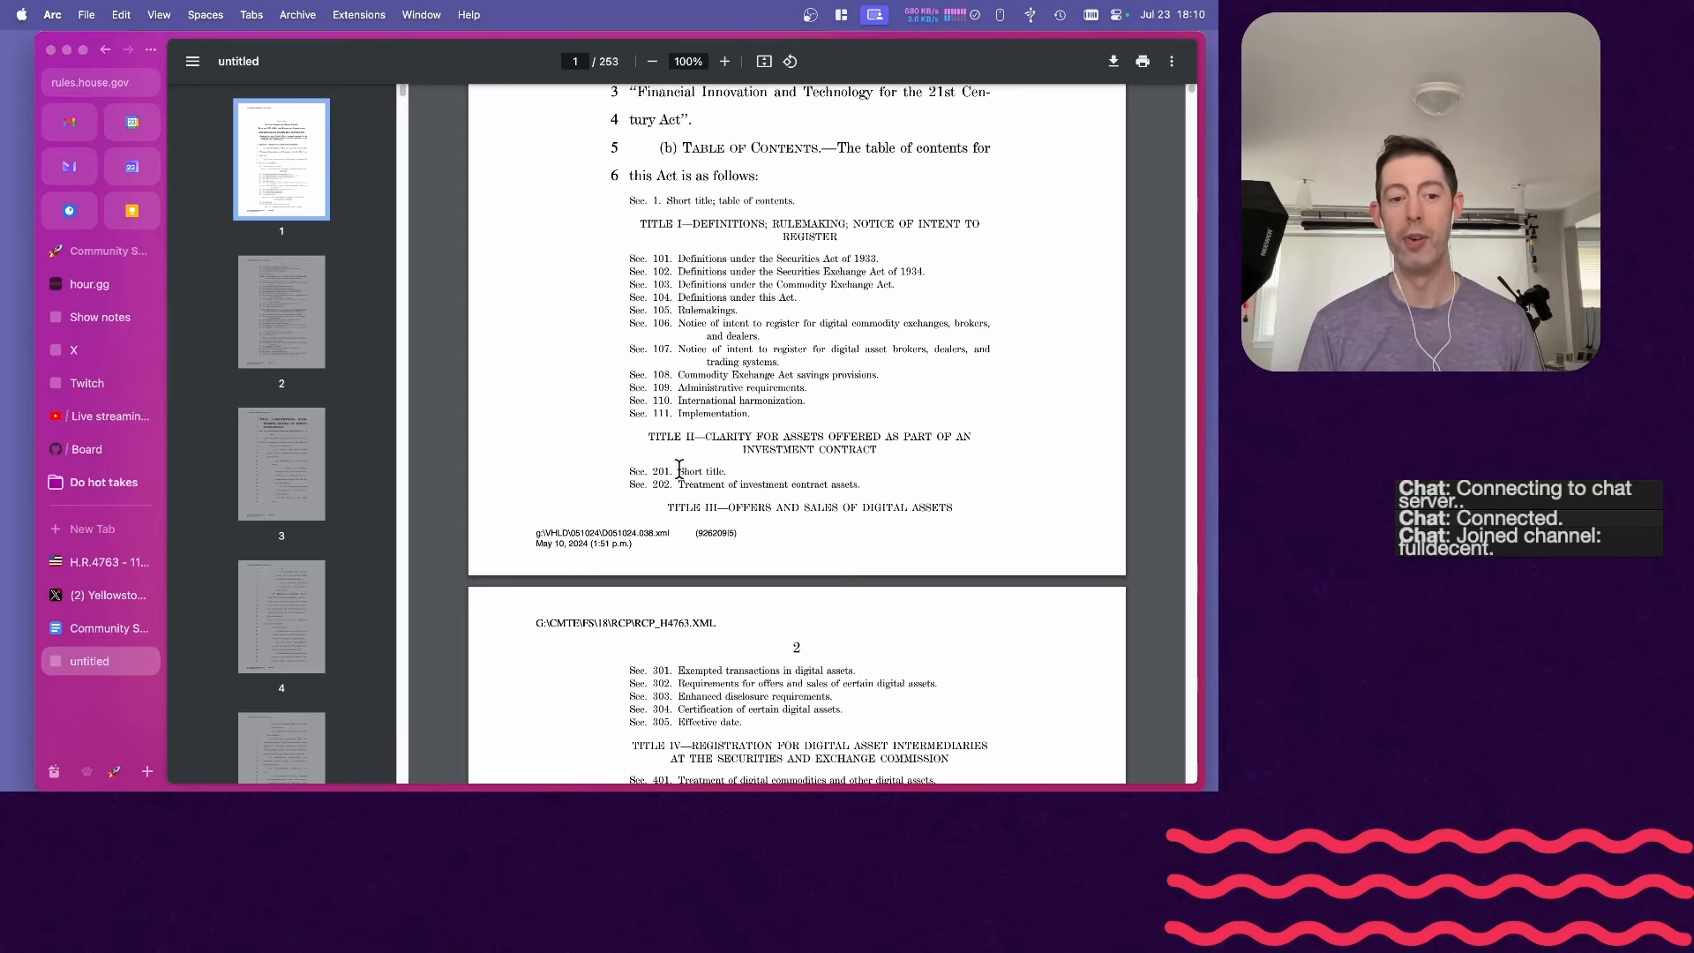
# - Glance at the H.R.4763 bill page in Arc, then return to the show-notes doc
pyautogui.click(108, 562)
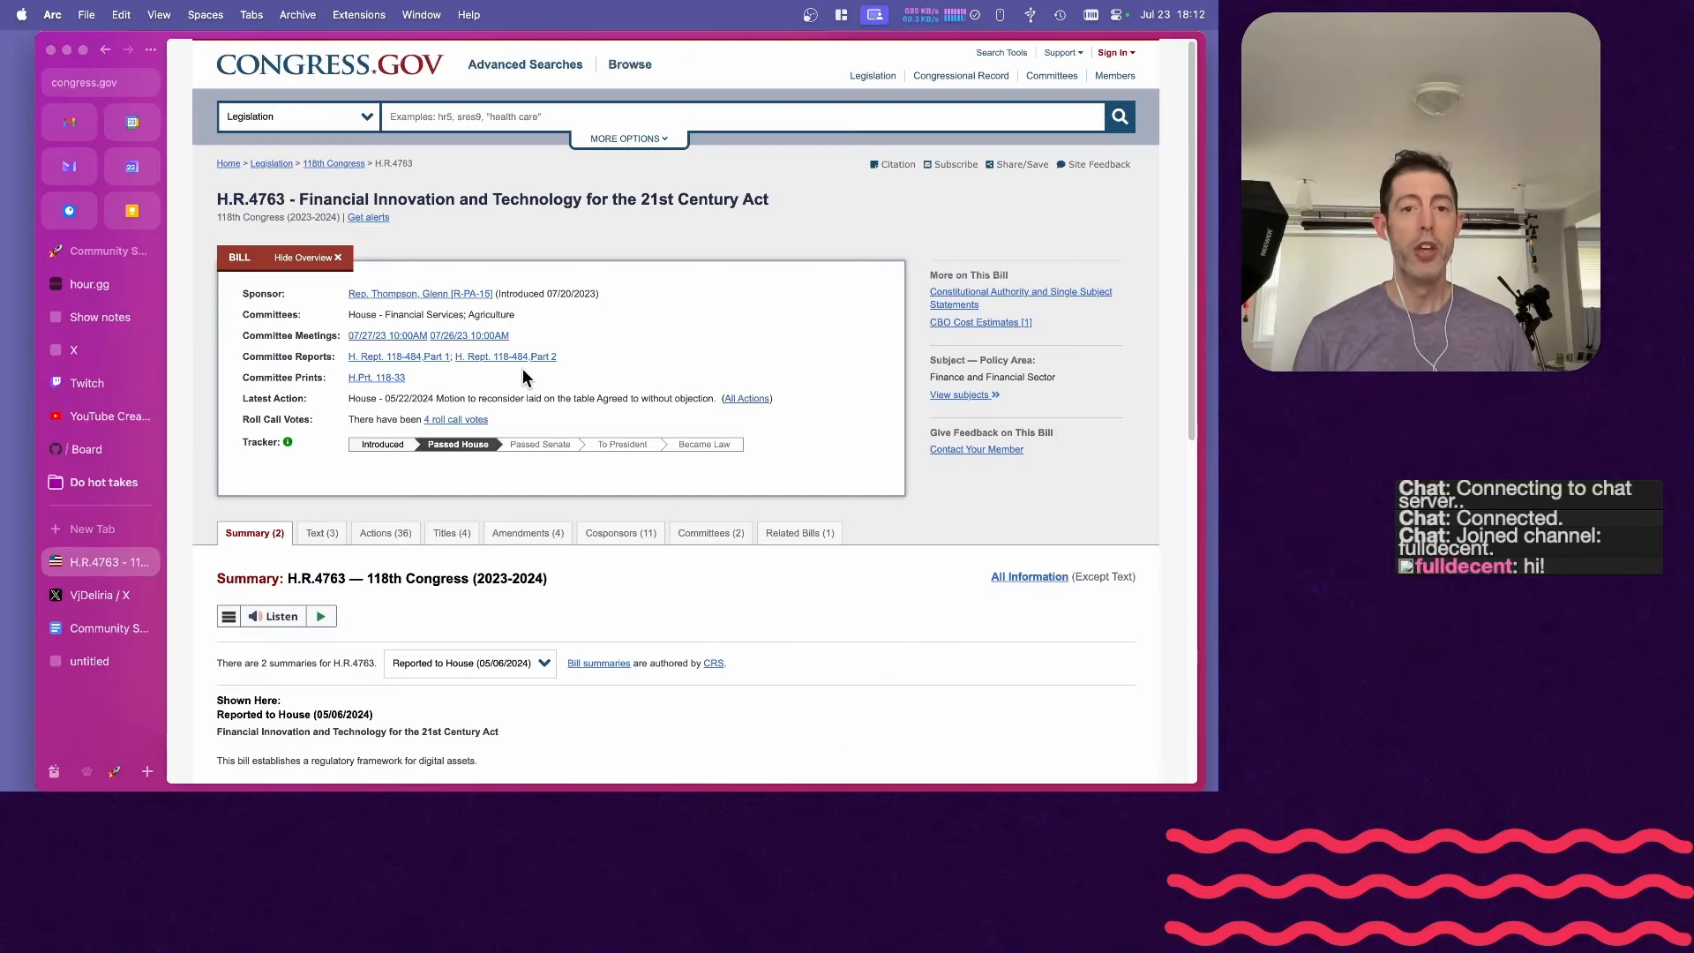
pyautogui.click(110, 628)
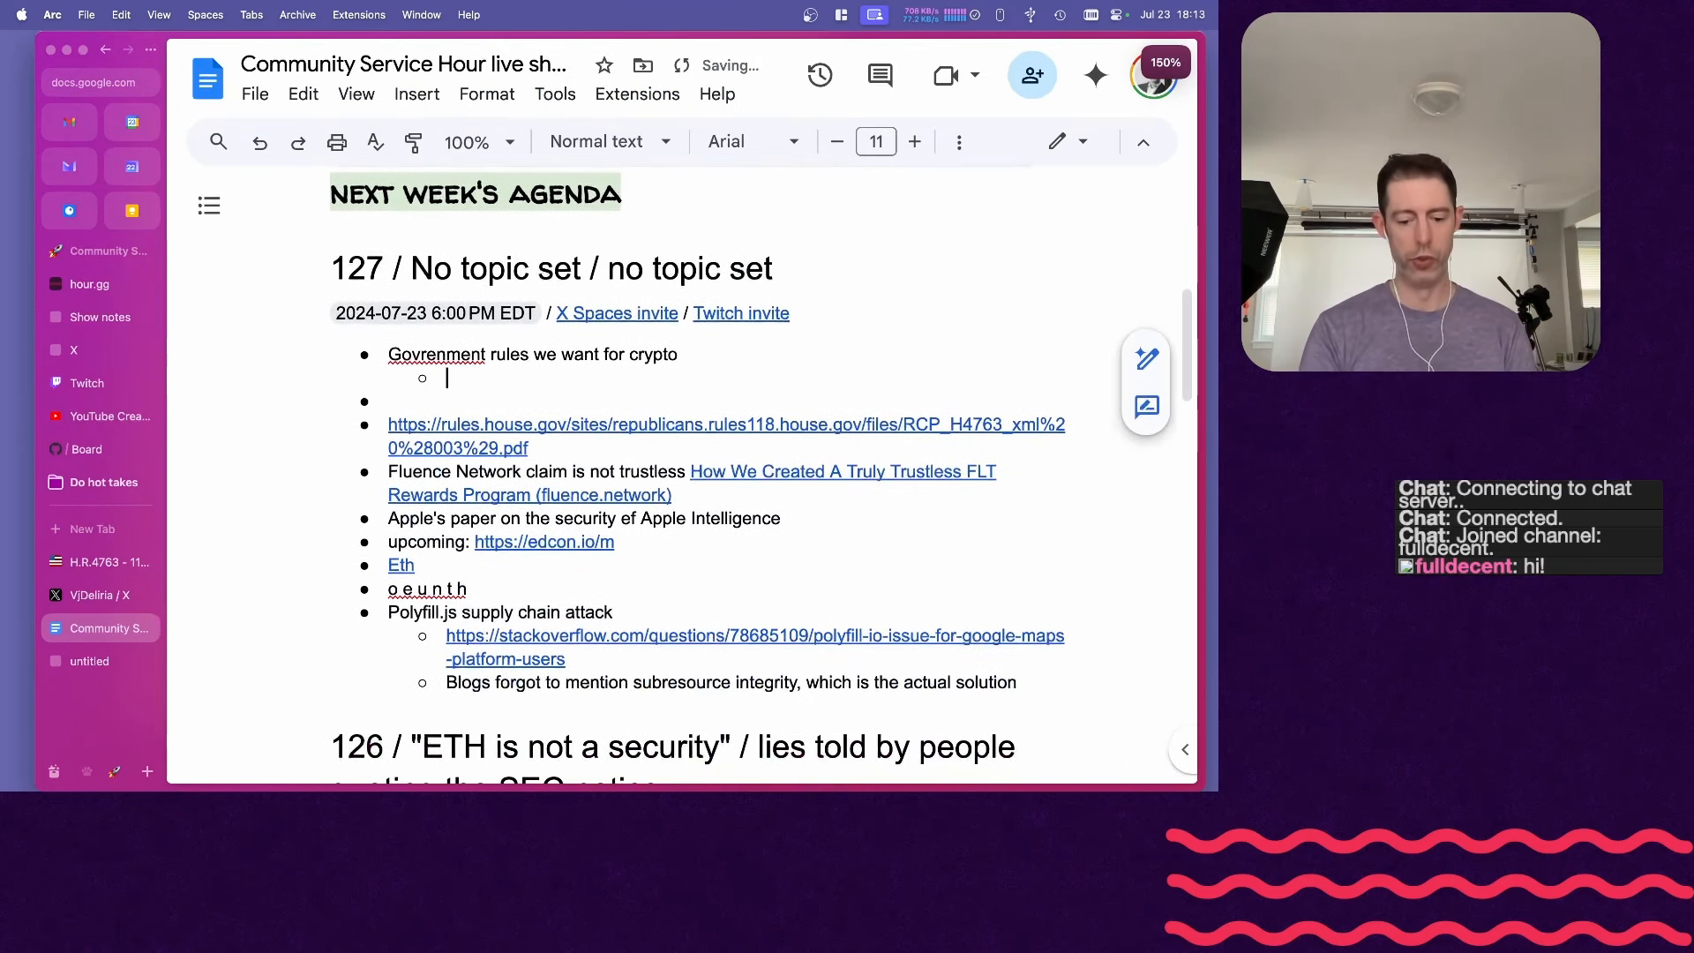
# - Add ✅ tax-rules questions citing USA IRS virtual asset rules and EU MiCA, checking the bill
pyautogui.write('Tax rules, what tax should we pay?')
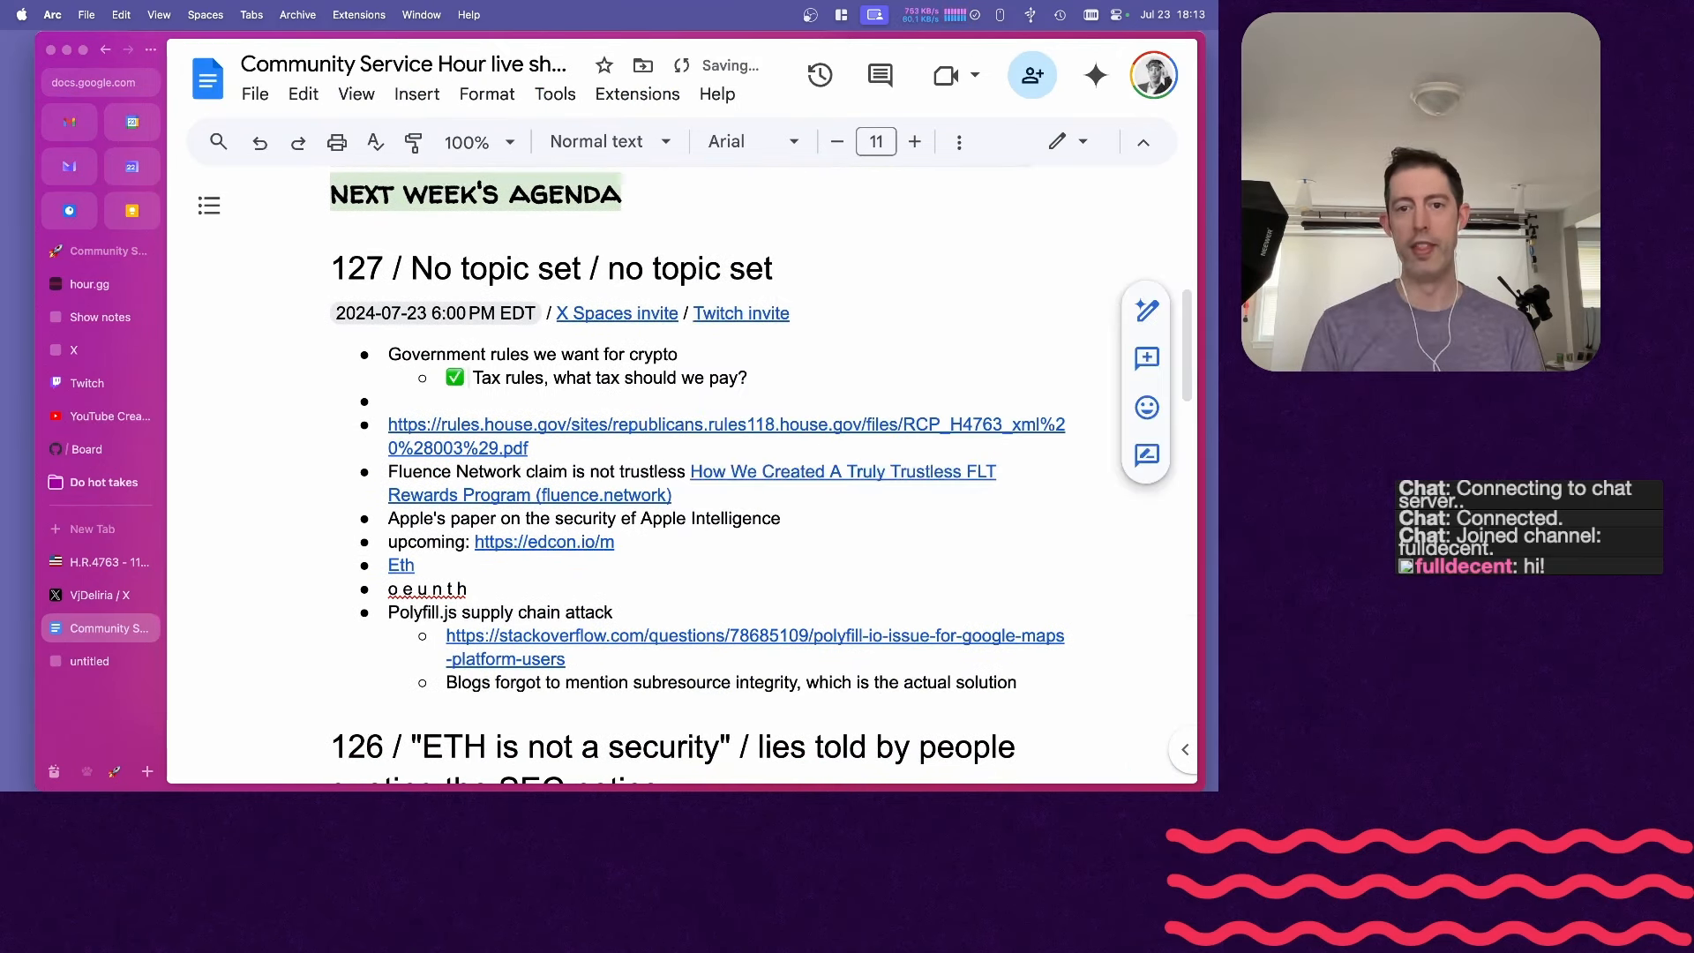
pyautogui.write('IRS virtual asset rules / EU MiCA')
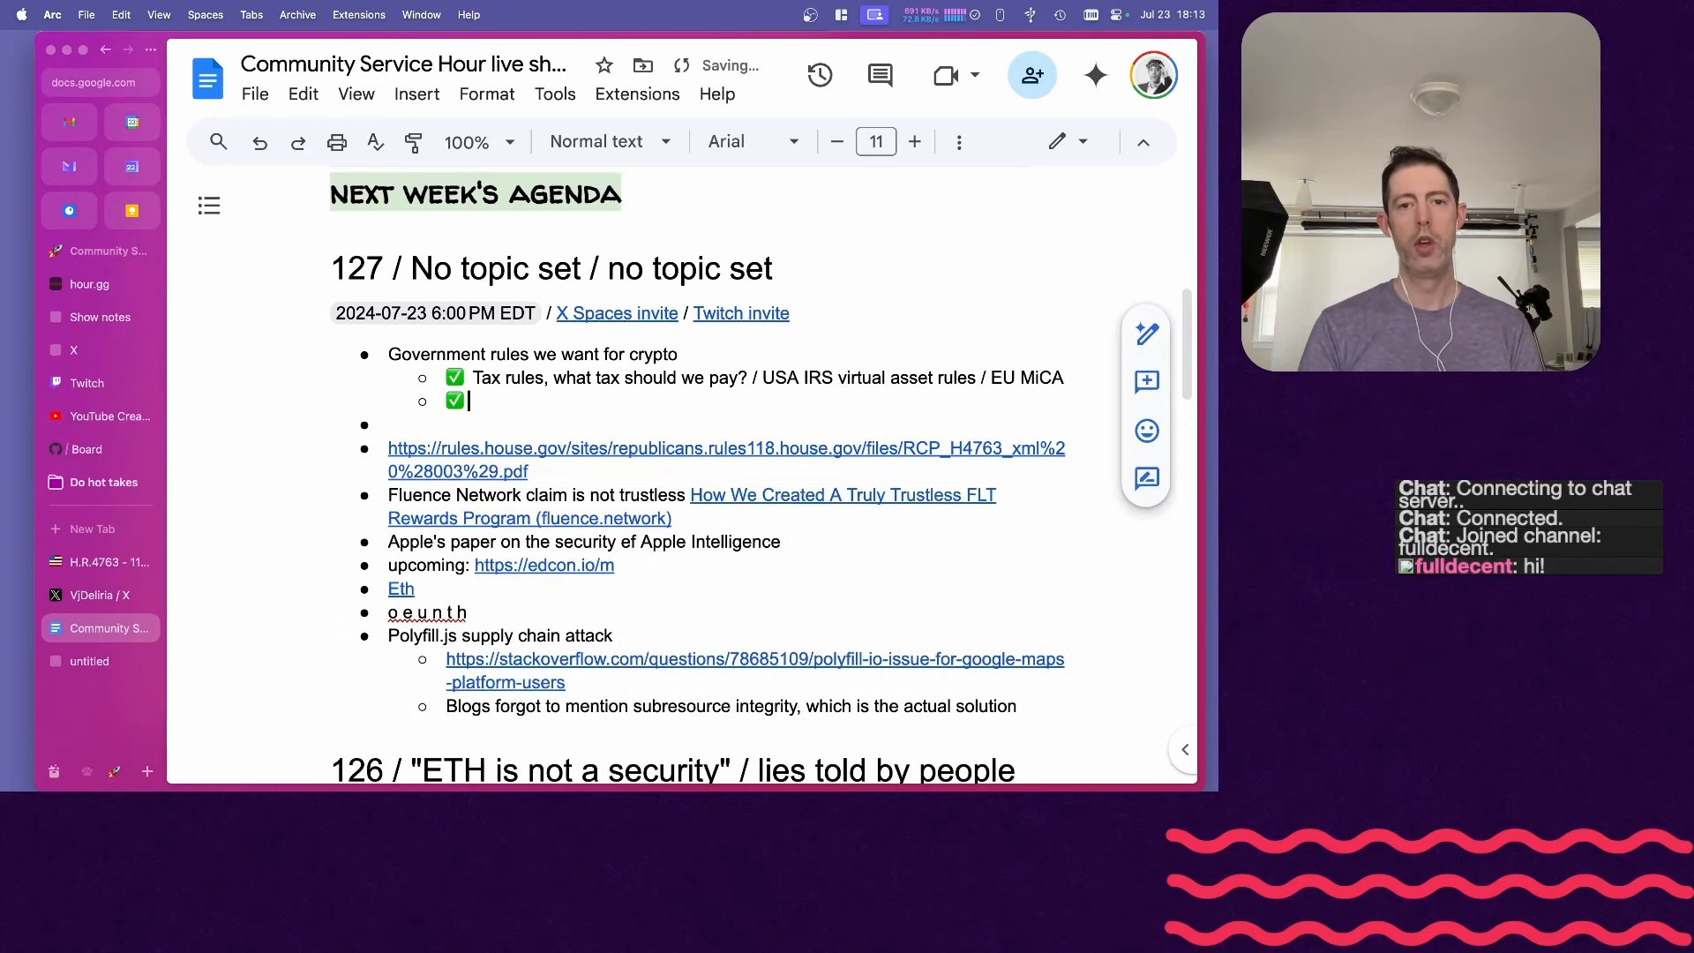
pyautogui.write('Tax rules, what should agents')
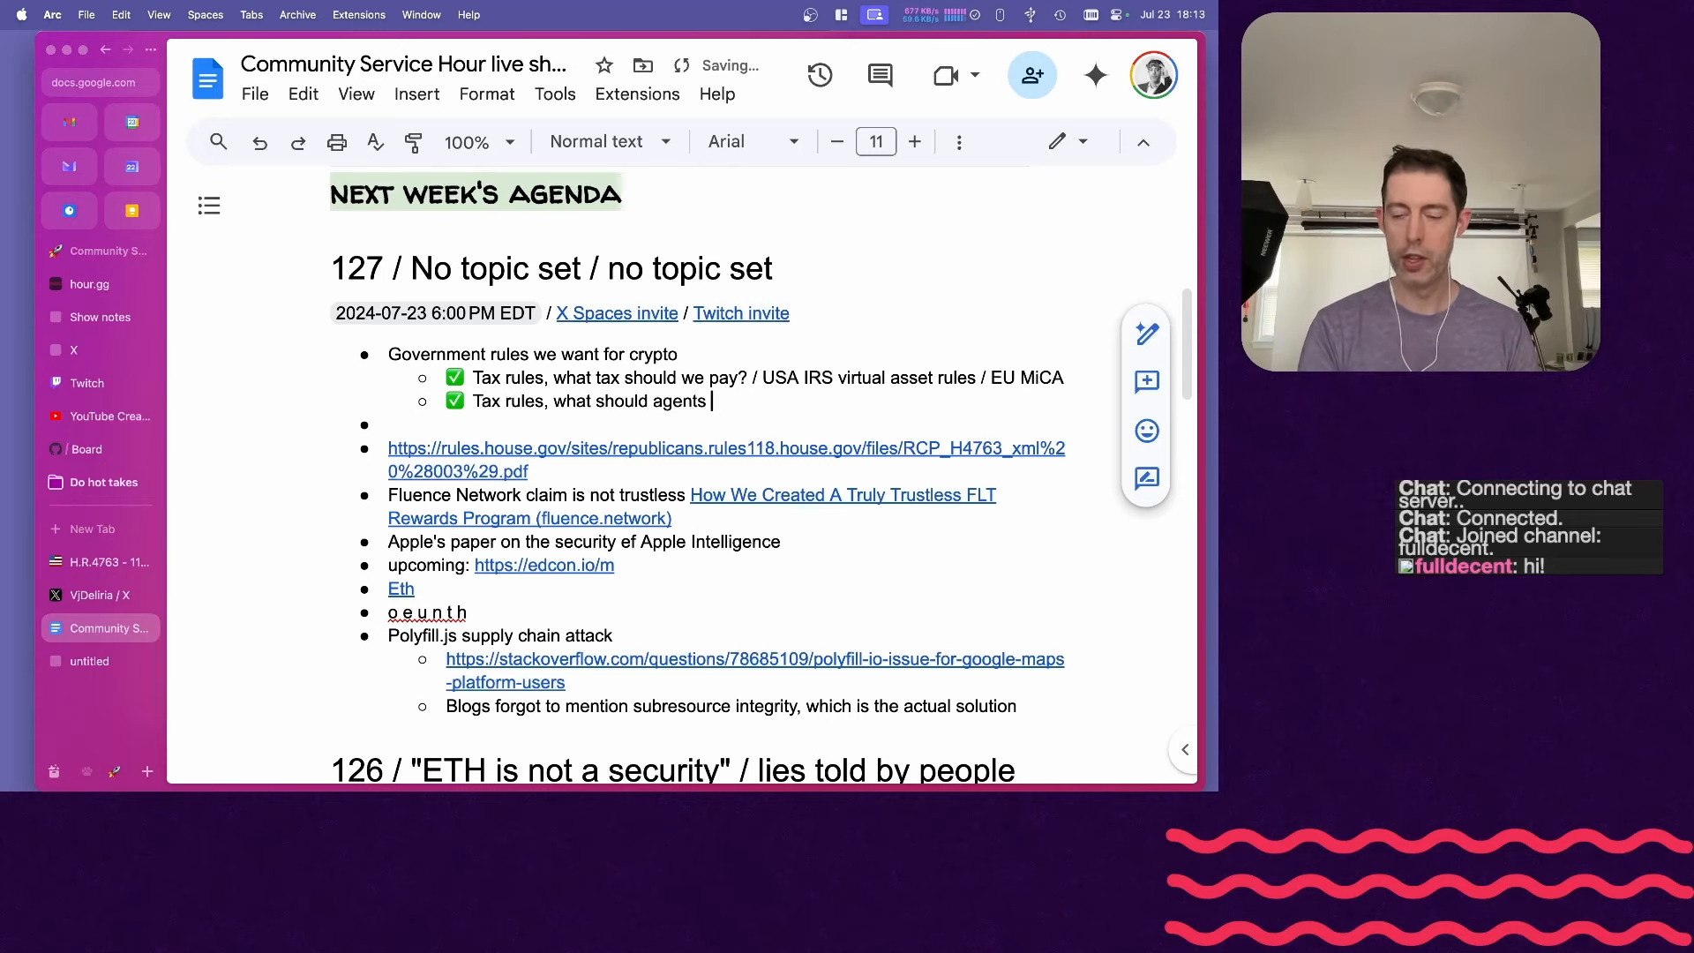
pyautogui.click(92, 562)
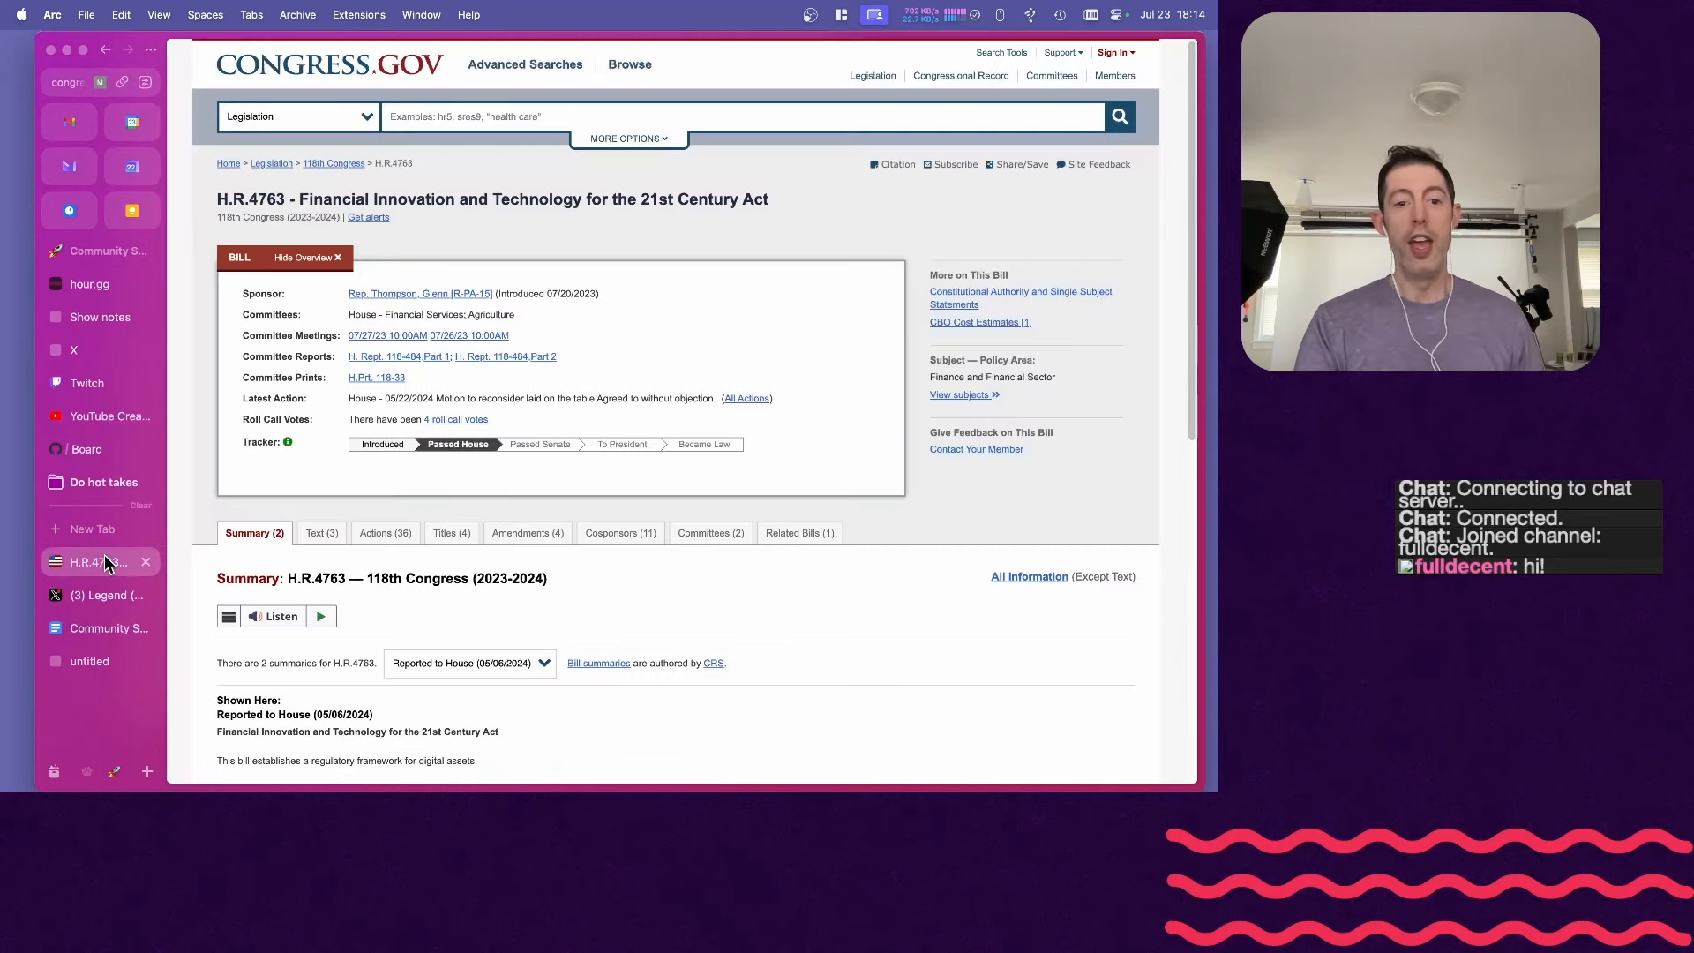
pyautogui.click(108, 627)
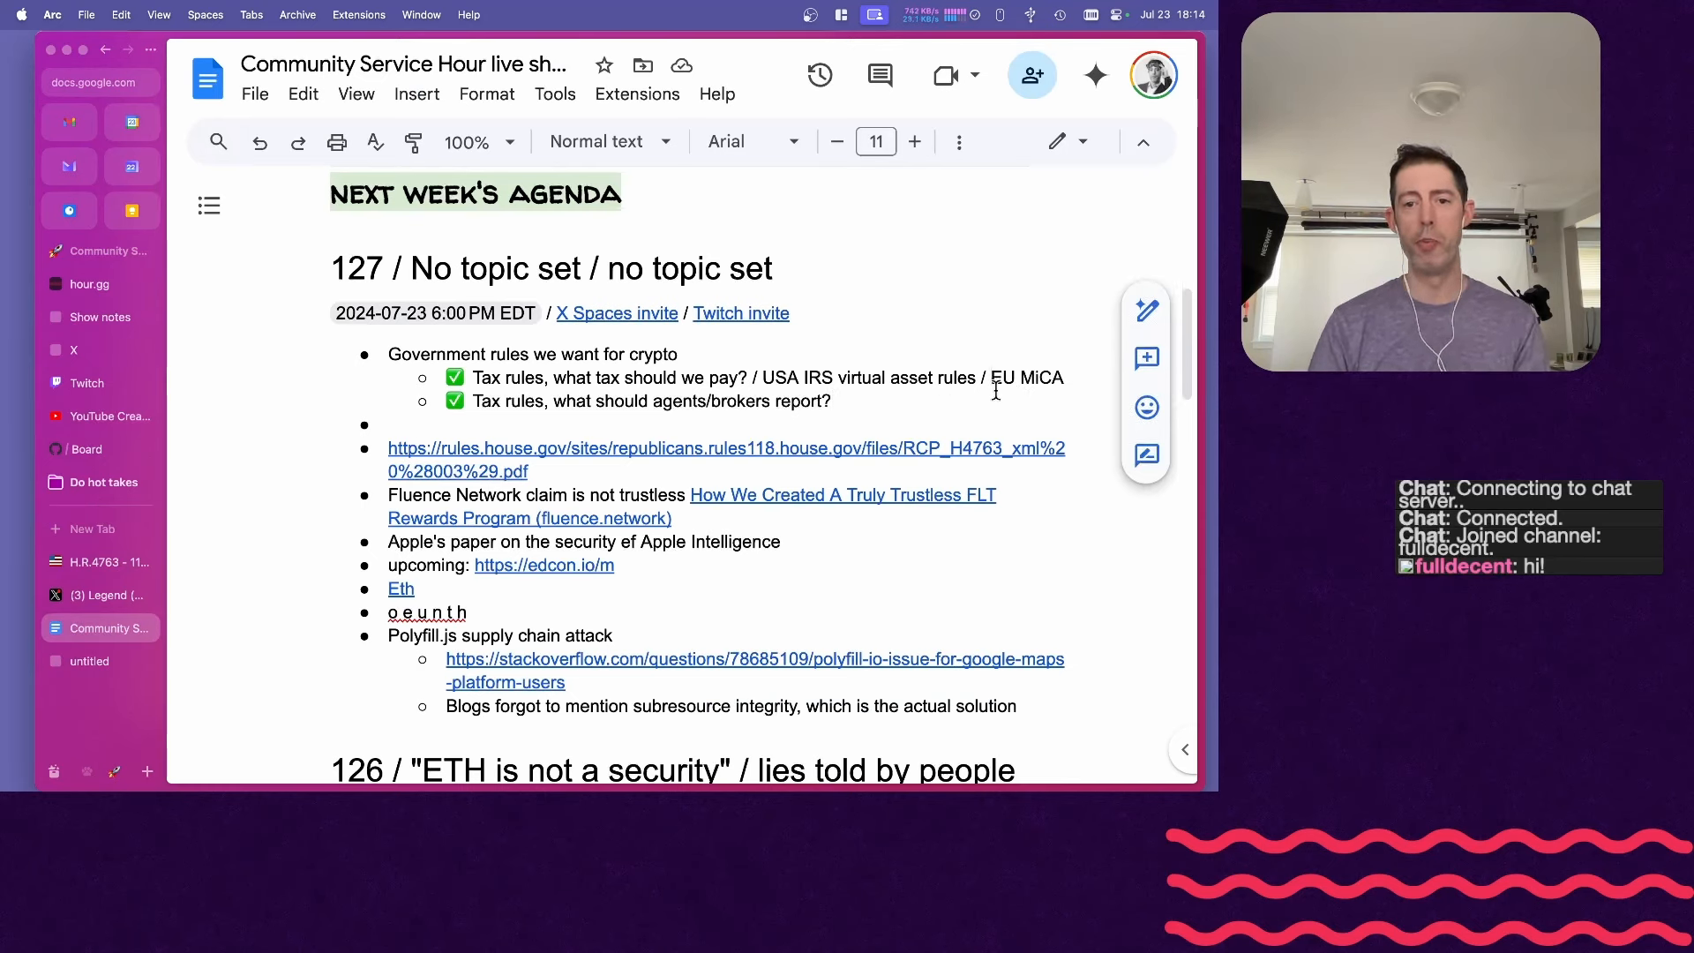
pyautogui.write('/ U')
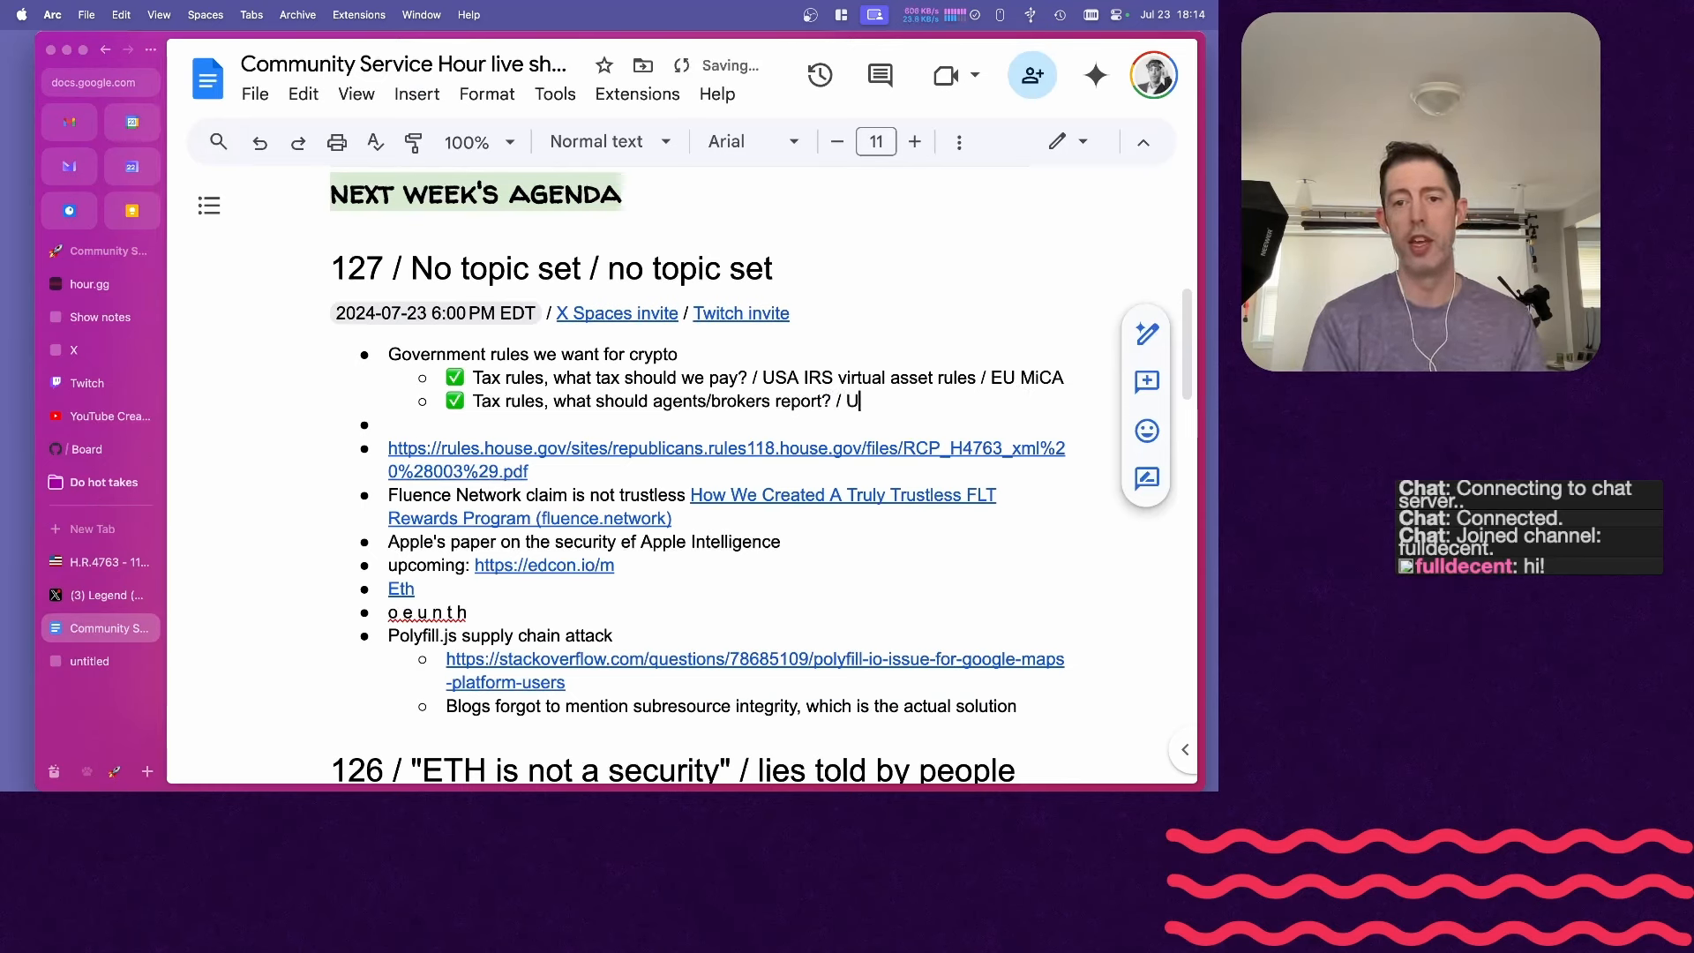
pyautogui.write('SA IRS virtual asset rules /')
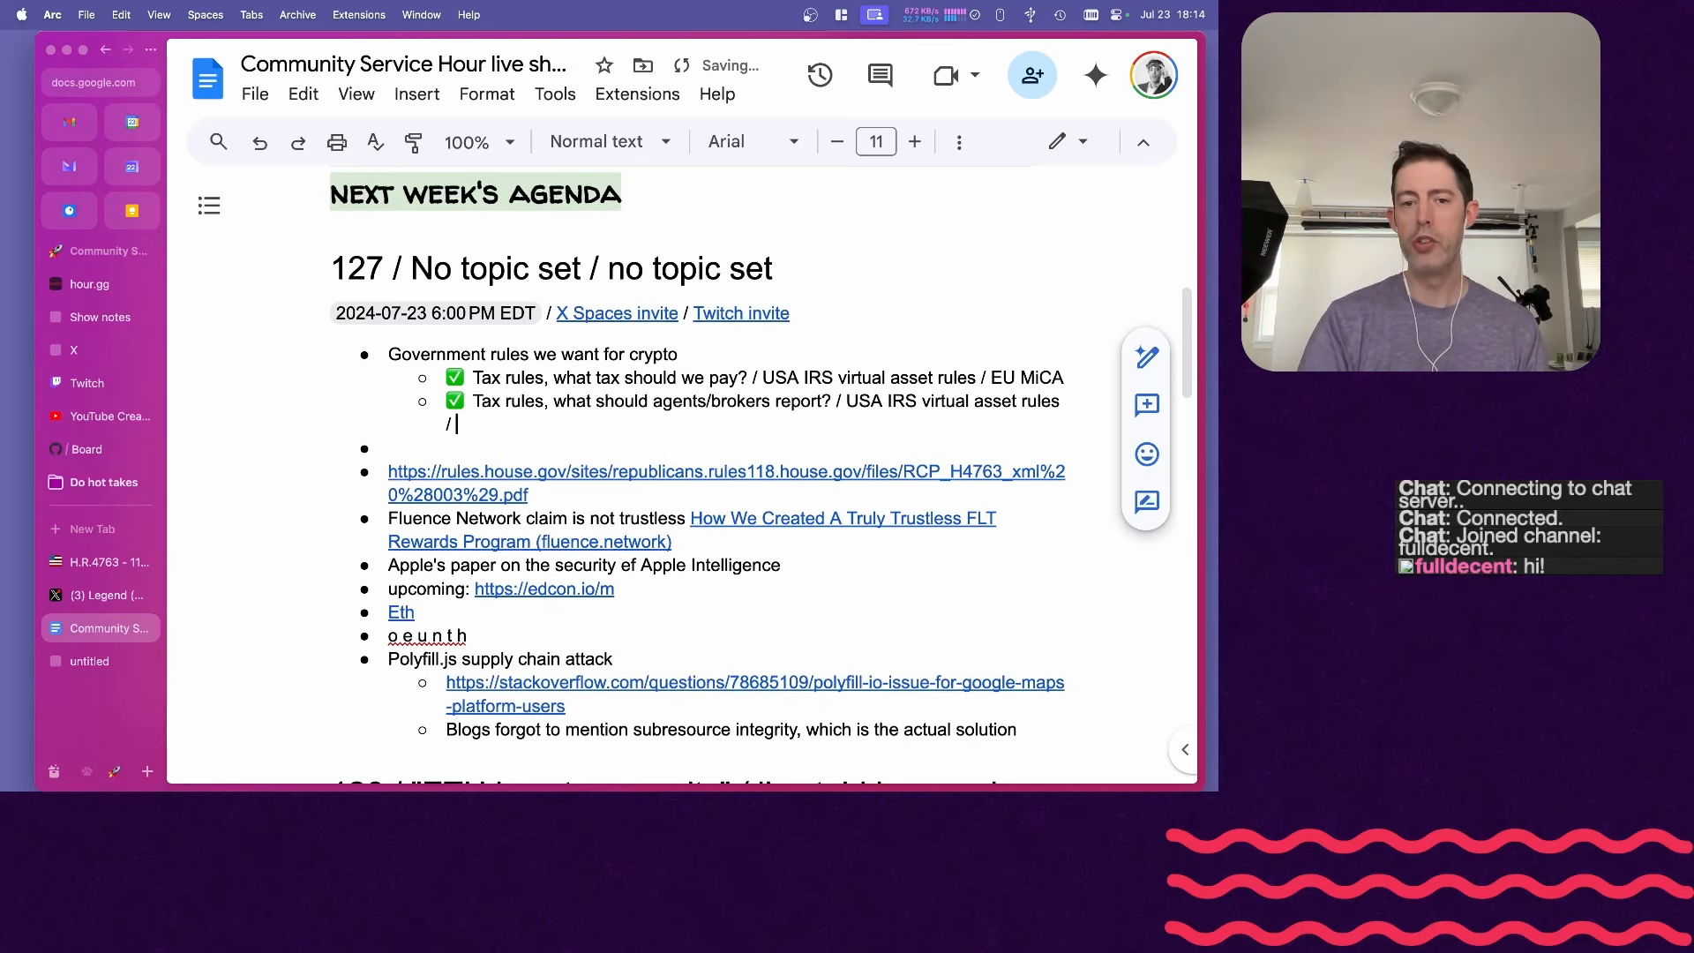
pyautogui.write('EU MiCA')
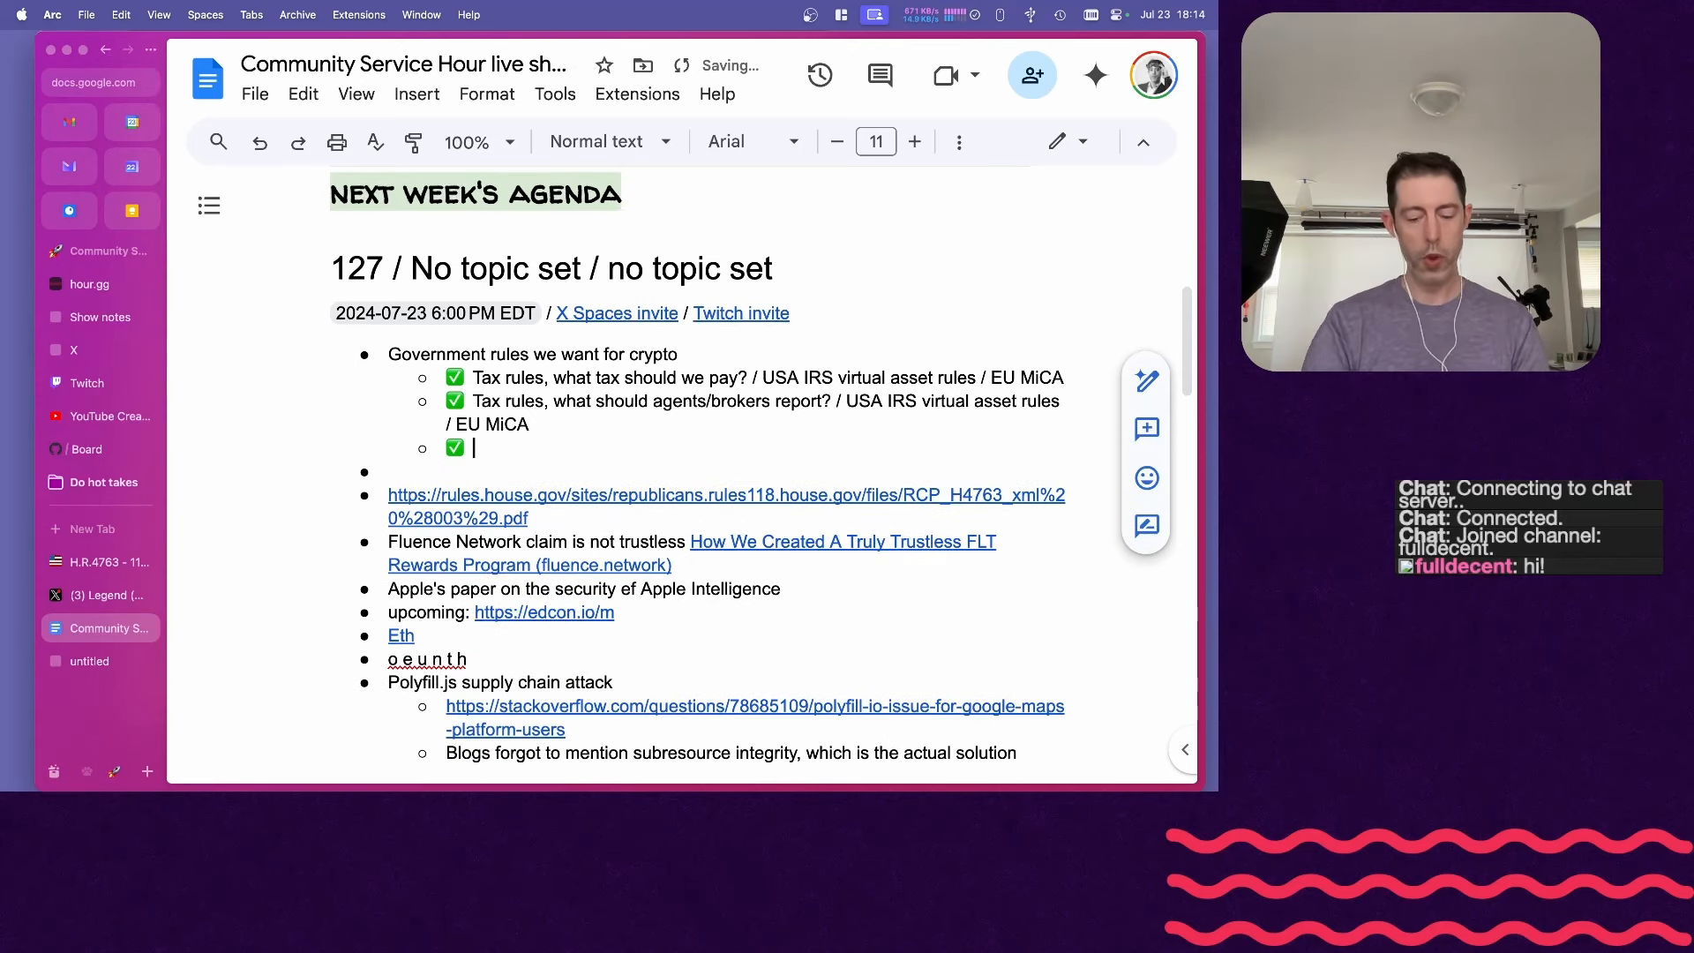
# - Add the ❌ 'What is a security?' item: USA no idea??? (Howey test?)
pyautogui.write('What is a security? /')
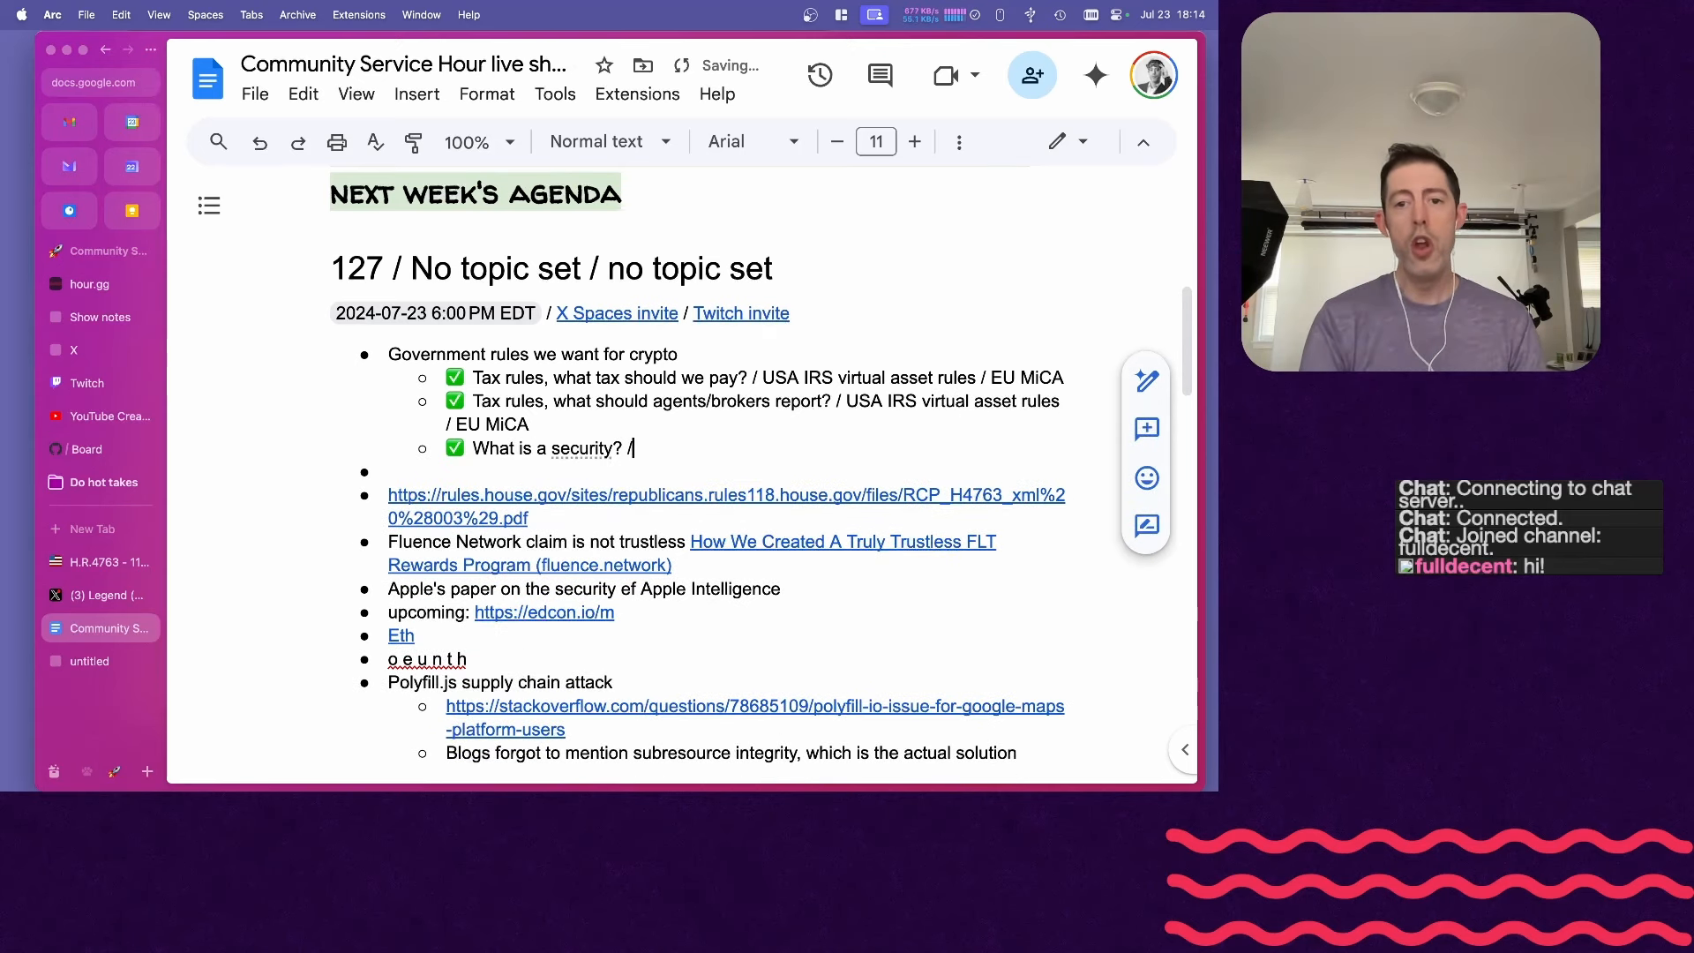
pyautogui.write('USA')
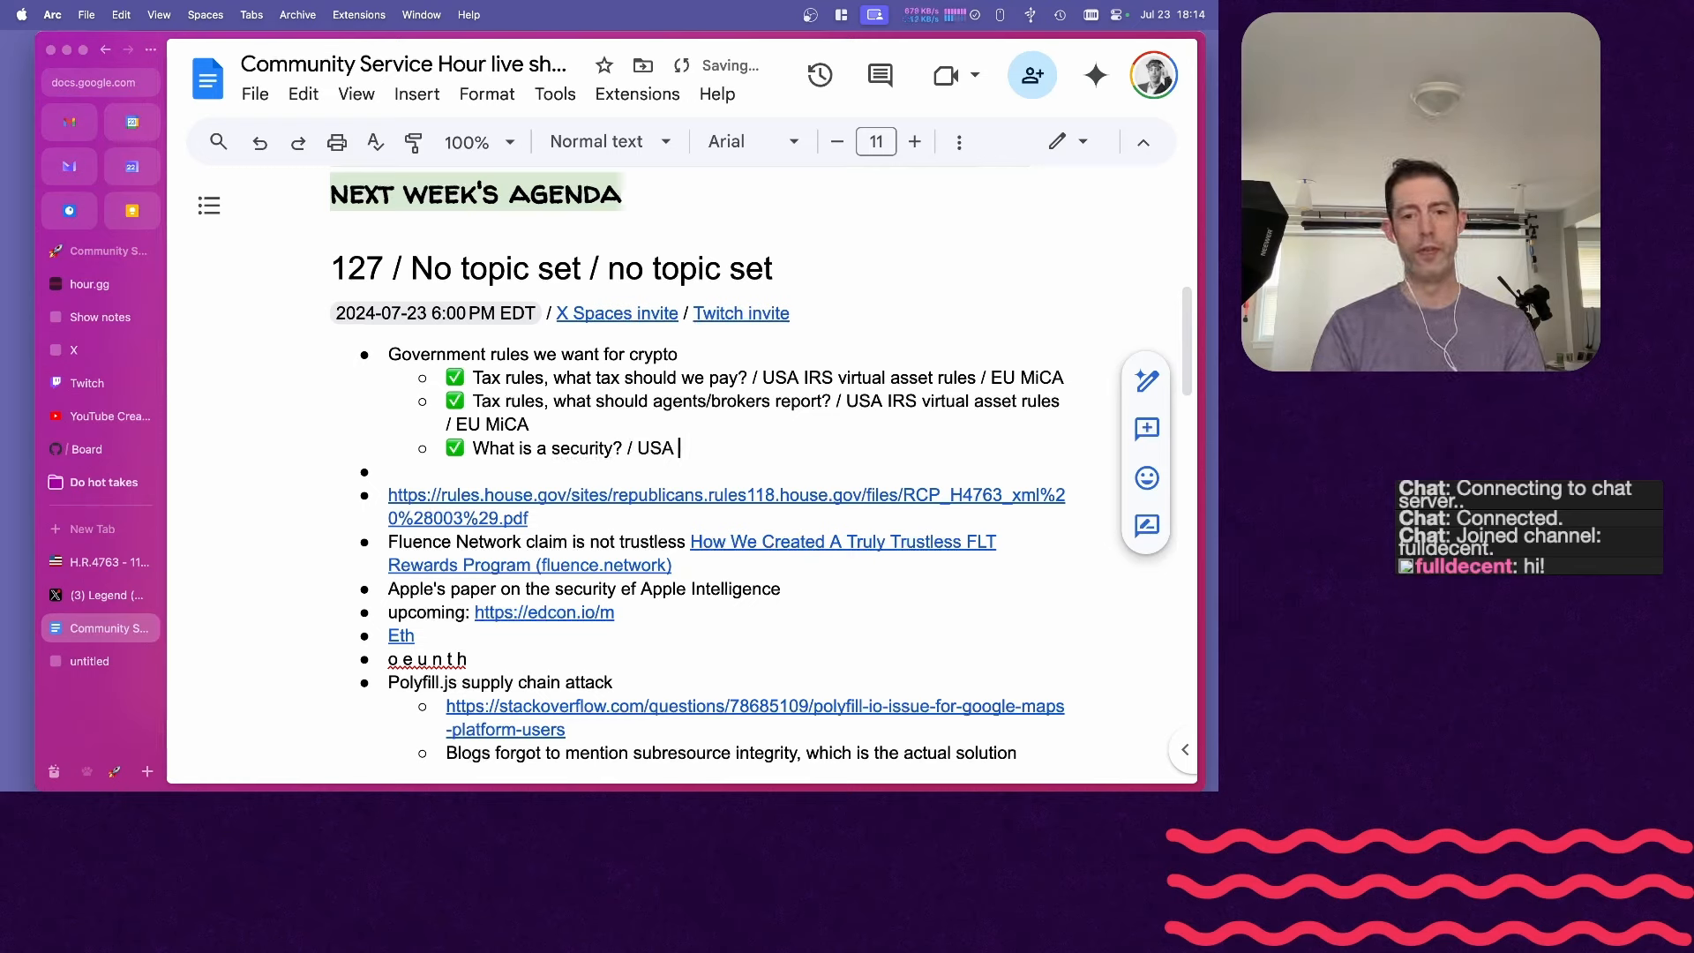
pyautogui.write('no idea???')
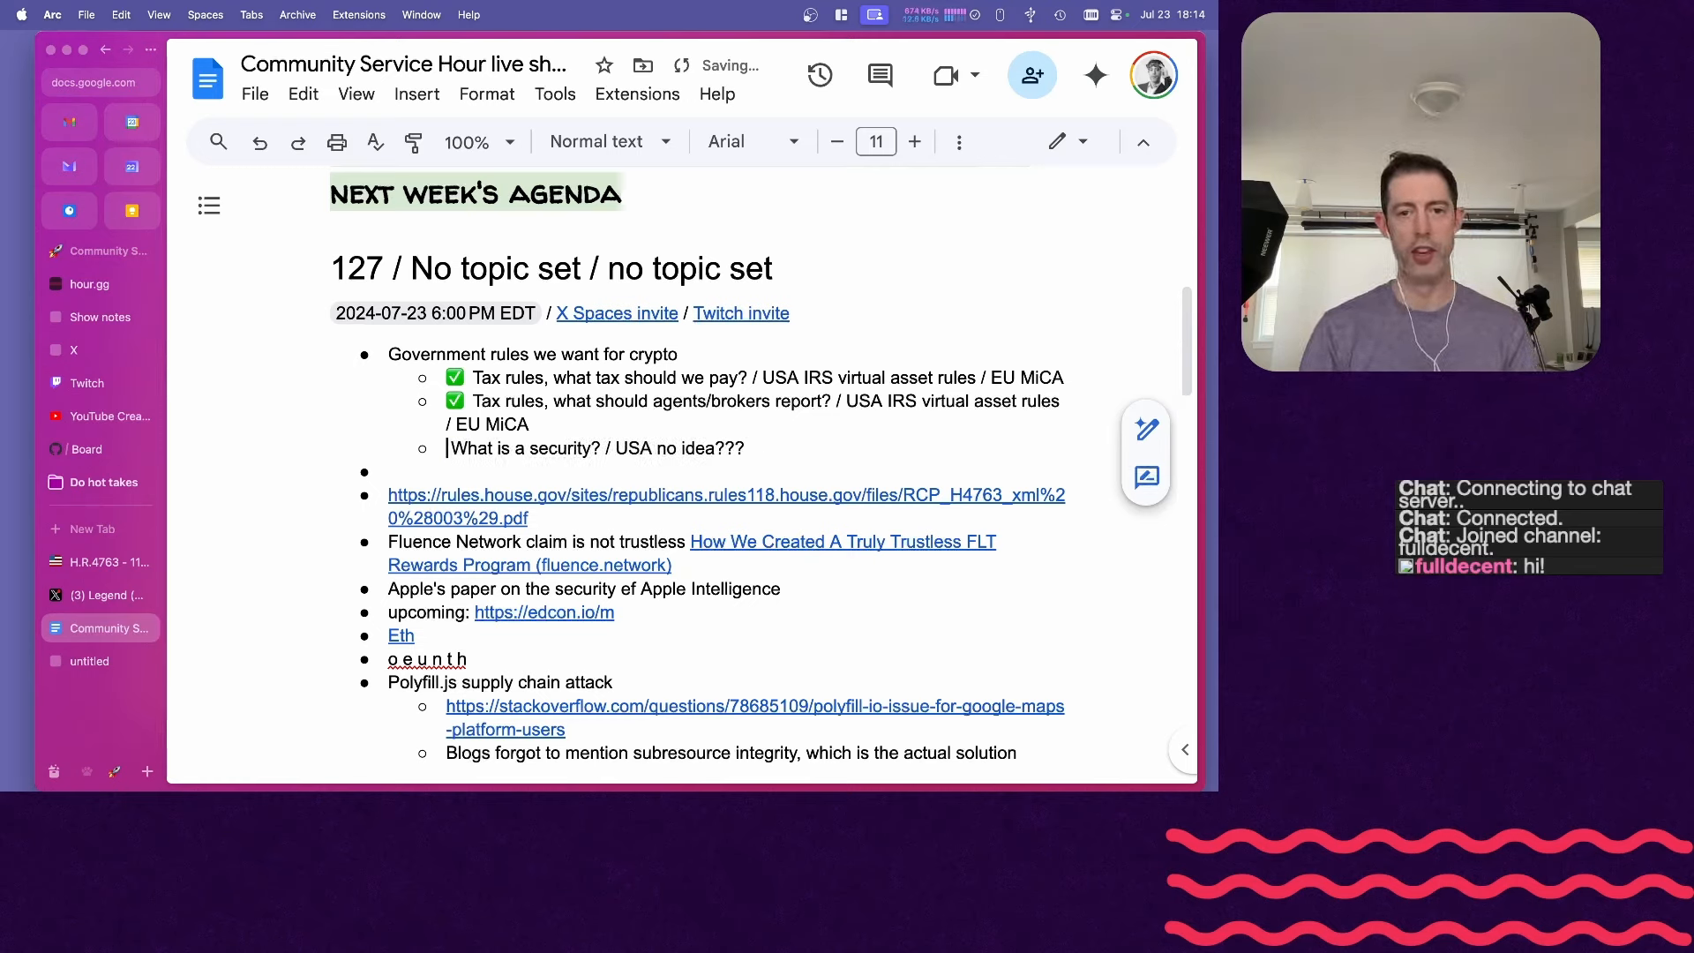
pyautogui.write('(Howey')
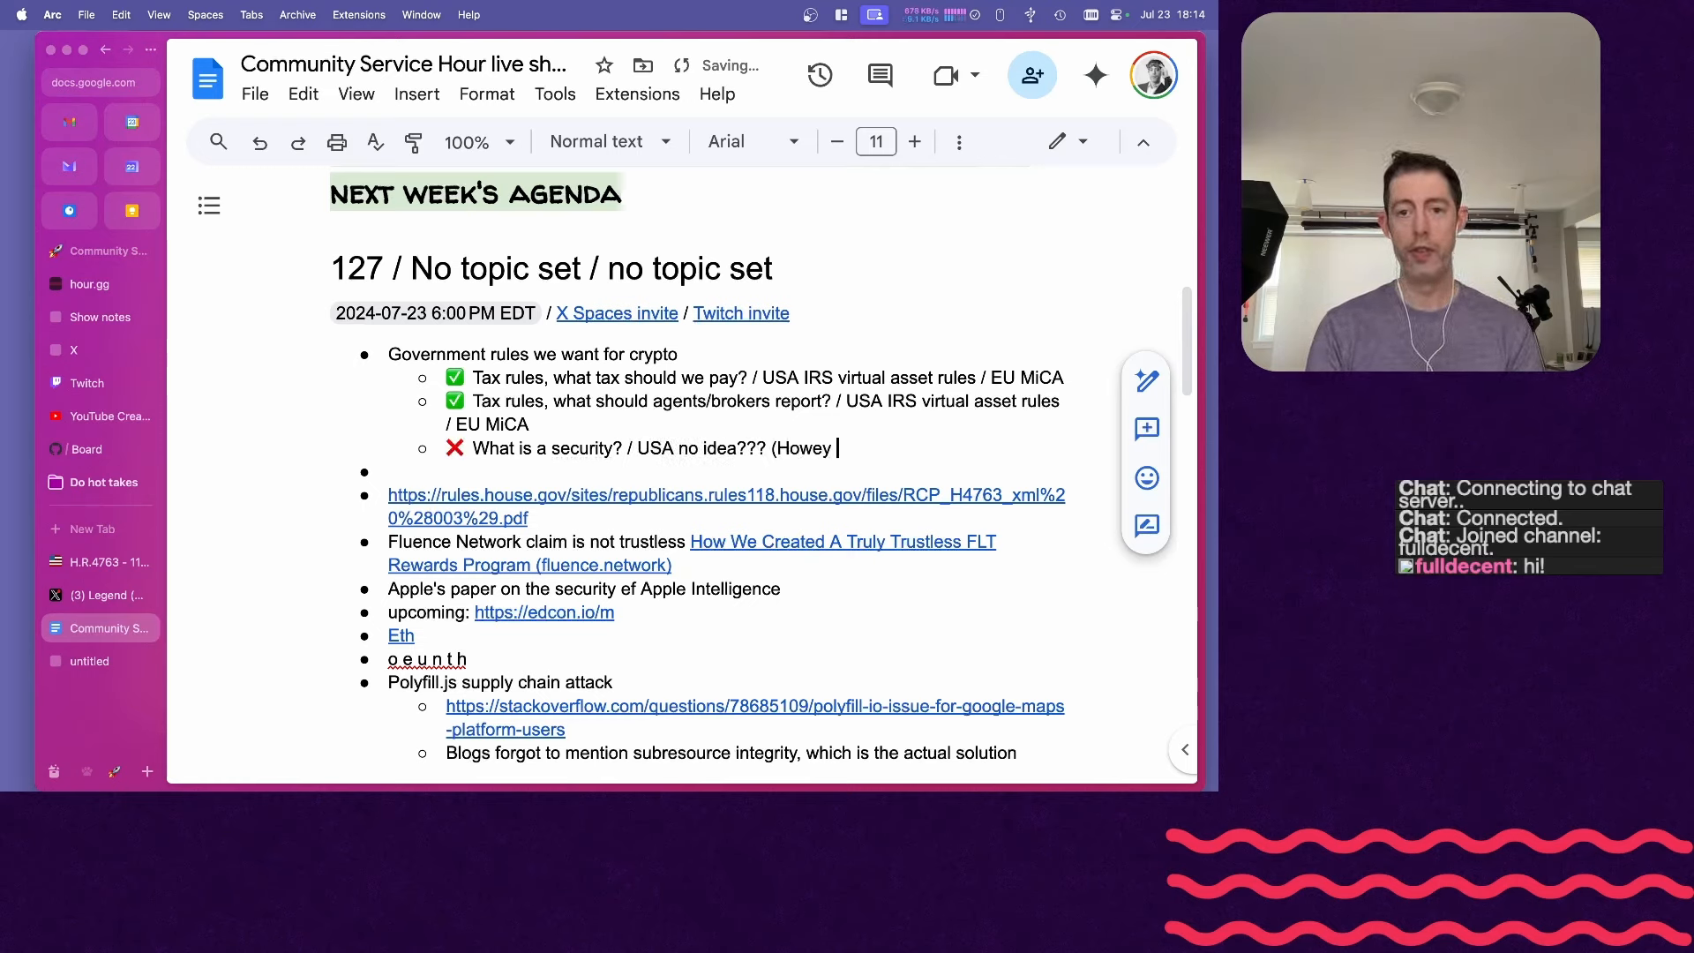
pyautogui.write('test?)')
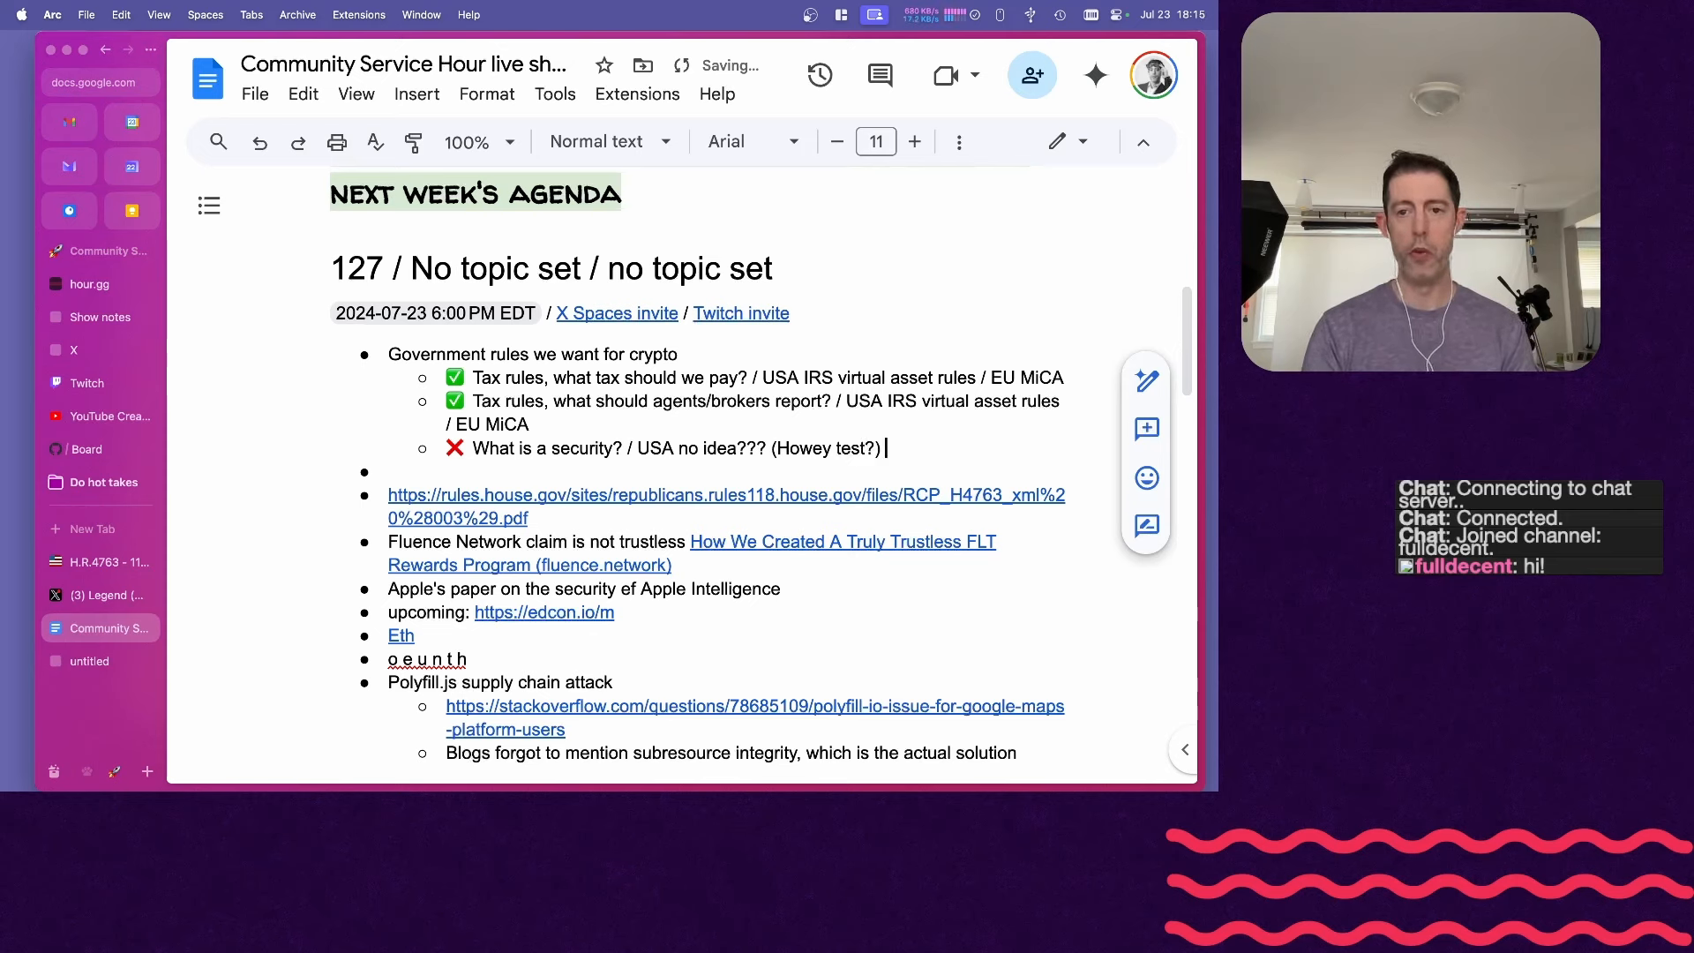
# - Add 'nobody to call if you have questions?', a ✅ CH FINMA rules note, and the risky-investing item
pyautogui.write('nobody to call if you have questions?')
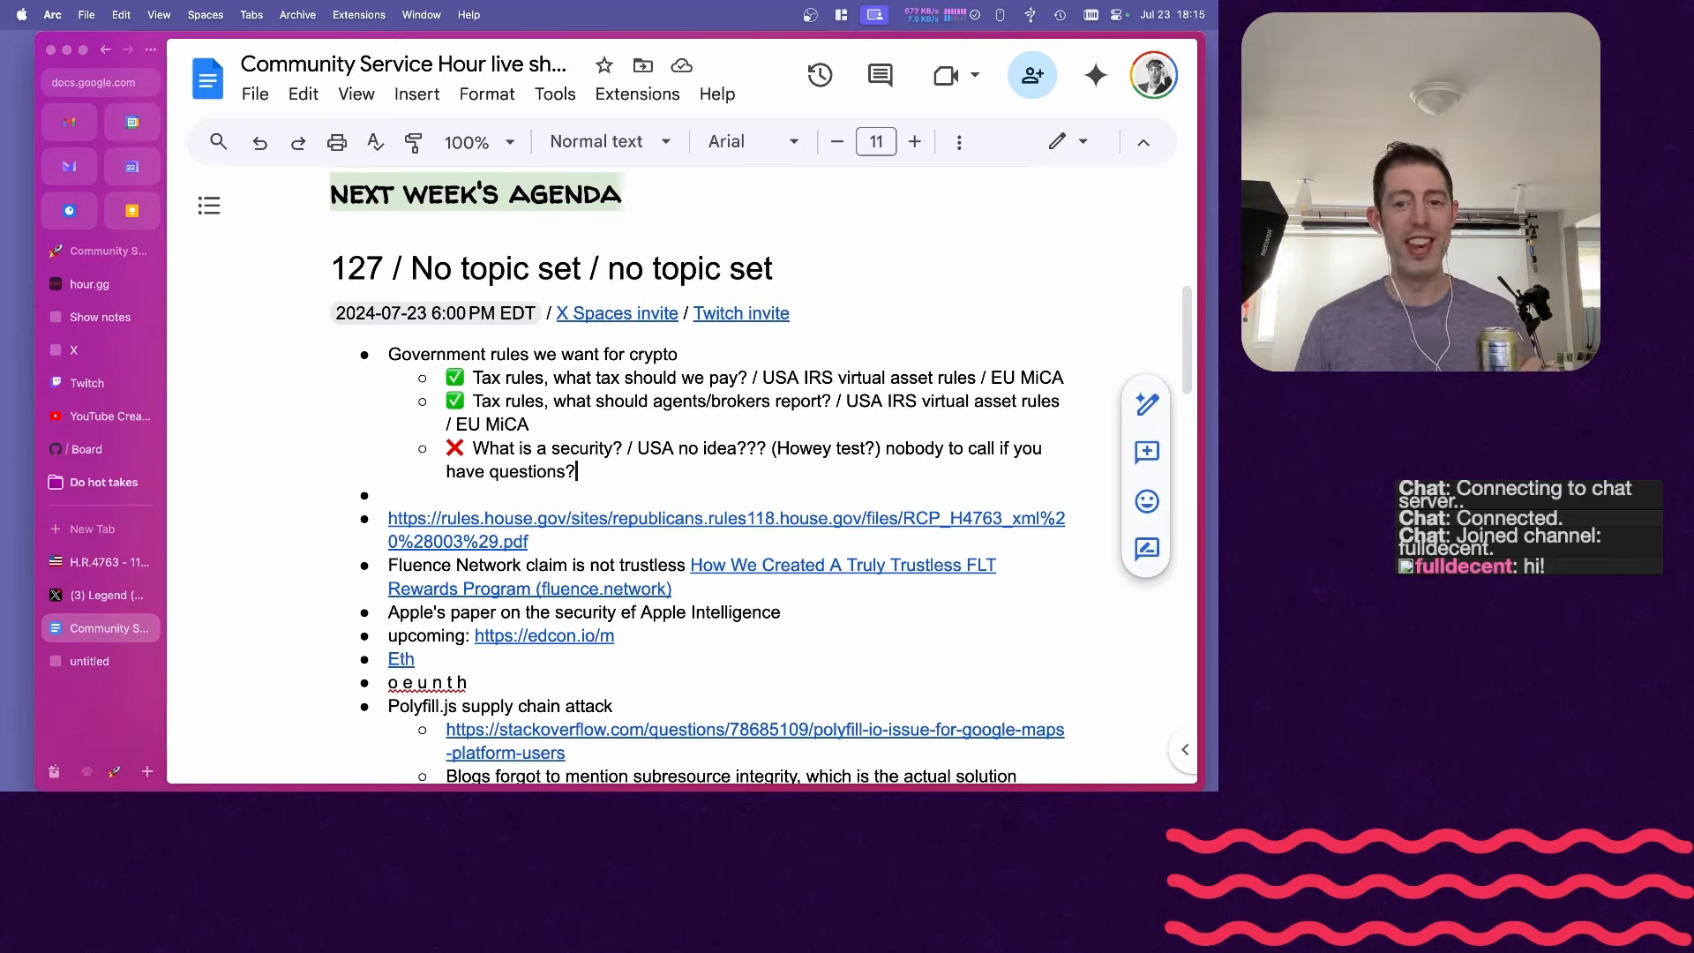
pyautogui.write('/ CH we have')
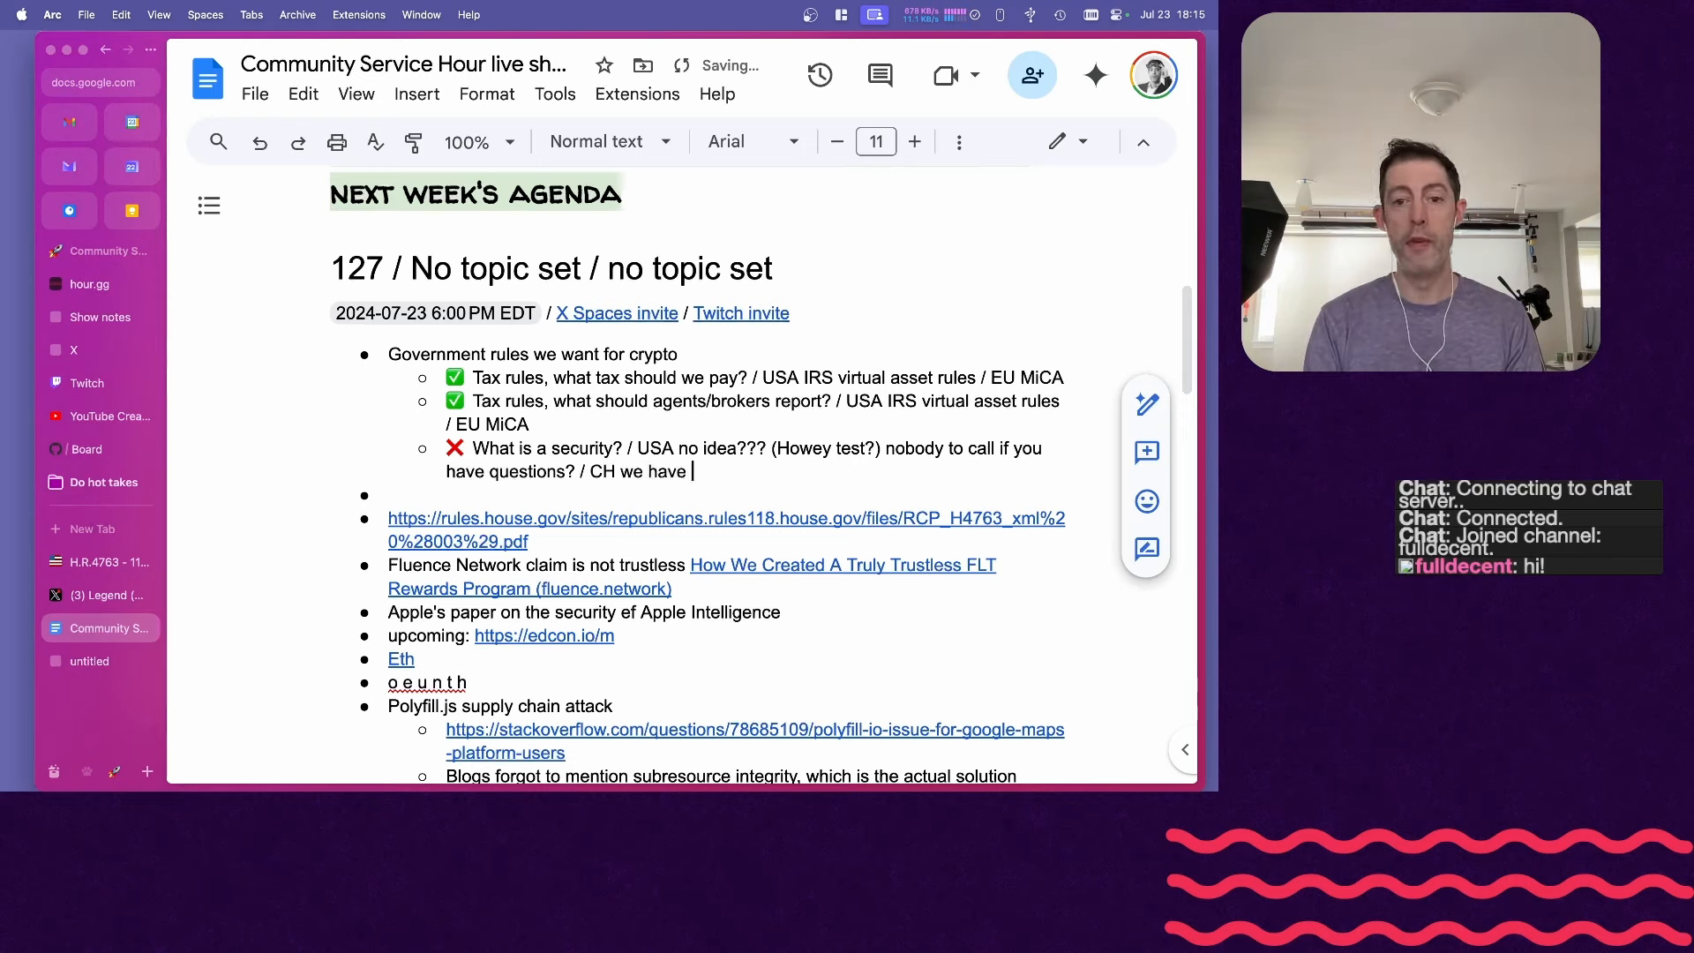
pyautogui.write('FINMA rules')
pyautogui.write('❌ How can I invest in risky stuff? / In USA we have a click-thru for rich people')
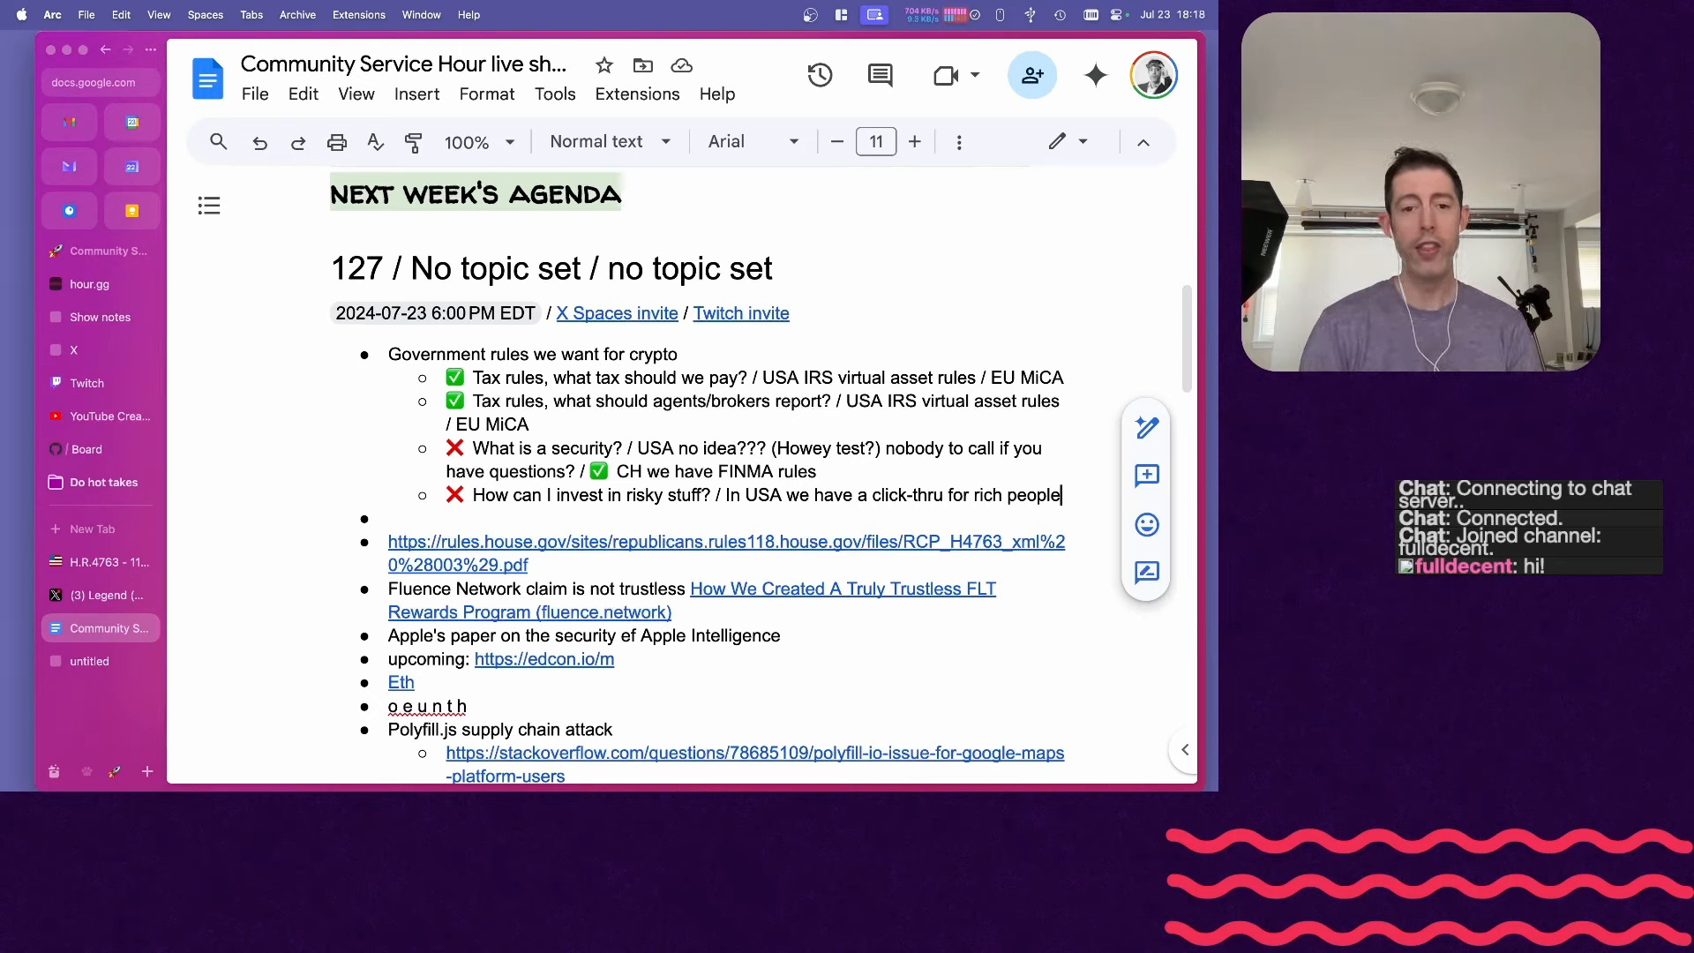
# - Type ❌ 'How to classify any of this stuff?' noting SEC/FTC/CFTC fighting turf over investments, currency, influencer operations
pyautogui.write('How to classify any of this stuff? / In the USA we have no')
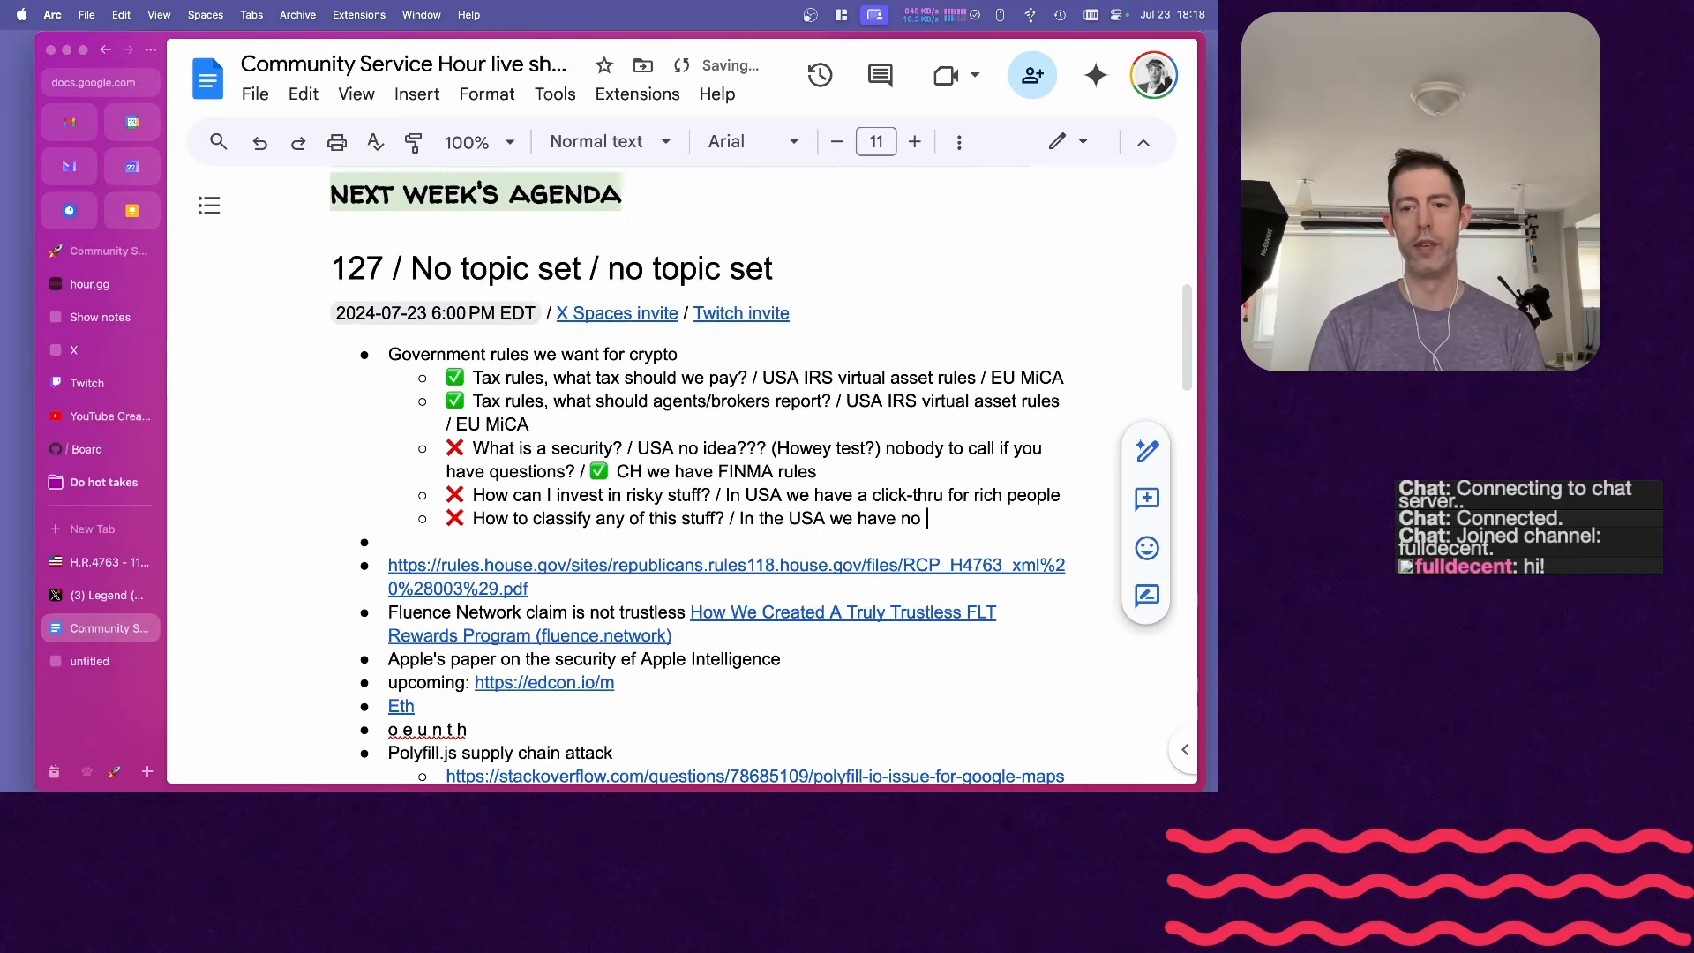
pyautogui.write('clear idea SEC/')
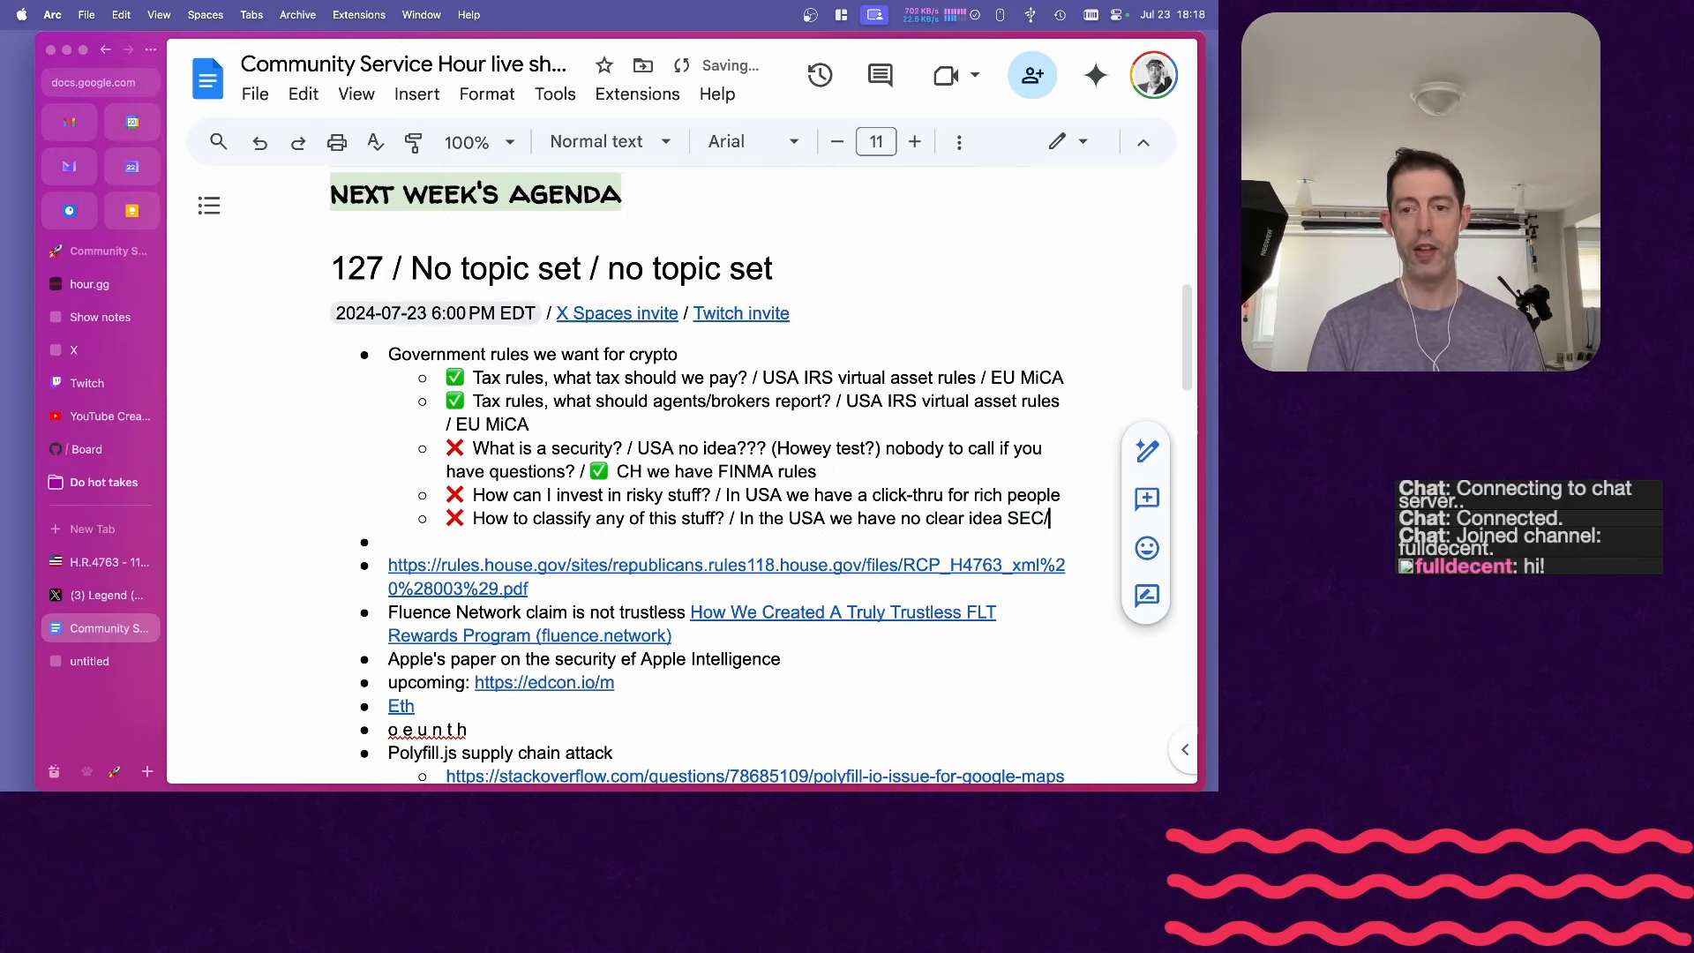
pyautogui.write('FTC/')
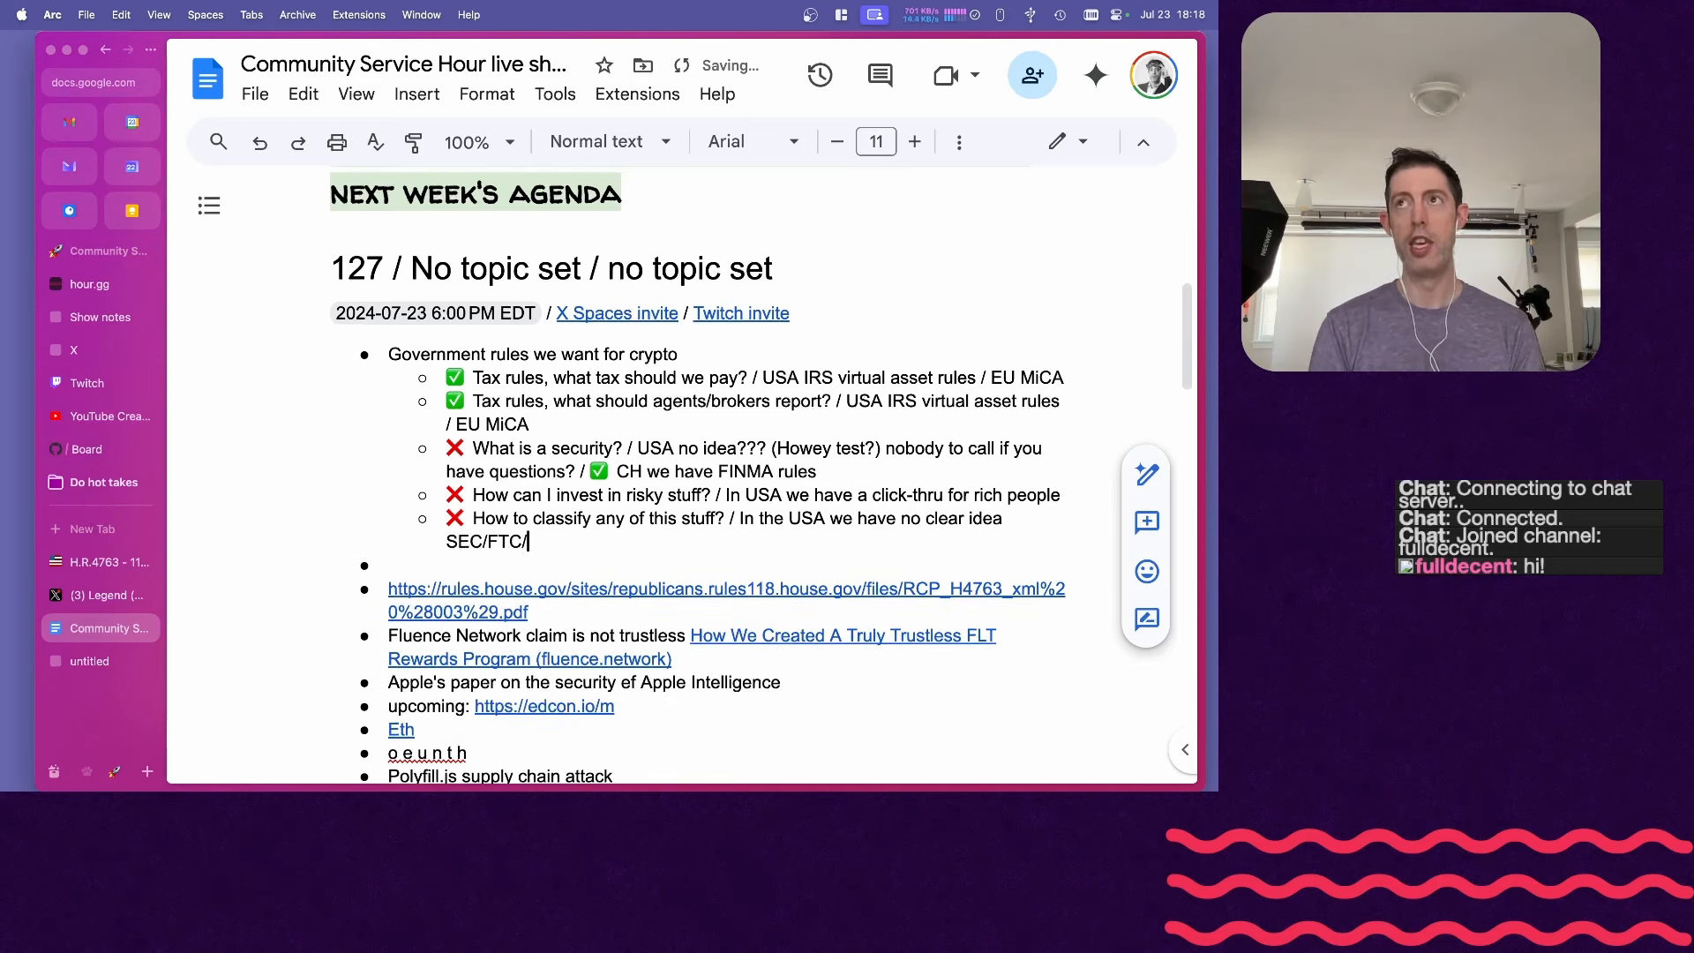
pyautogui.write('F')
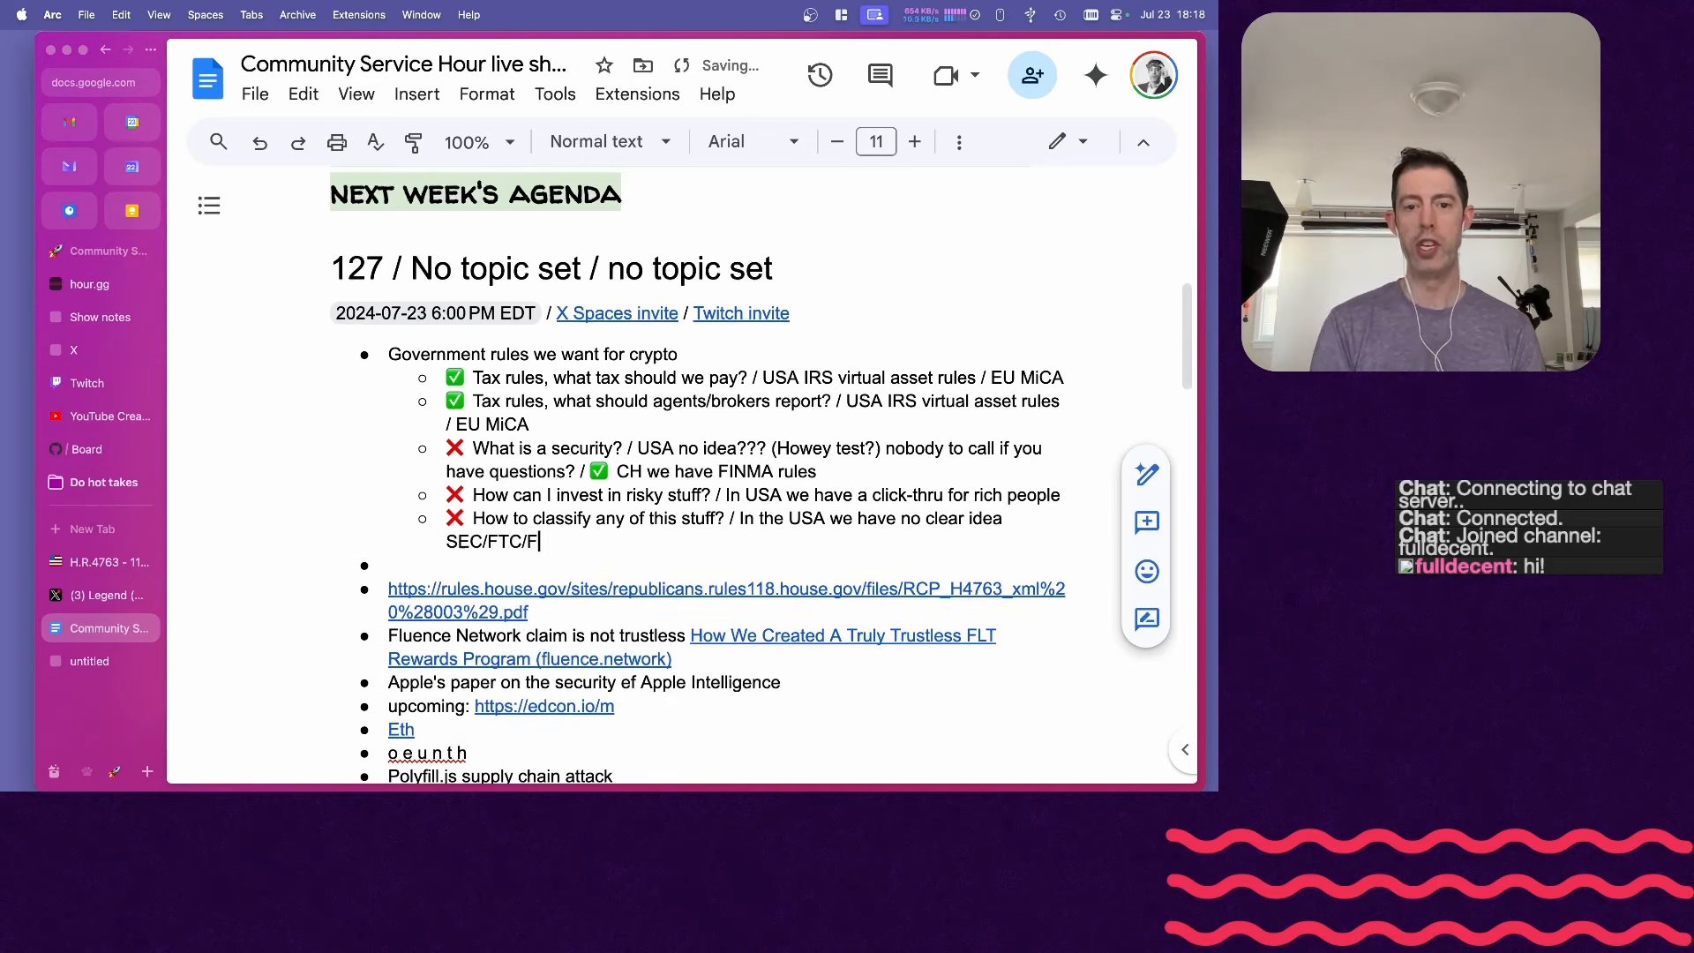
pyautogui.write('CFTC all')
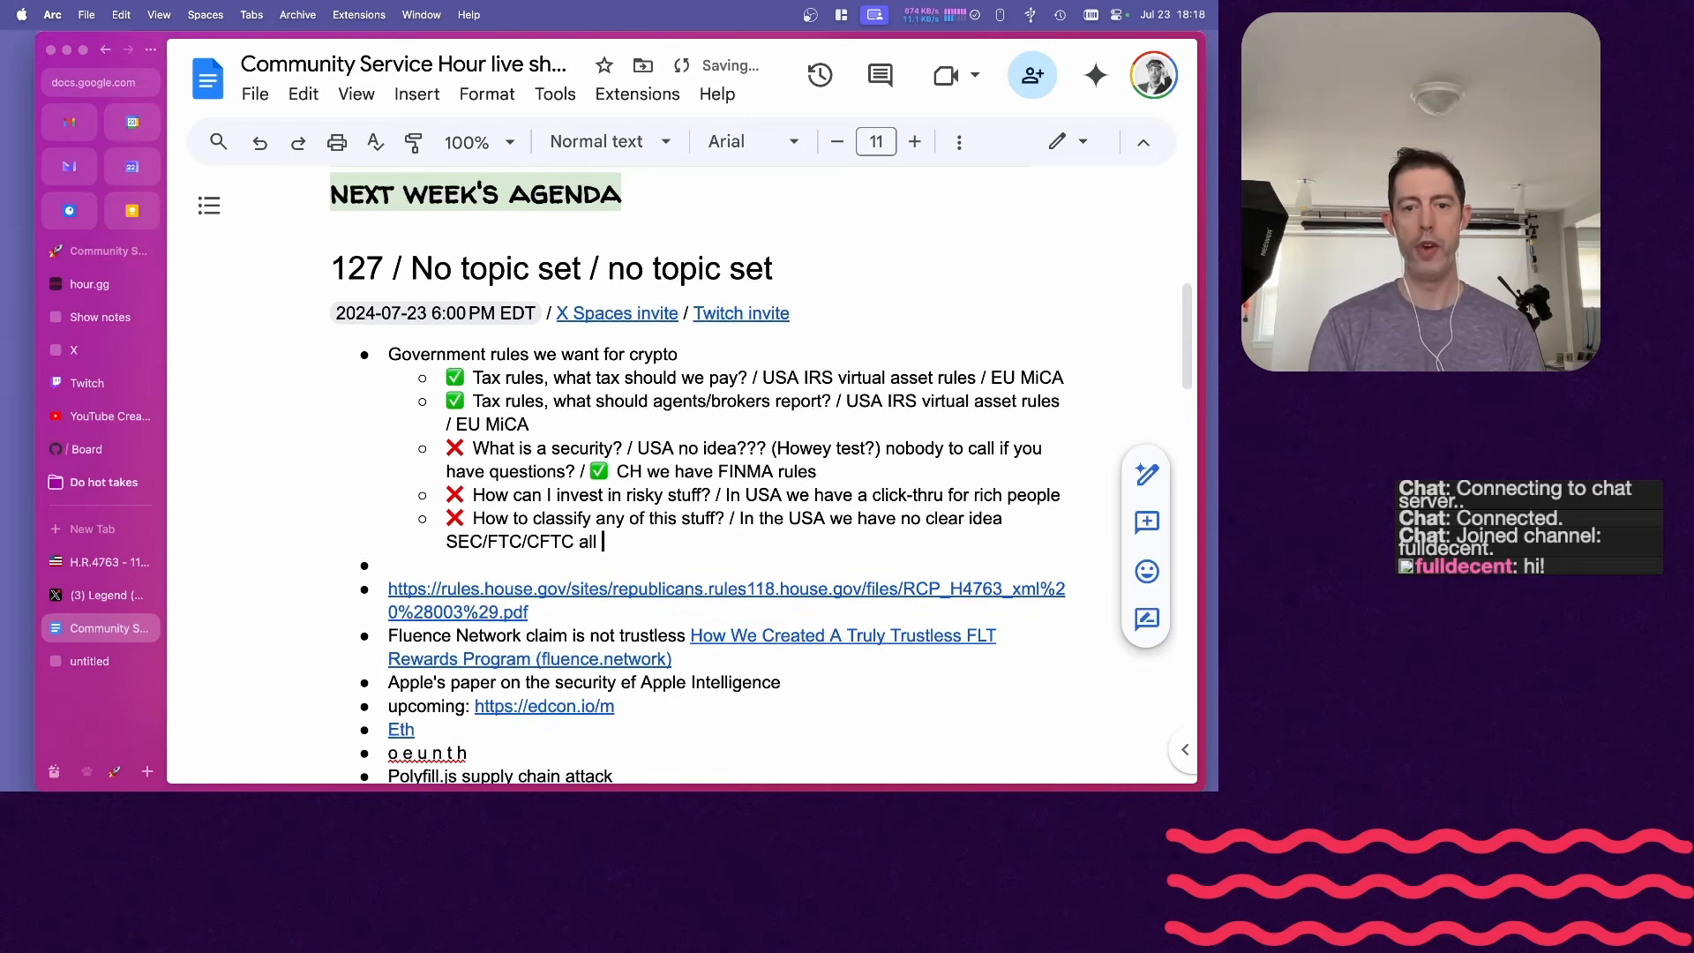
pyautogui.write('fighting turf for "investments" "currency" "influencer operations"')
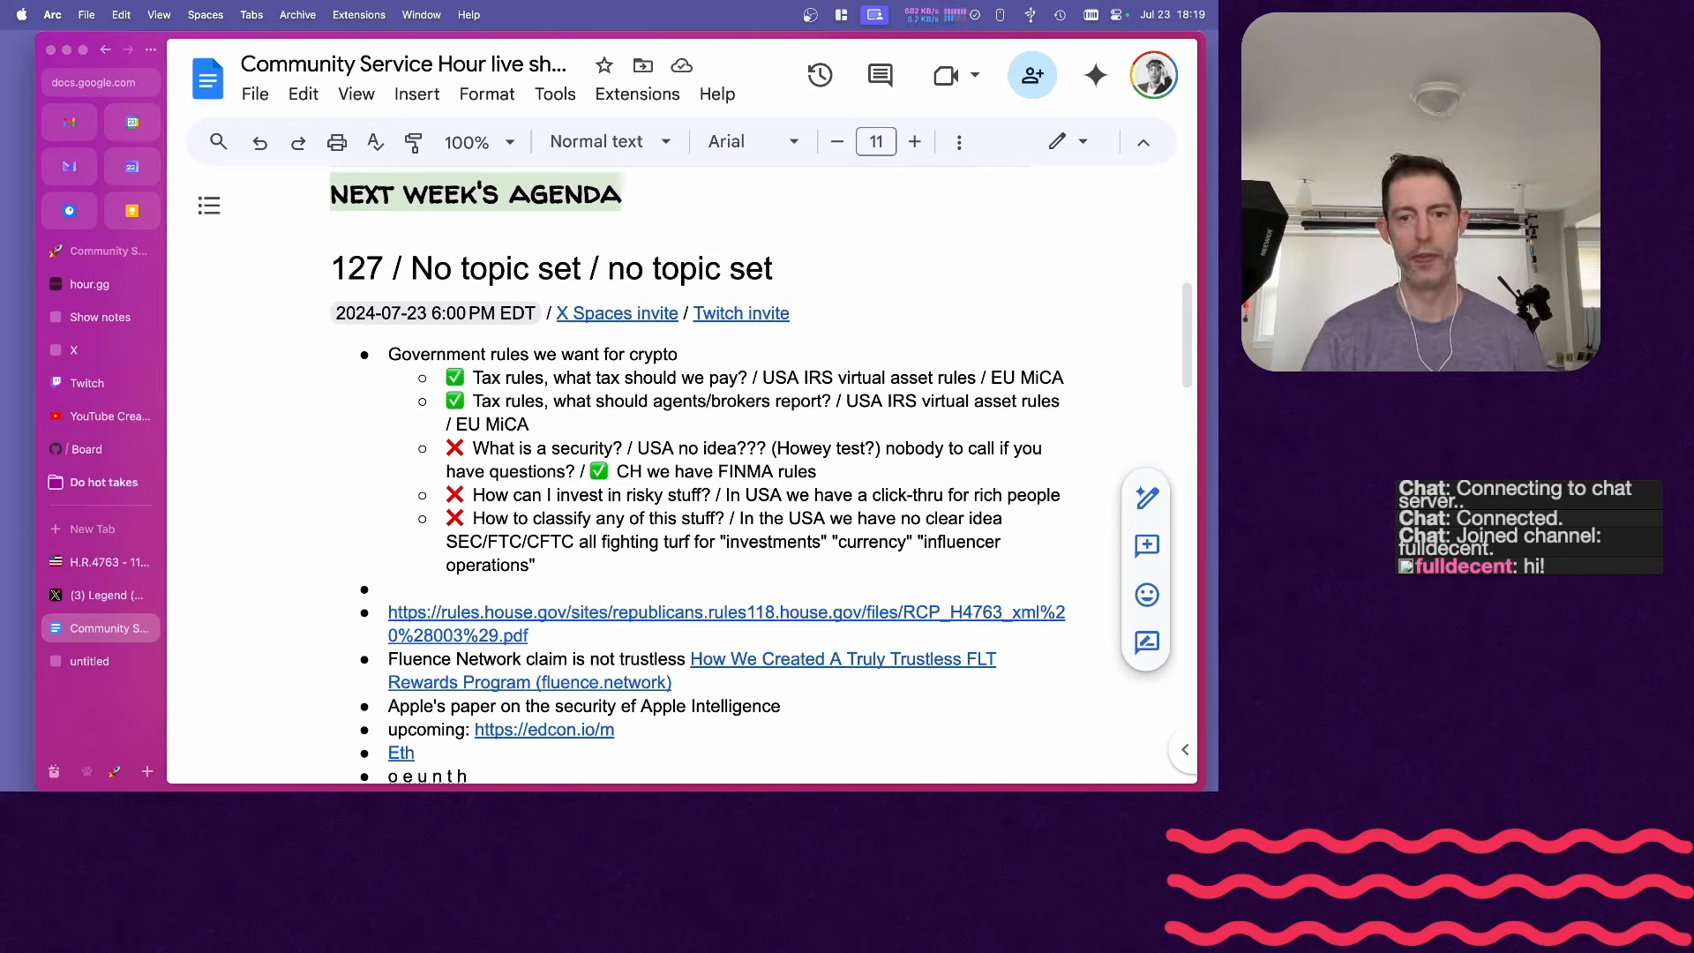
pyautogui.moveTo(583, 541); pyautogui.dragTo(535, 565)
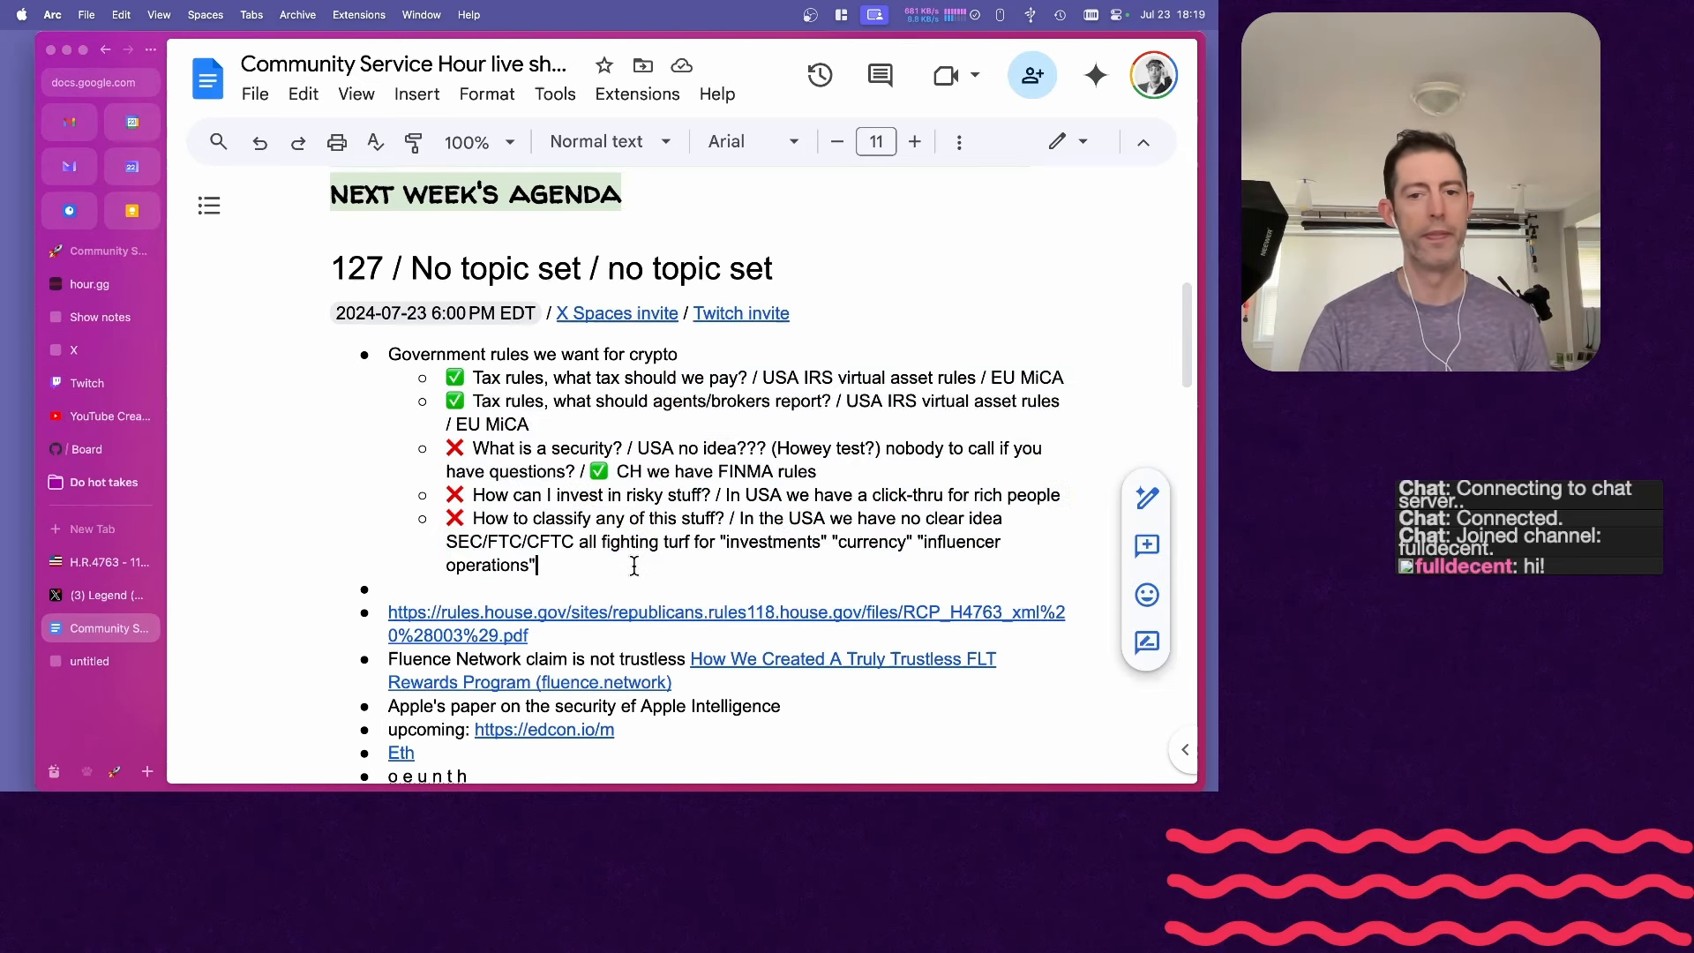
pyautogui.scroll(-3)
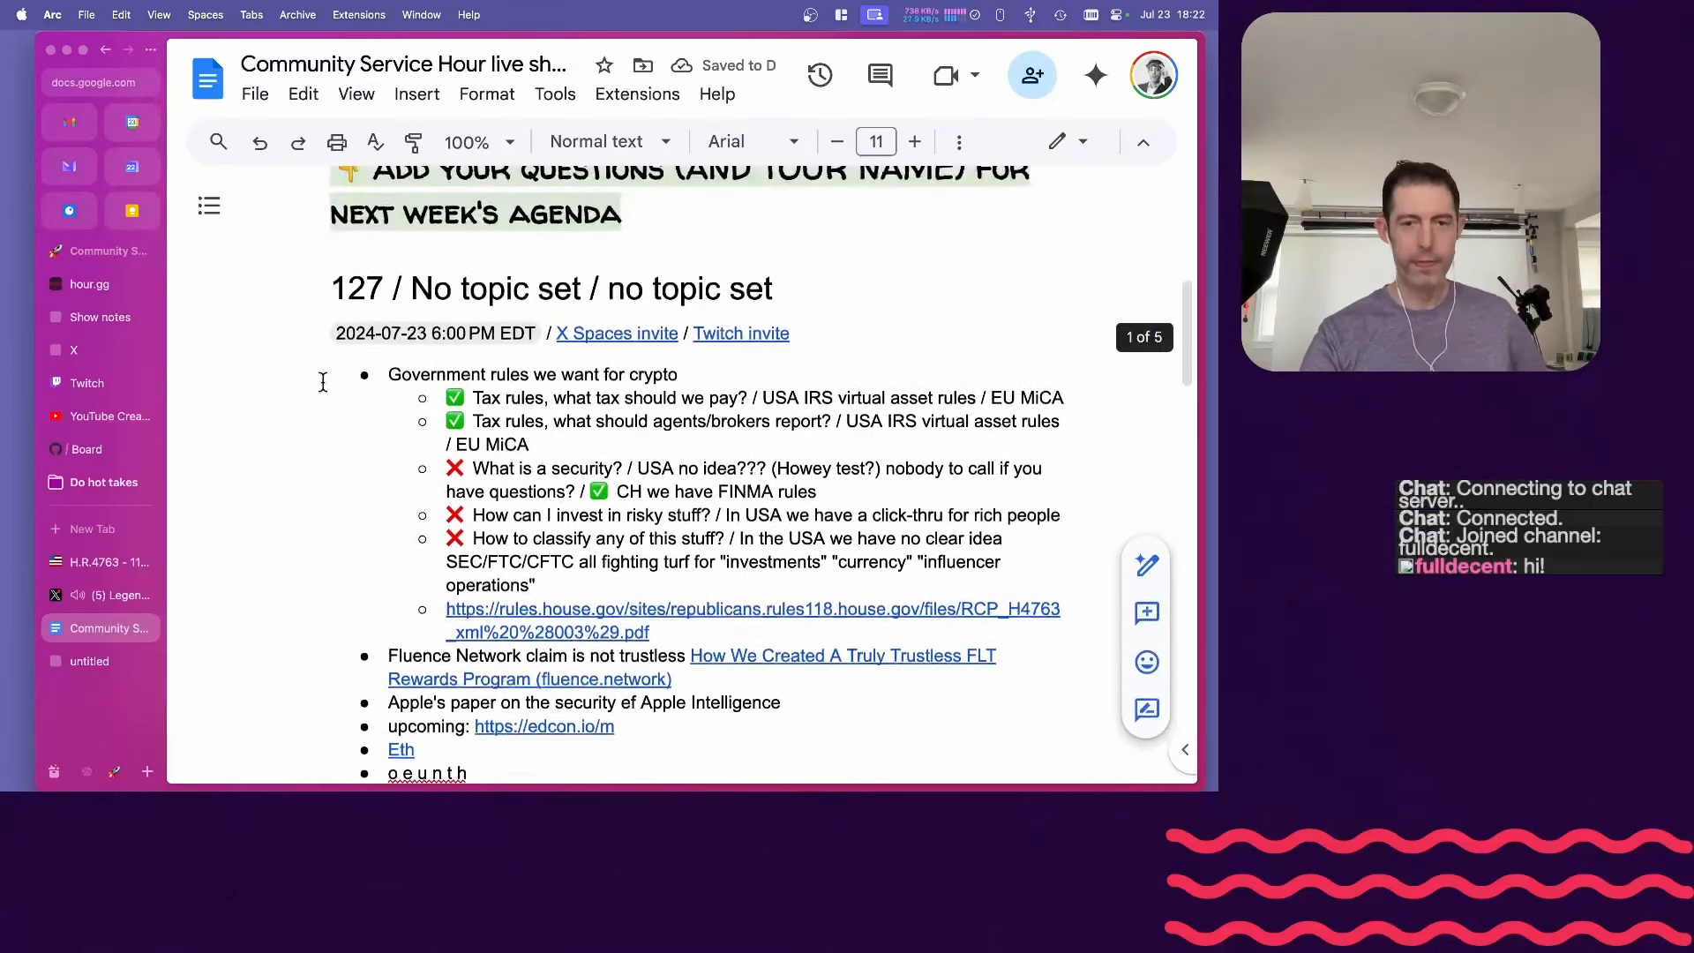
# - Insert a 'Crypto good, web3 bad' bullet just before the Fluence Network item
pyautogui.scroll(-3)
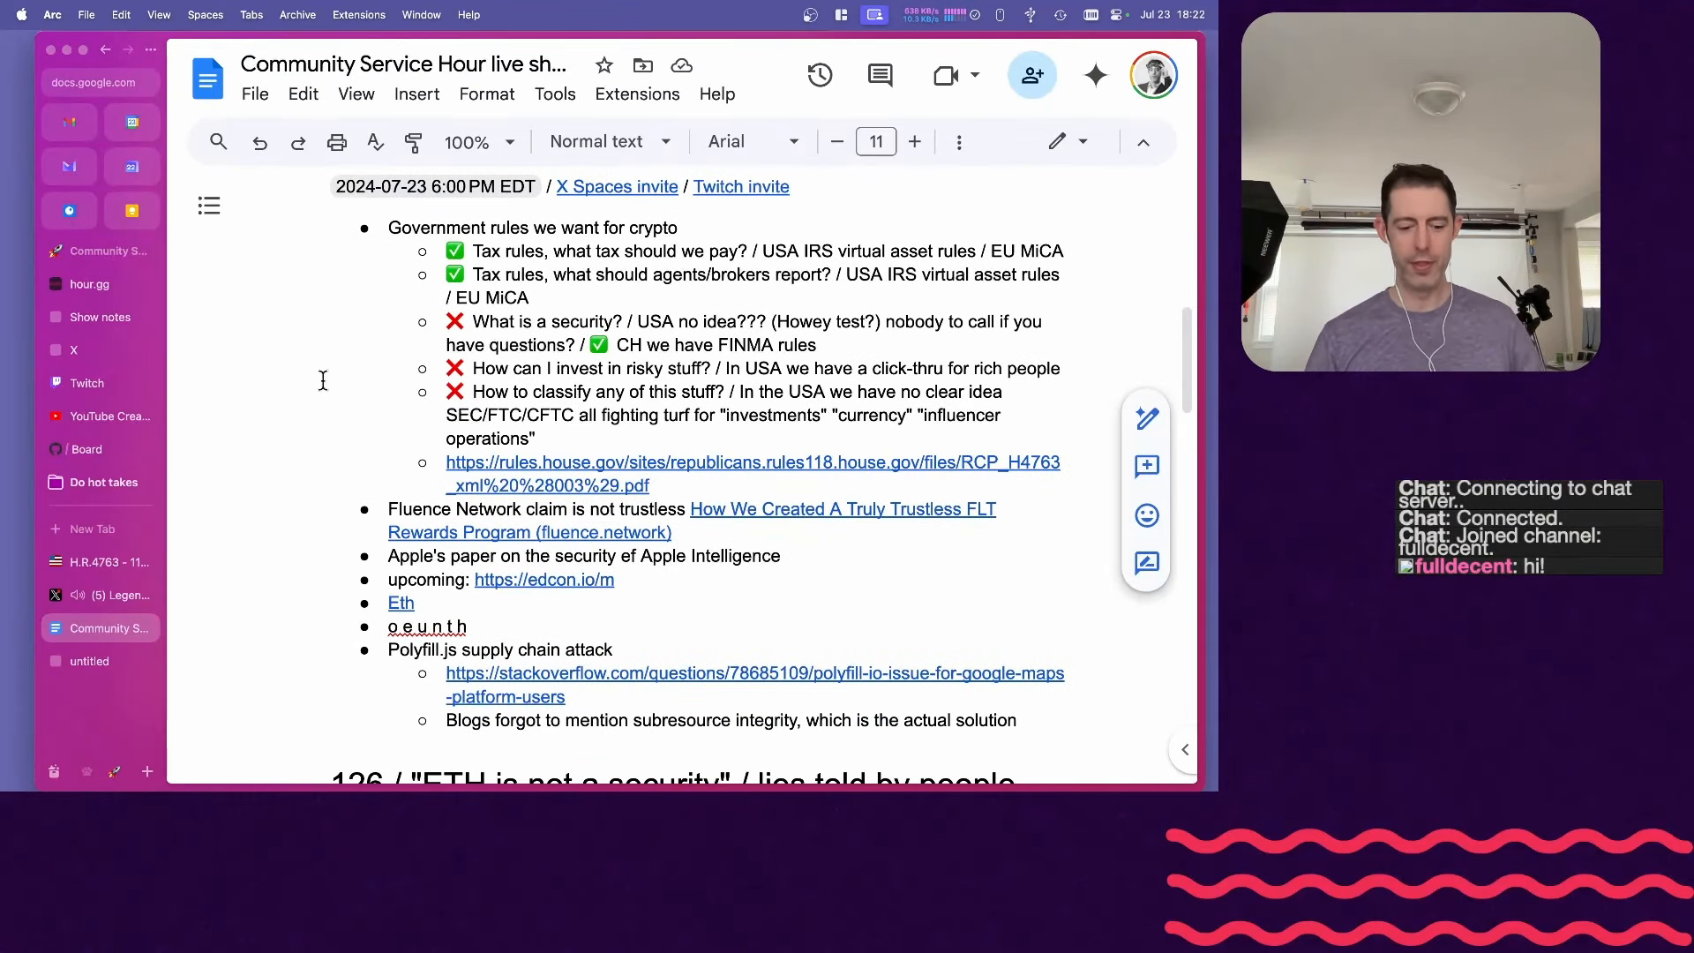
pyautogui.write('Crypto good, web3 bad"')
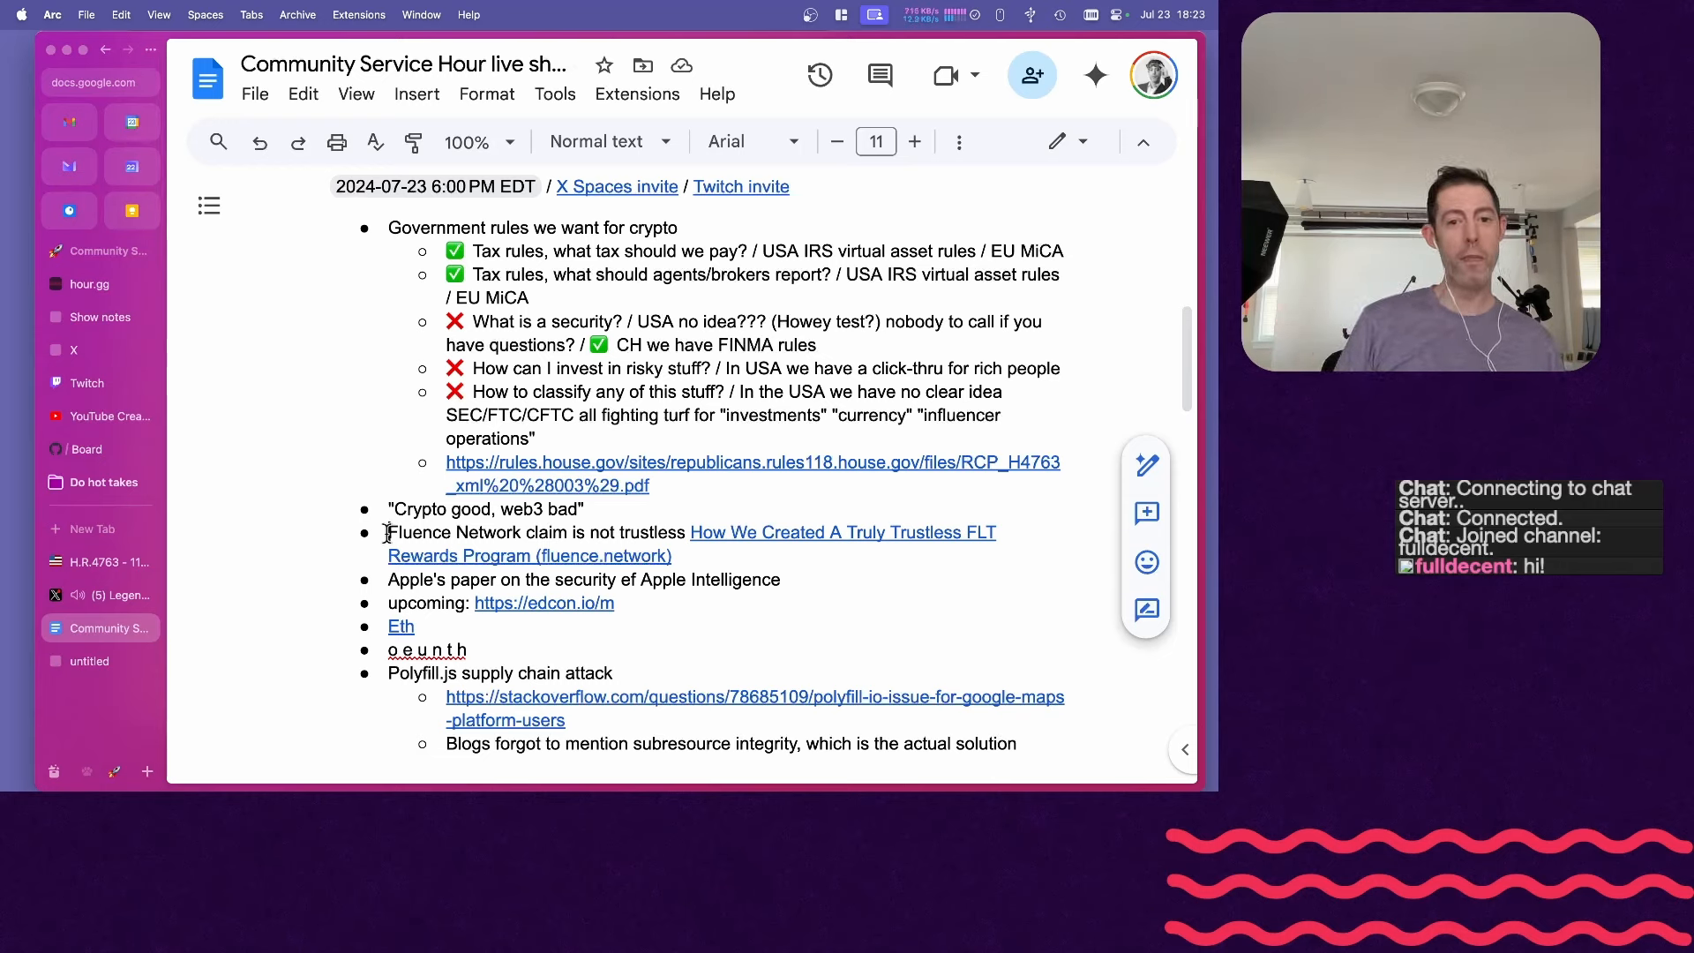
# - Select the 'Crypto good, web3 bad' line and start an empty bullet beneath it
pyautogui.moveTo(388, 531); pyautogui.dragTo(995, 532)
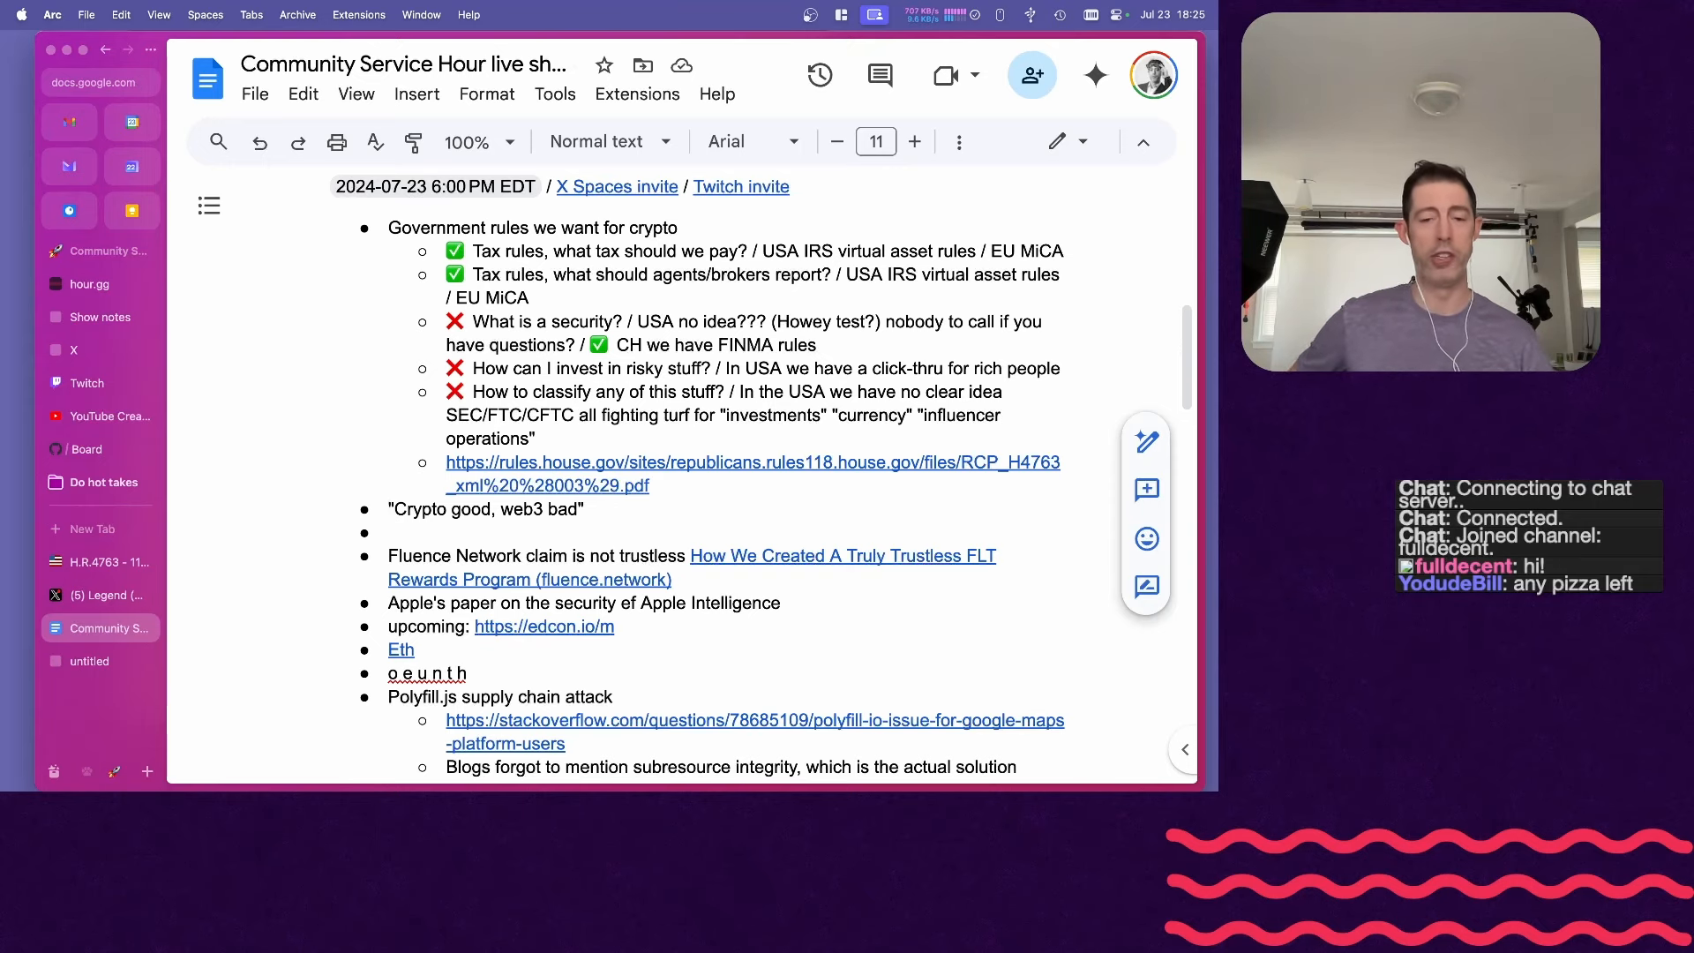
# - Search DuckDuckGo for 'pizza hut' in a new tab, then close it
pyautogui.write('pizza hut')
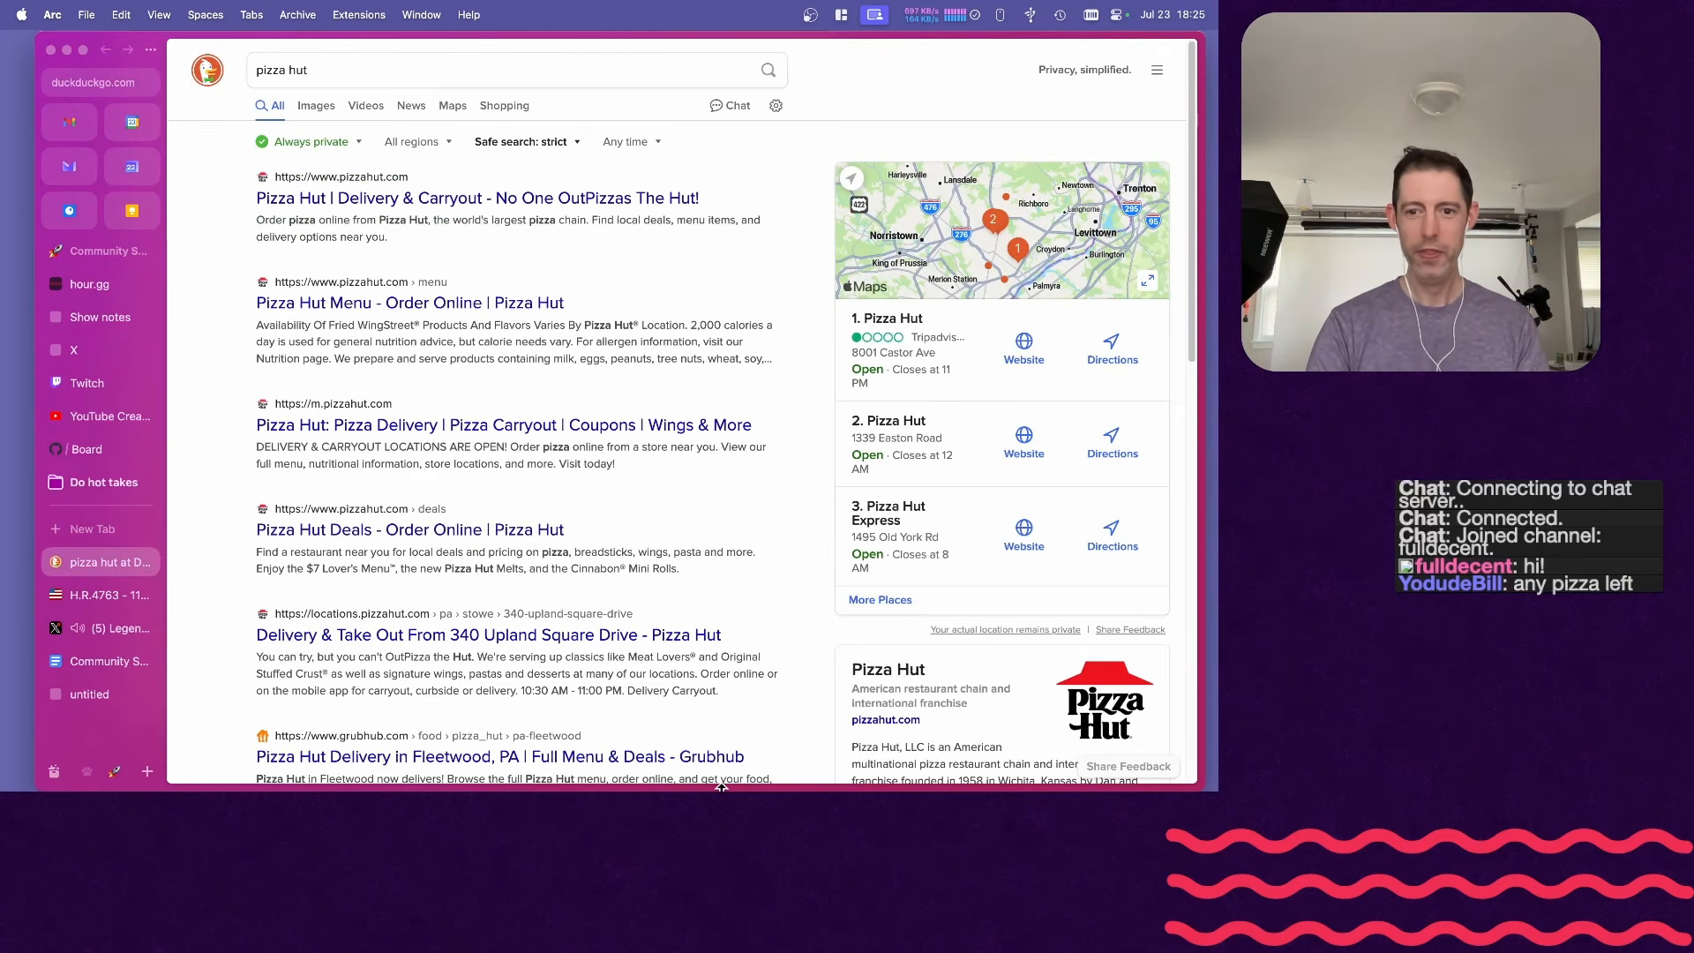
pyautogui.moveTo(1097, 778)
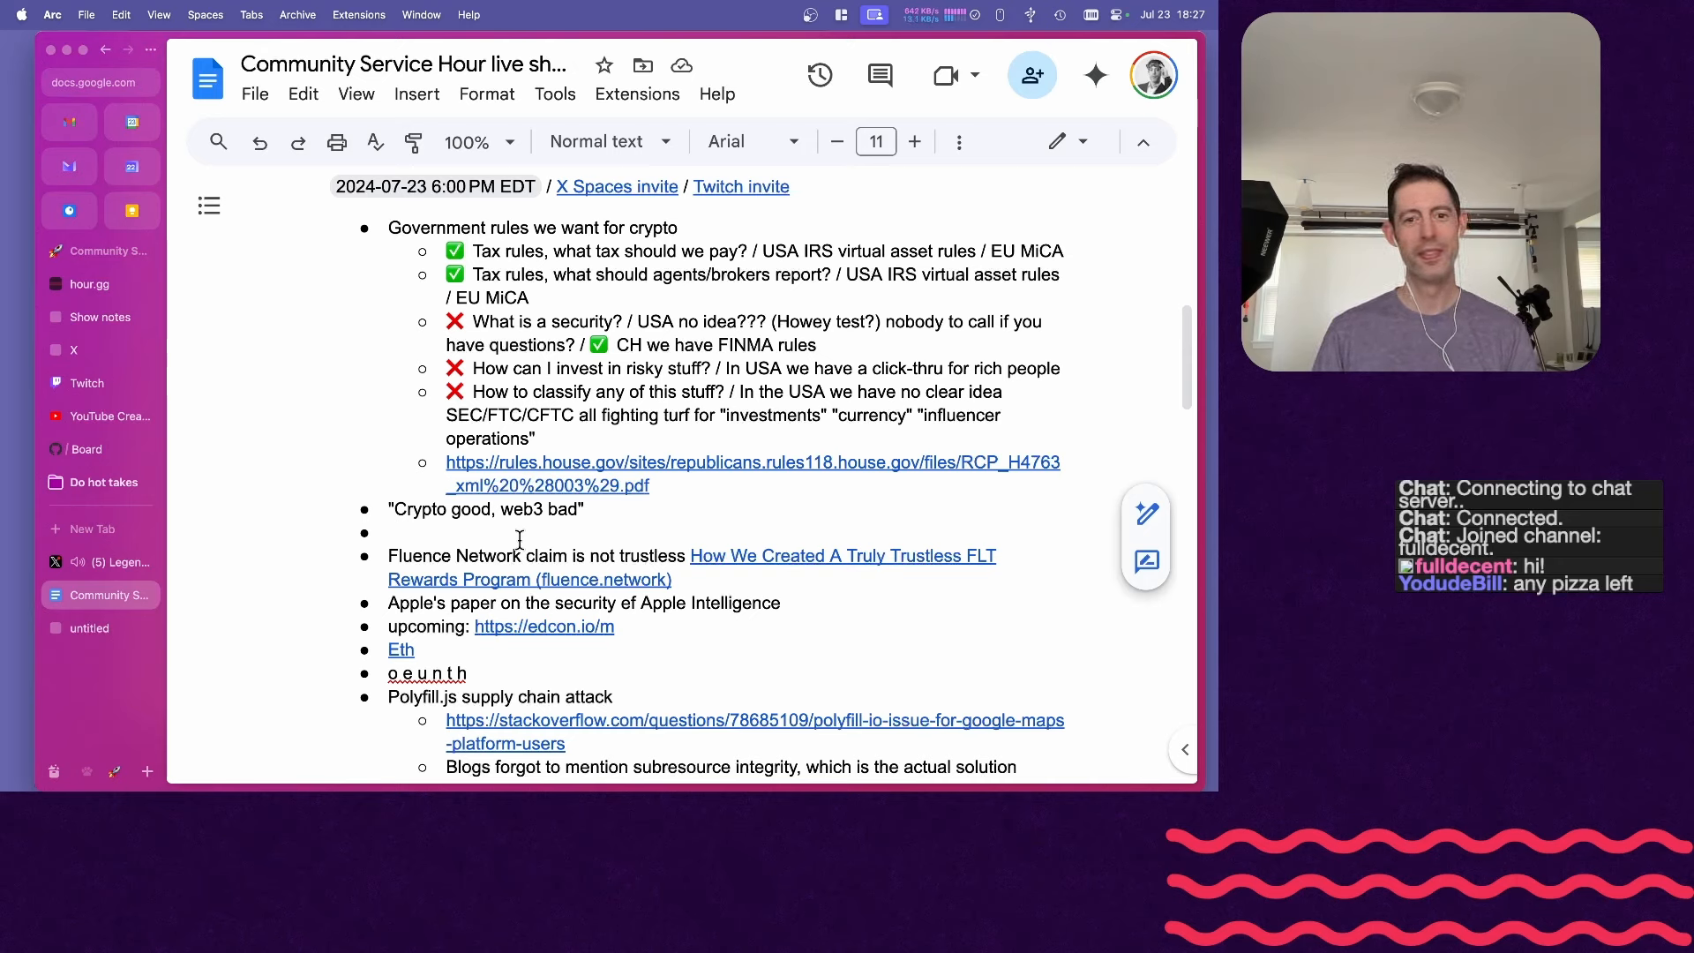
# - Add a Travel heading with a 'Beer review / travel to fridge' bullet, then a Chat heading
pyautogui.click(389, 531)
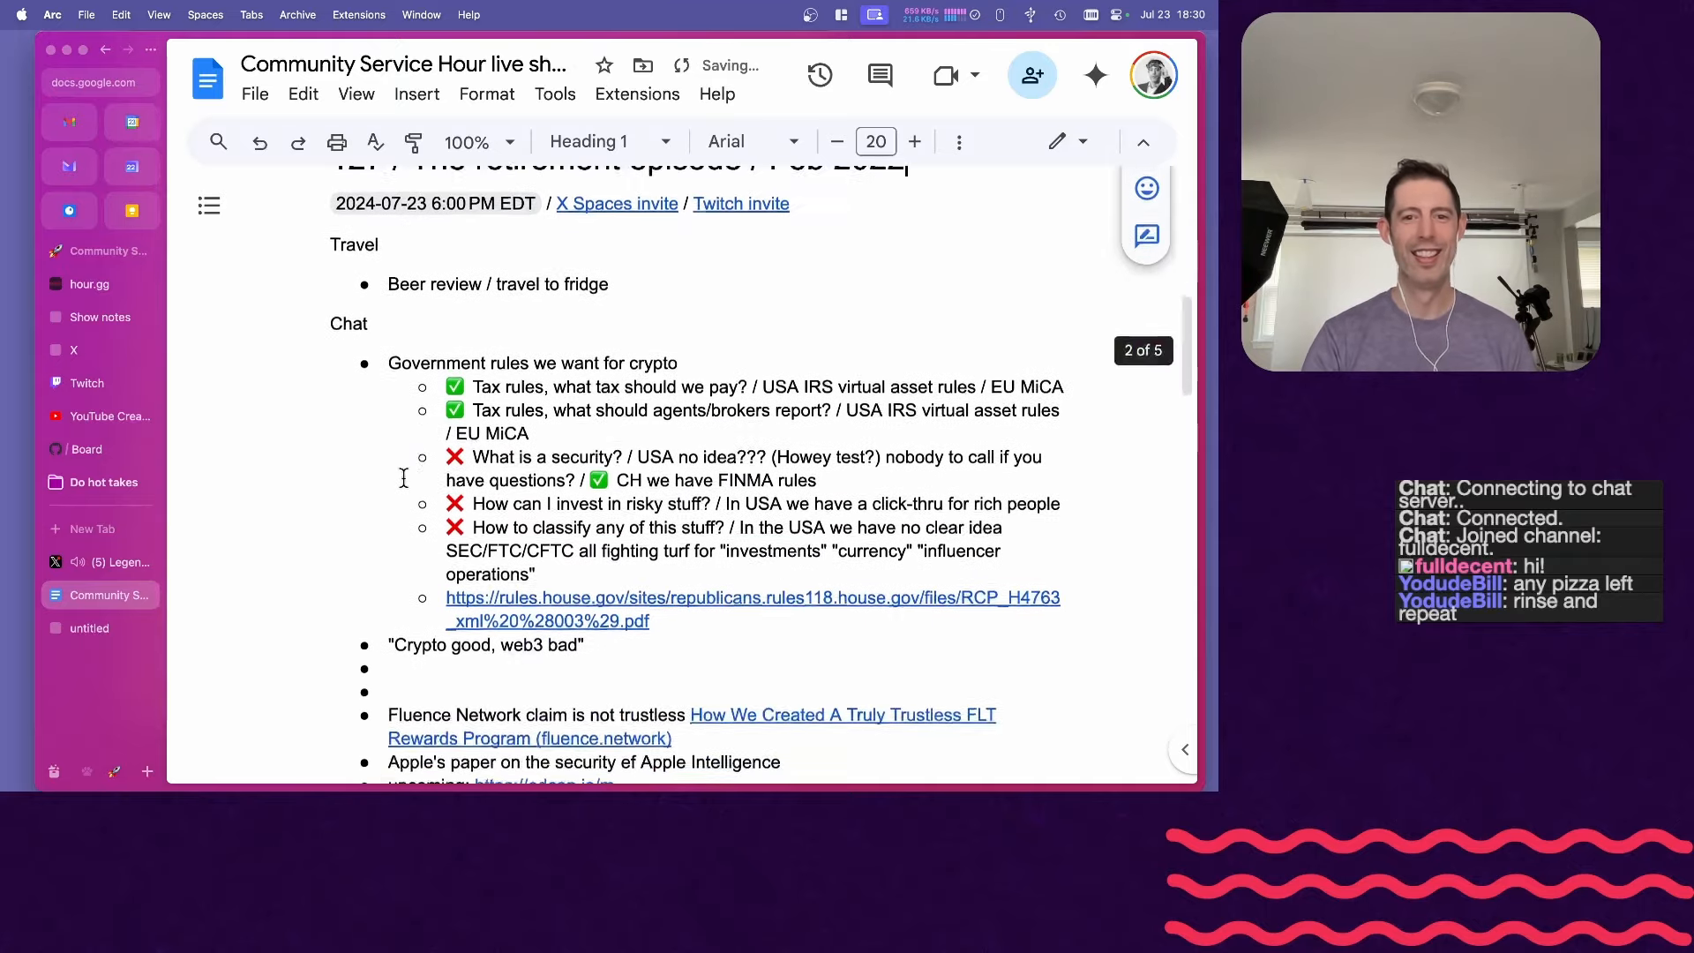
pyautogui.scroll(-3)
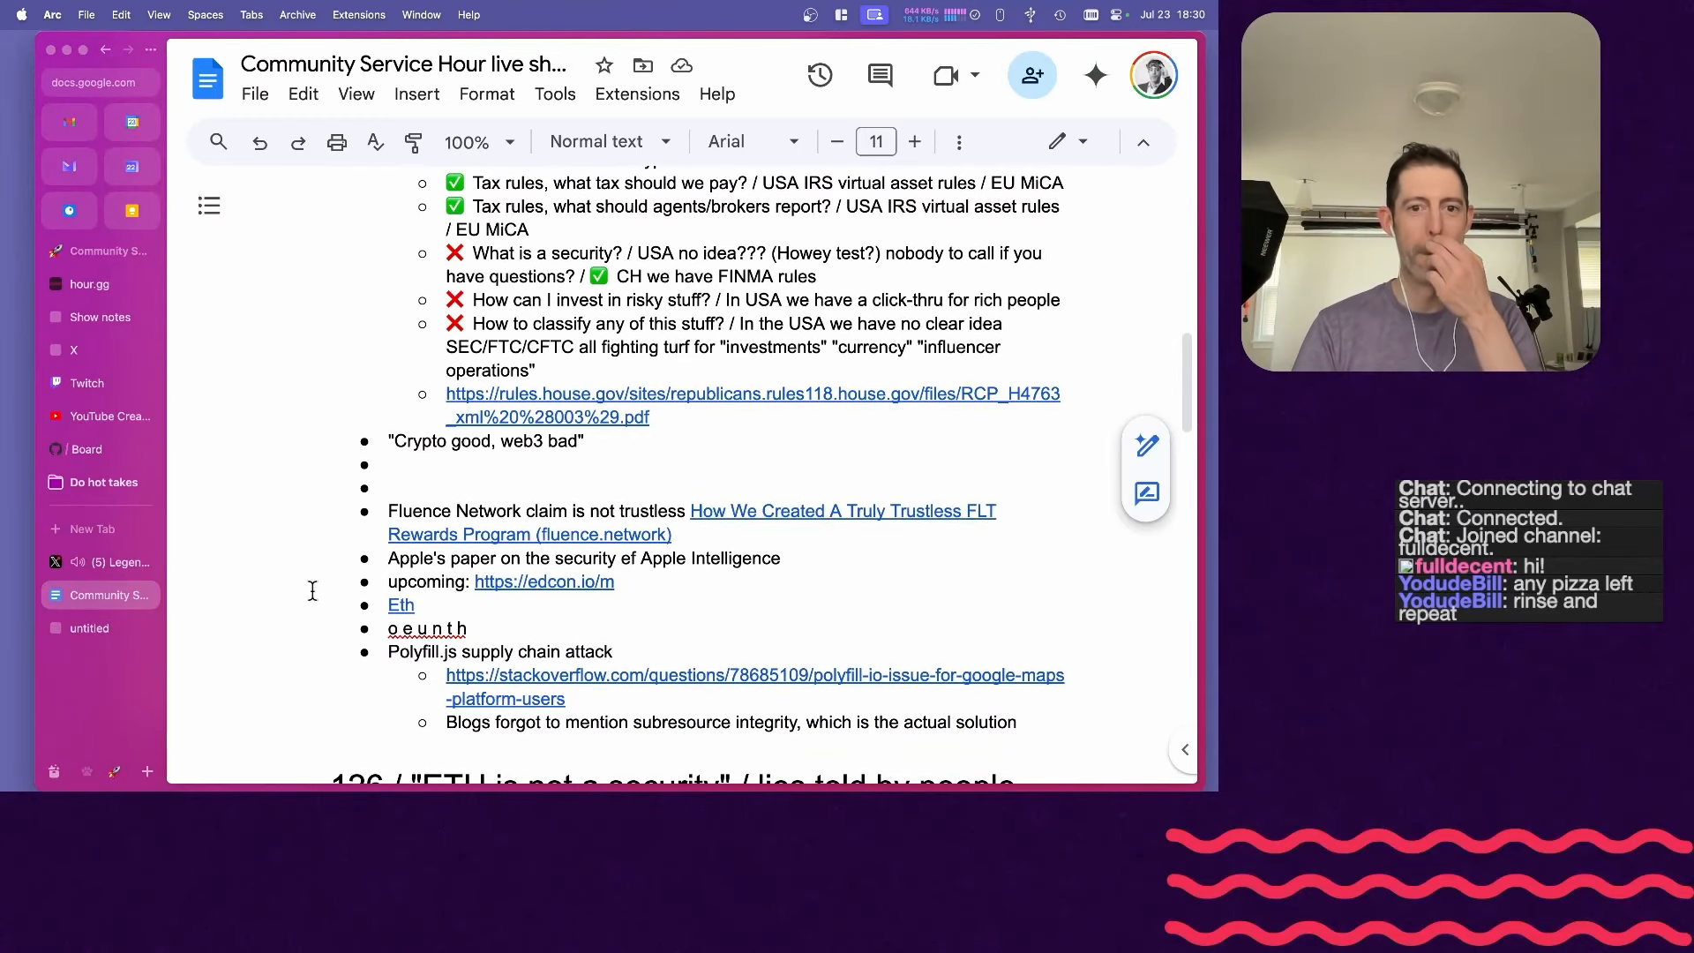
pyautogui.scroll(-3)
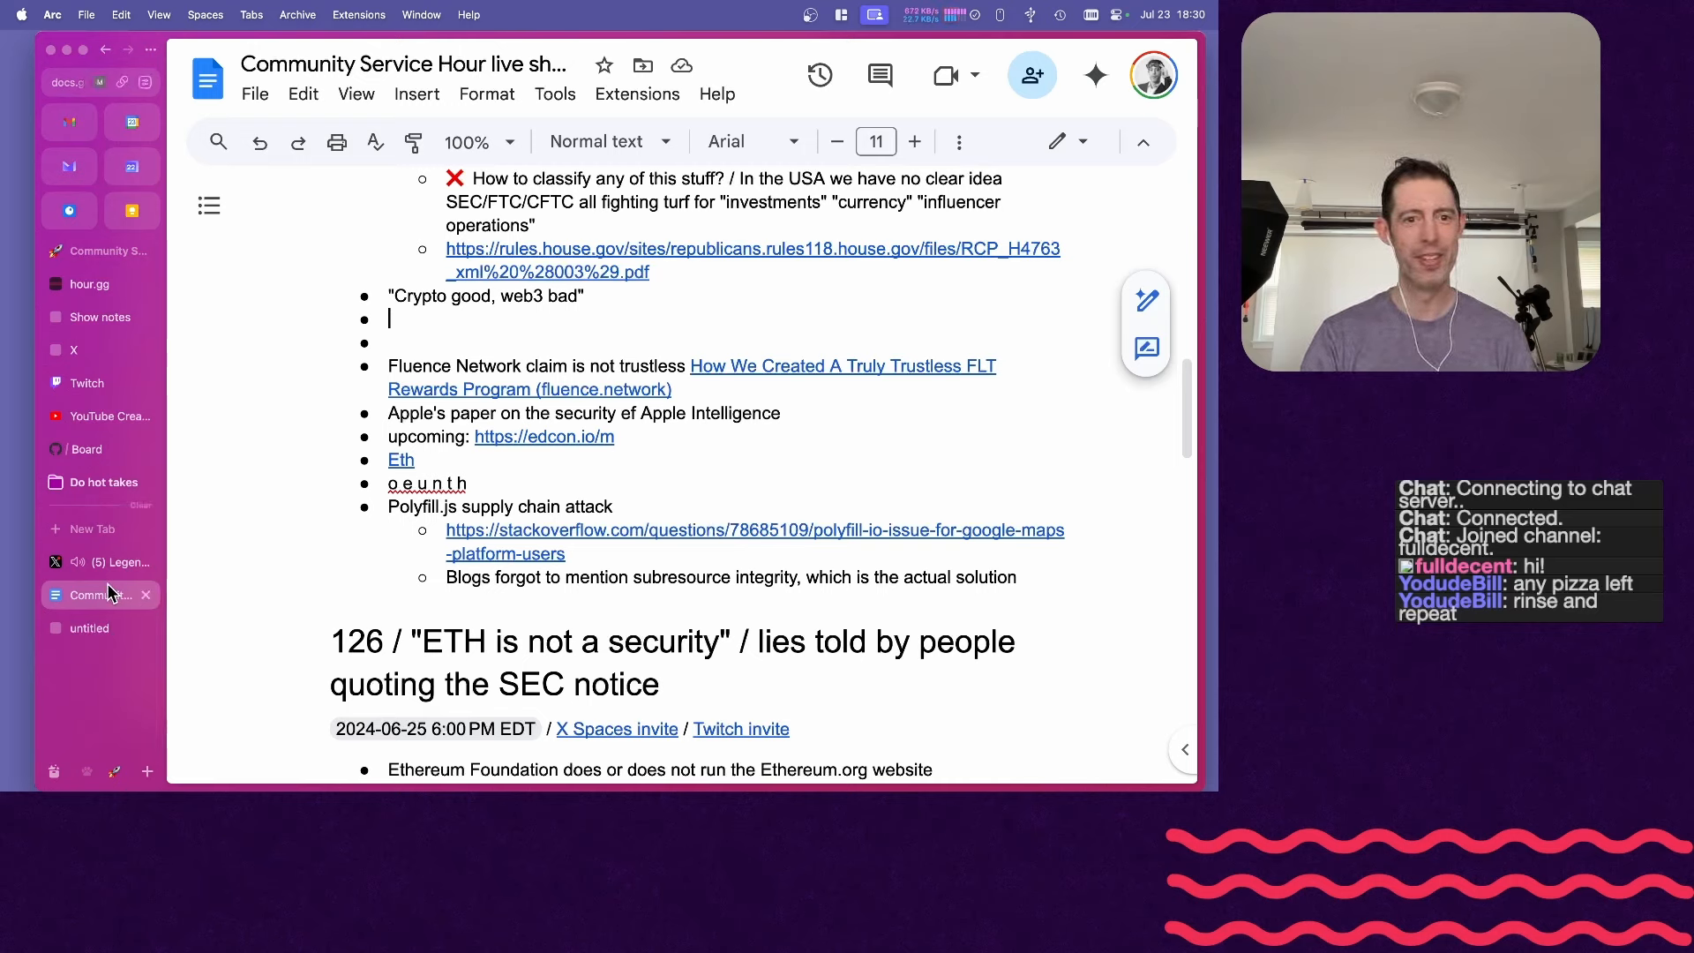
pyautogui.moveTo(103, 563)
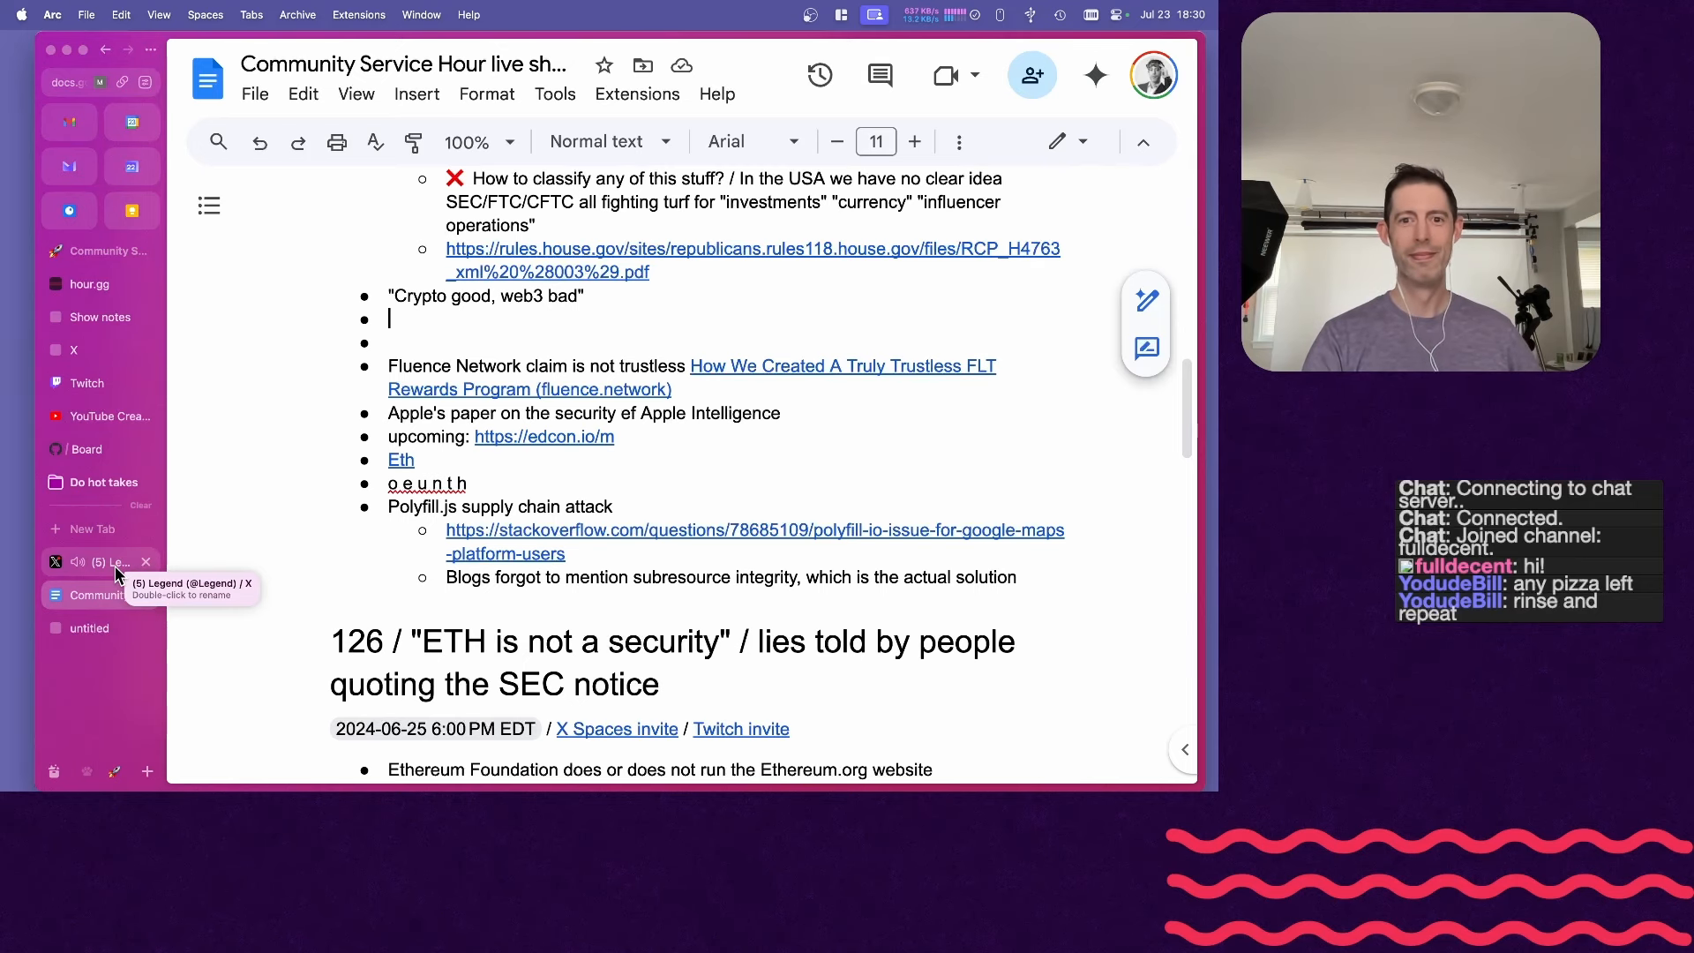
# - On X, view notifications and the SinceImBored speaker profile from the live Space
pyautogui.click(97, 562)
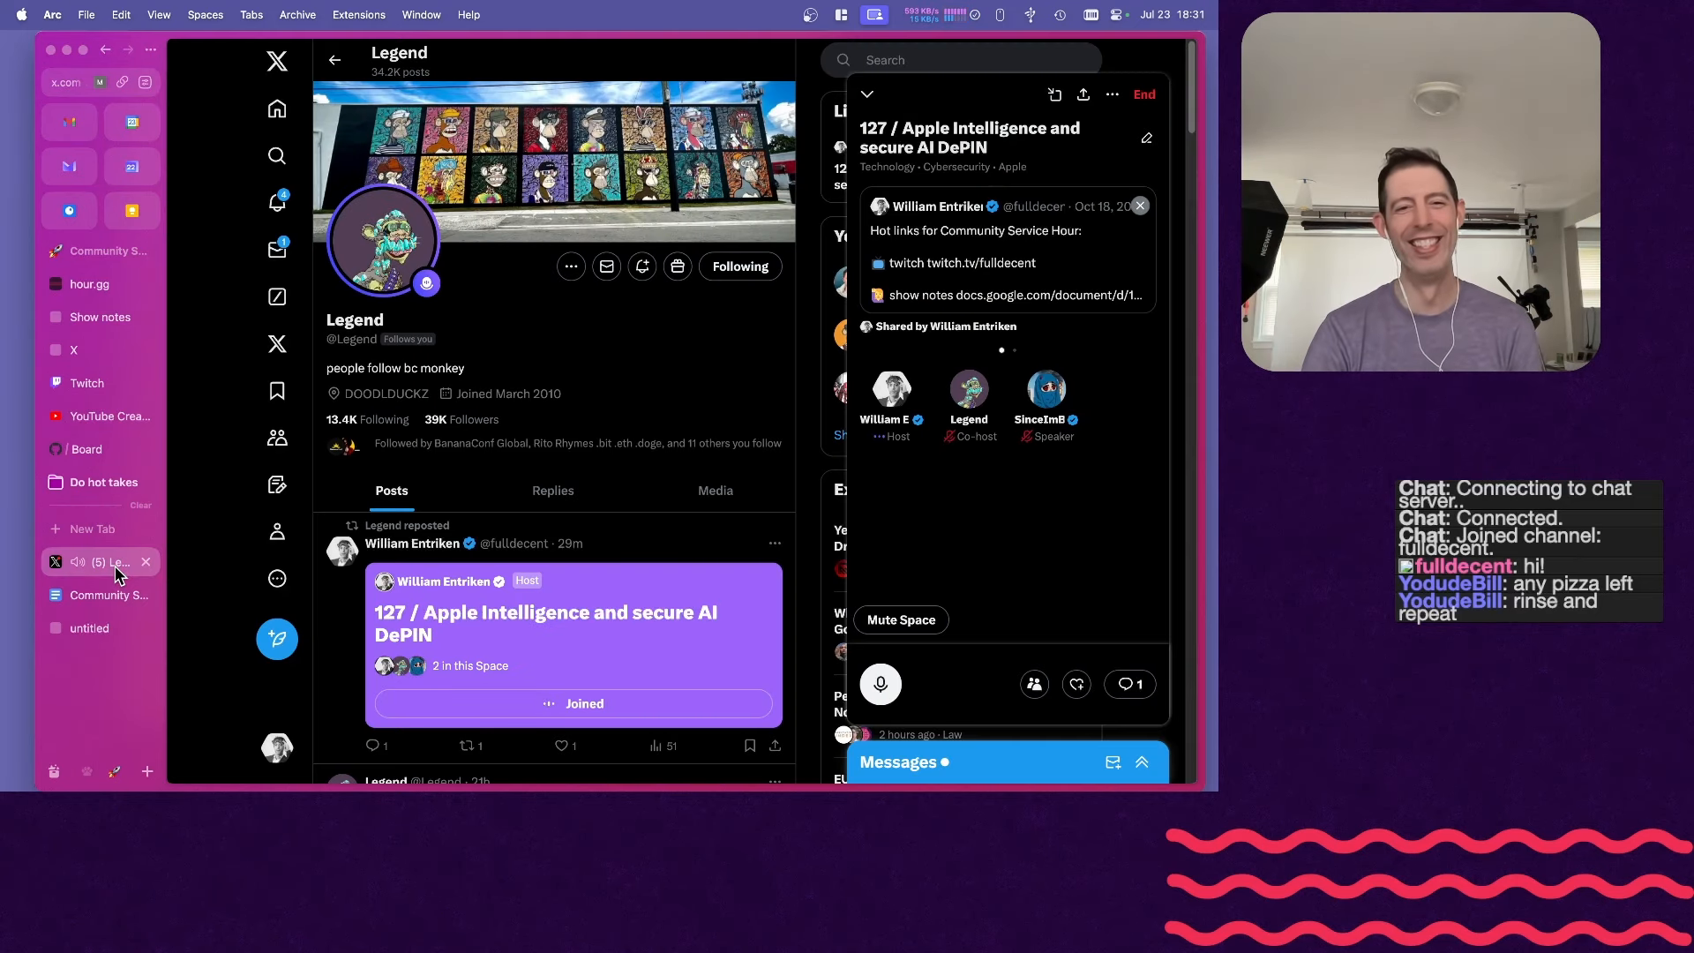
pyautogui.click(277, 203)
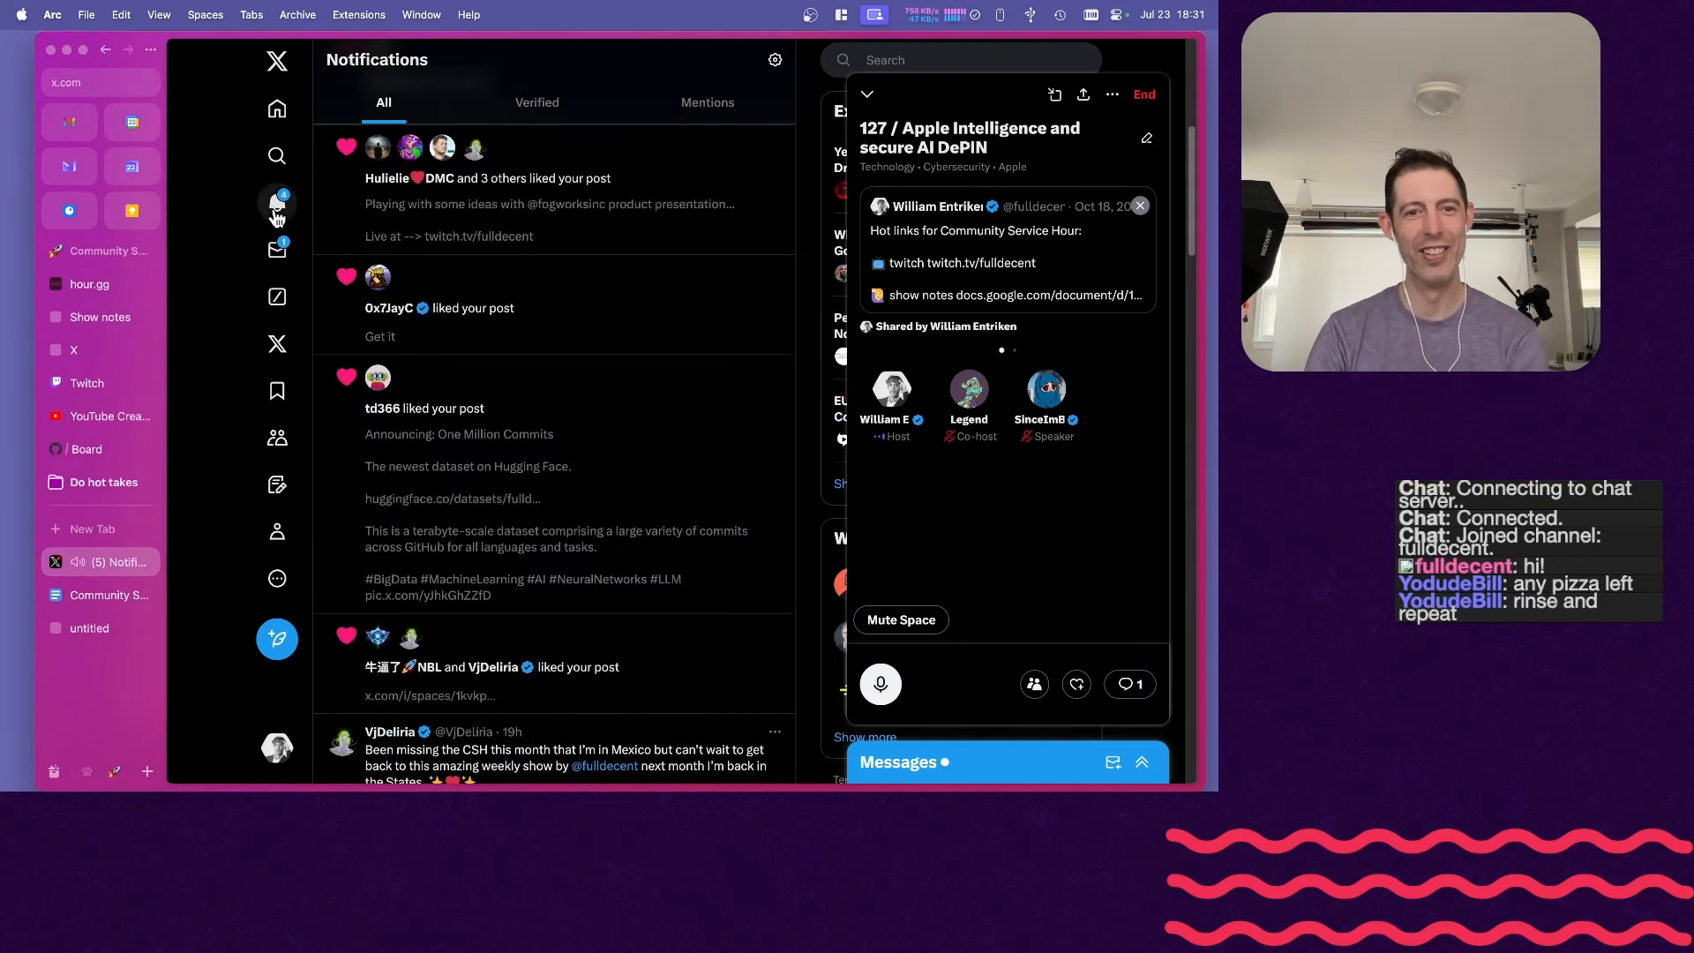
pyautogui.click(97, 594)
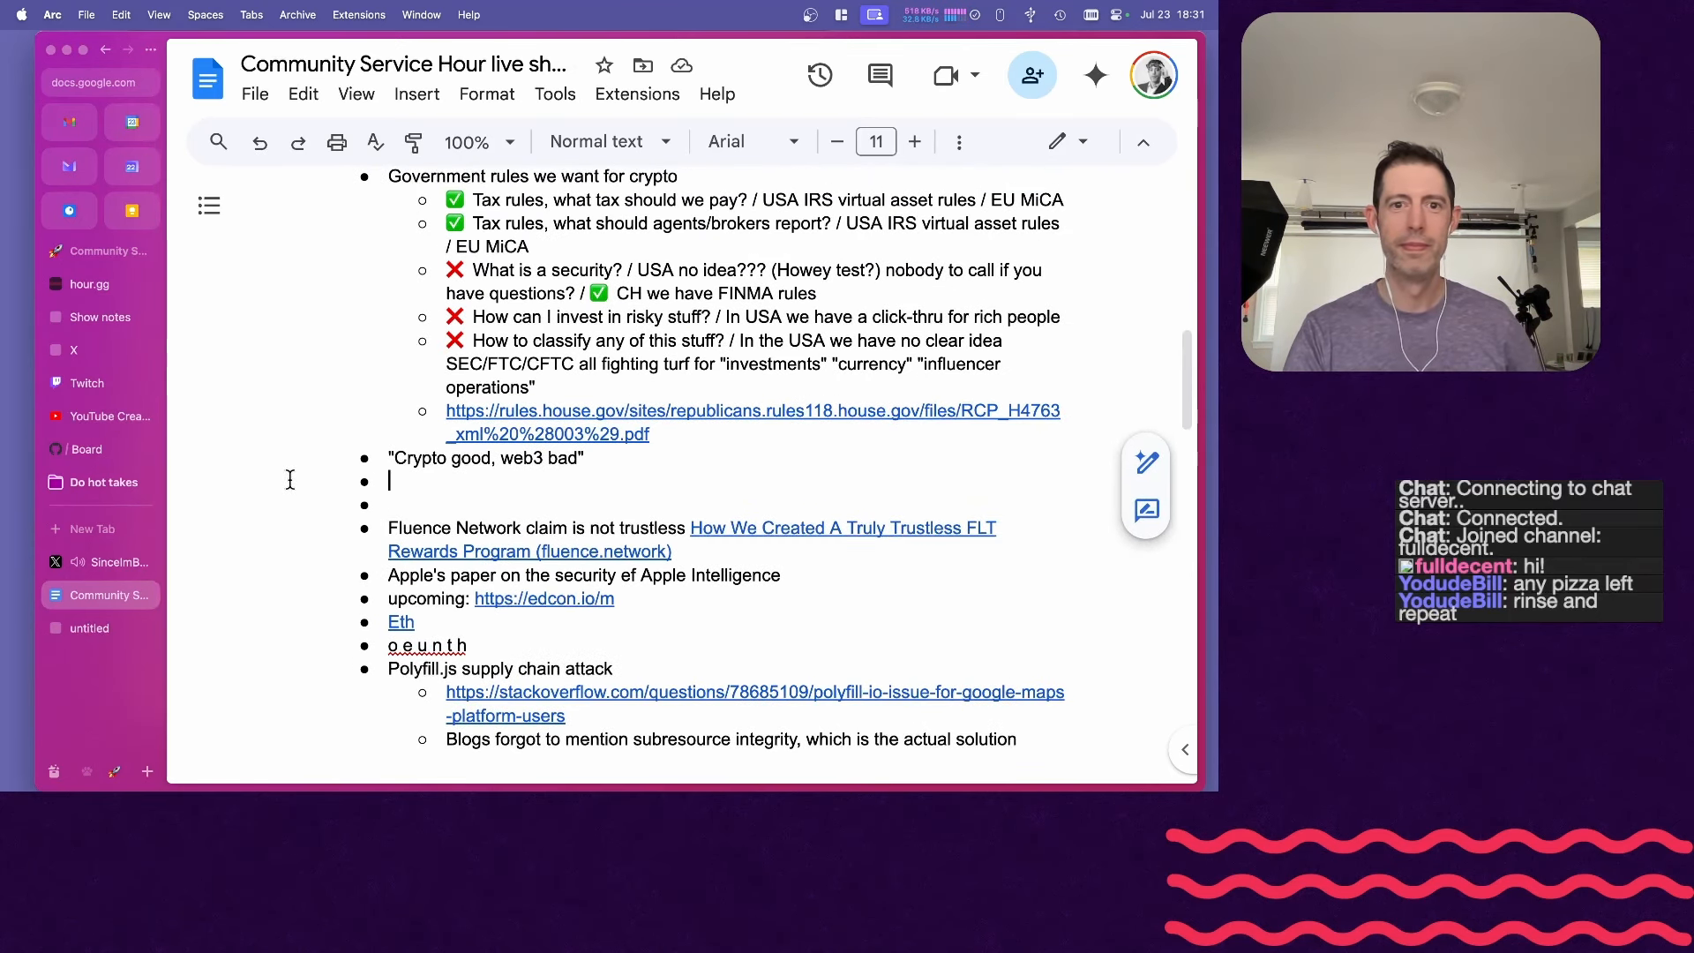
# - Copy 'SinceImBored' from X and add 'SinceImBored' and 'Legend' bullets below Polyfill.js, fixing a typo
pyautogui.scroll(-3)
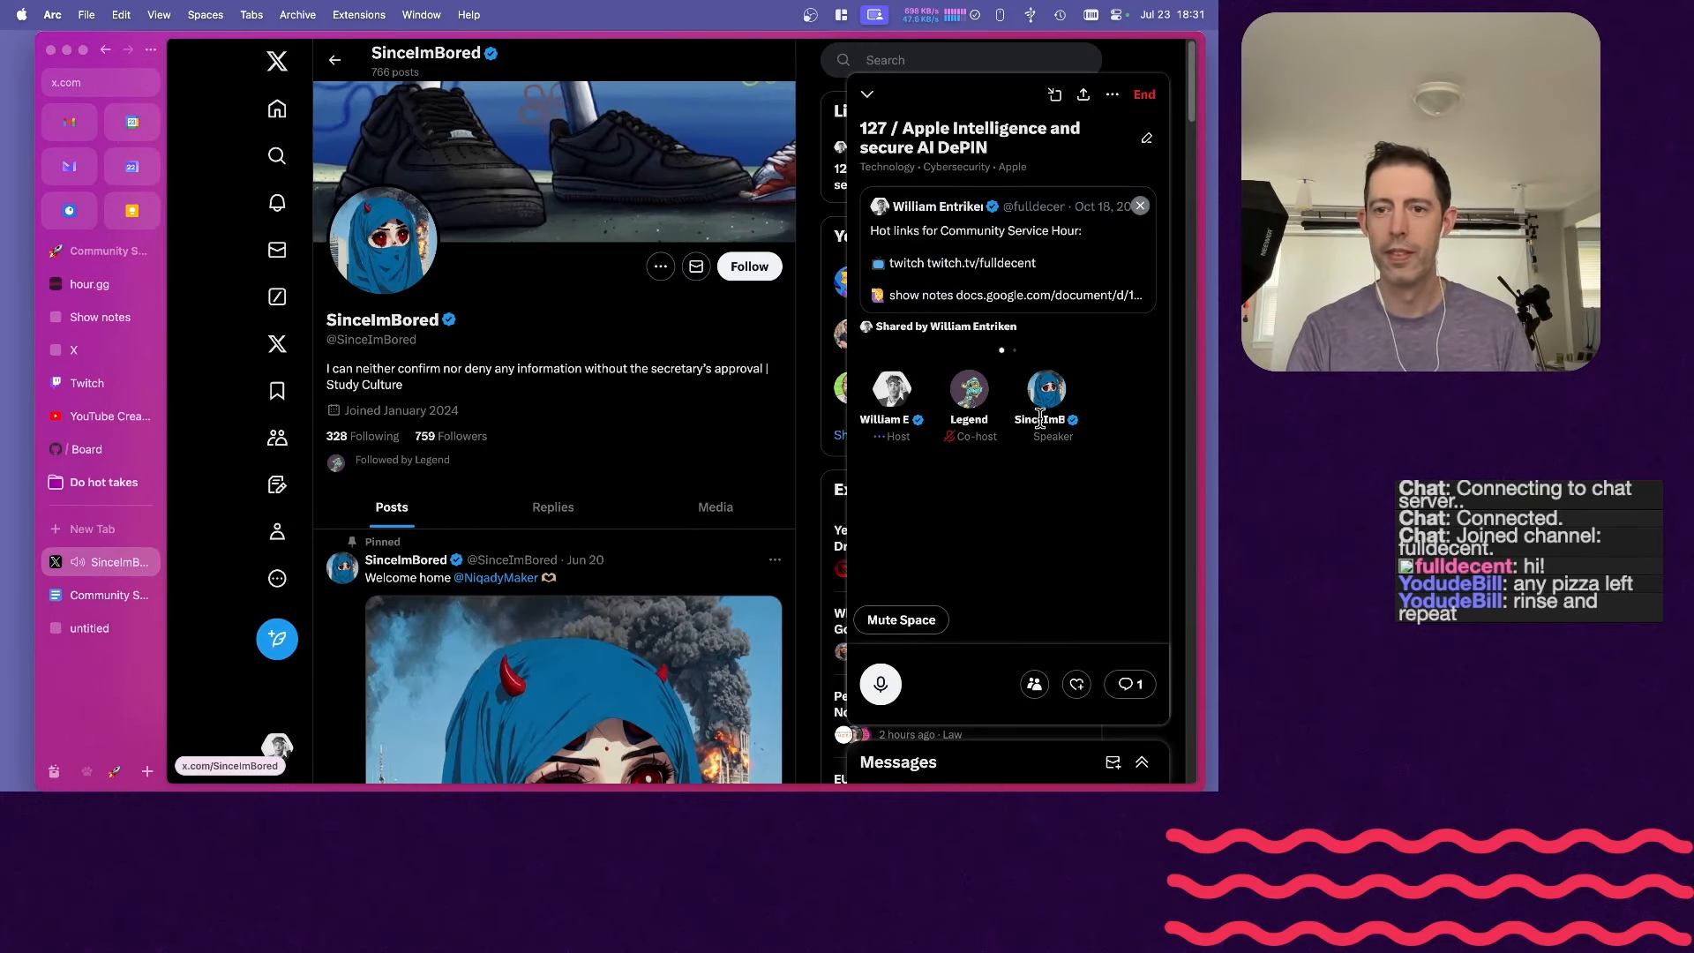
pyautogui.doubleClick(373, 339)
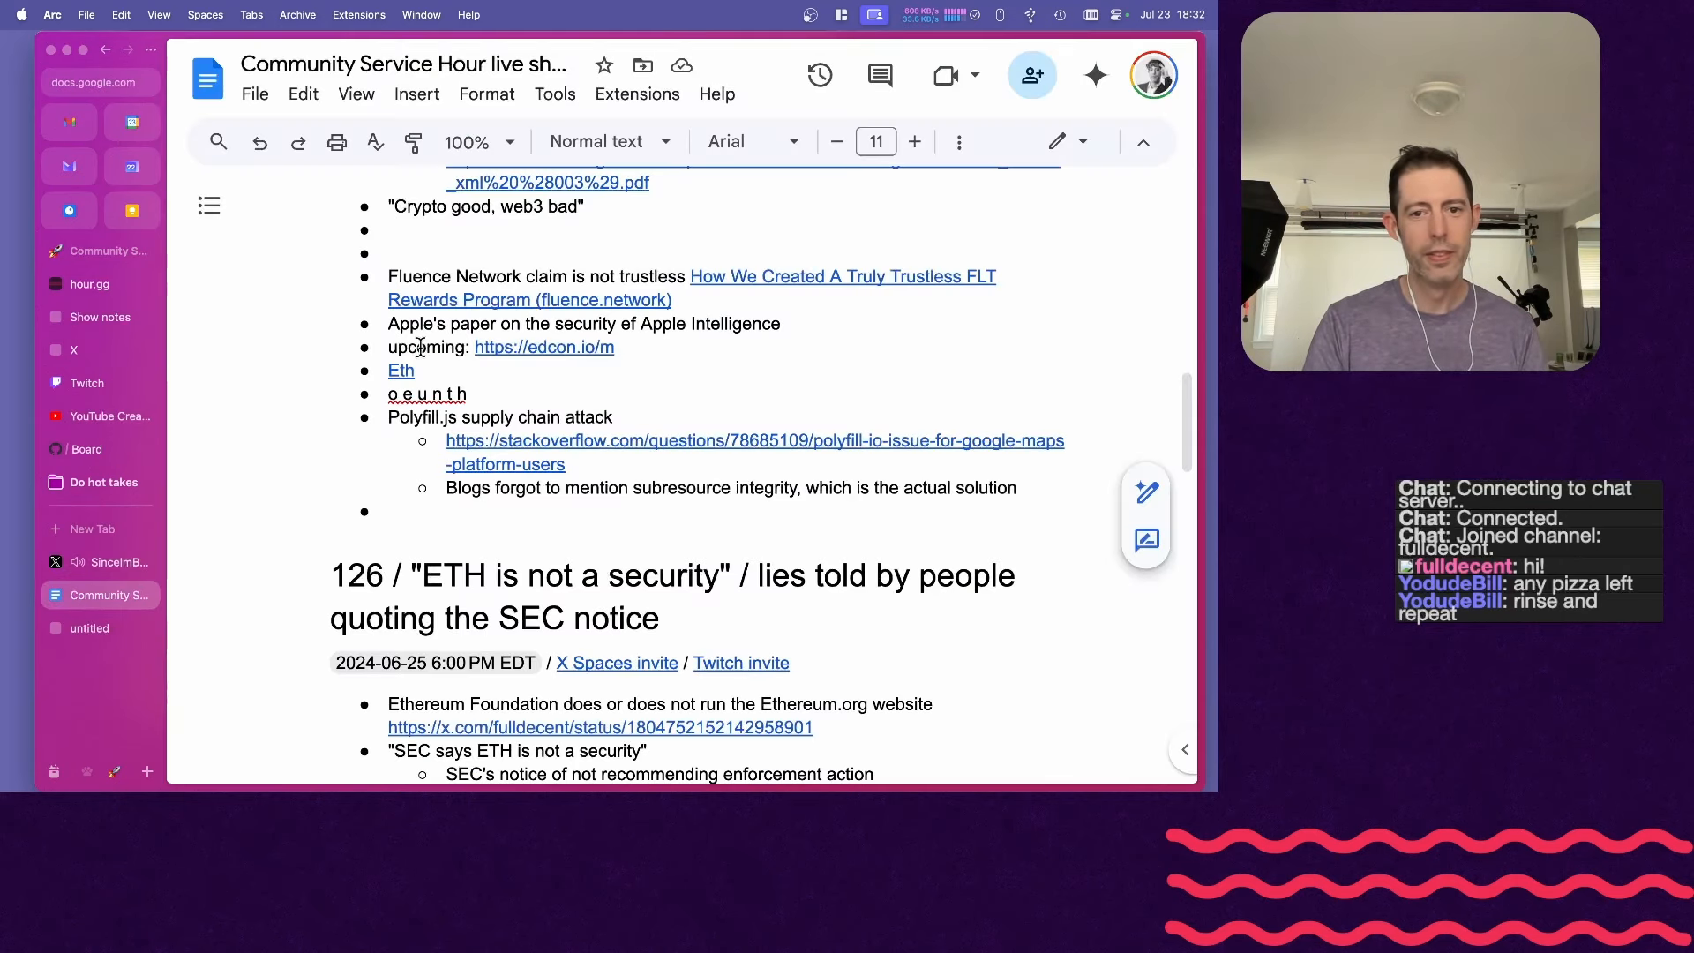
pyautogui.write('Legenda')
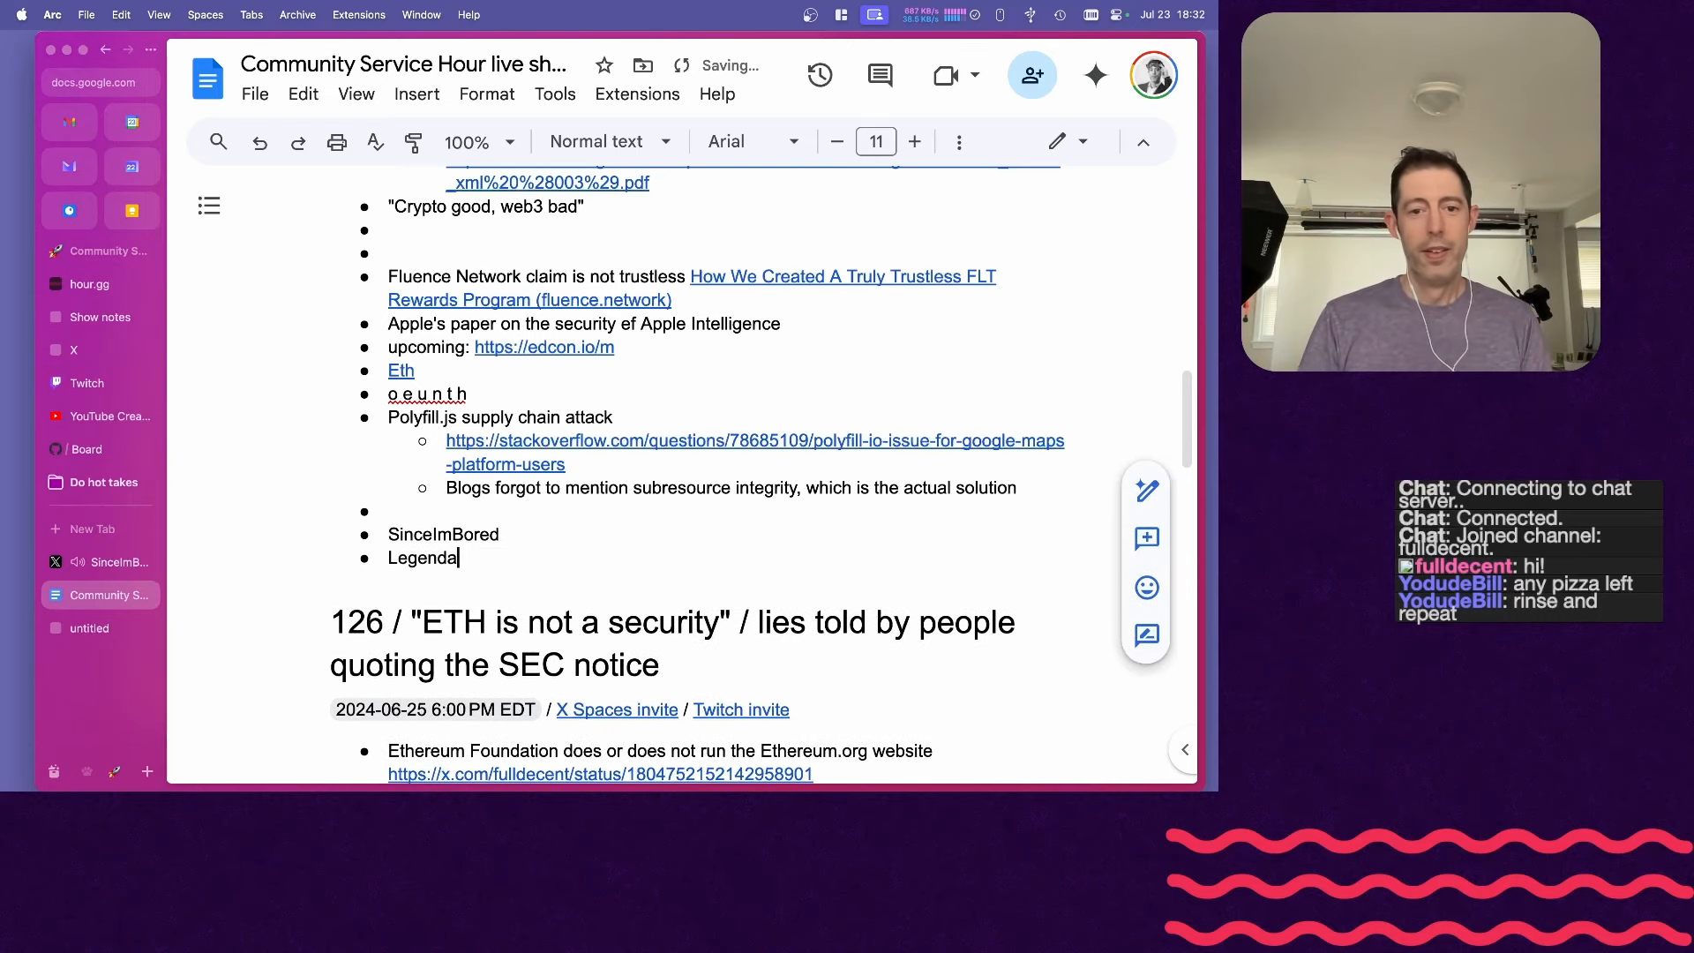
pyautogui.press('backspace')
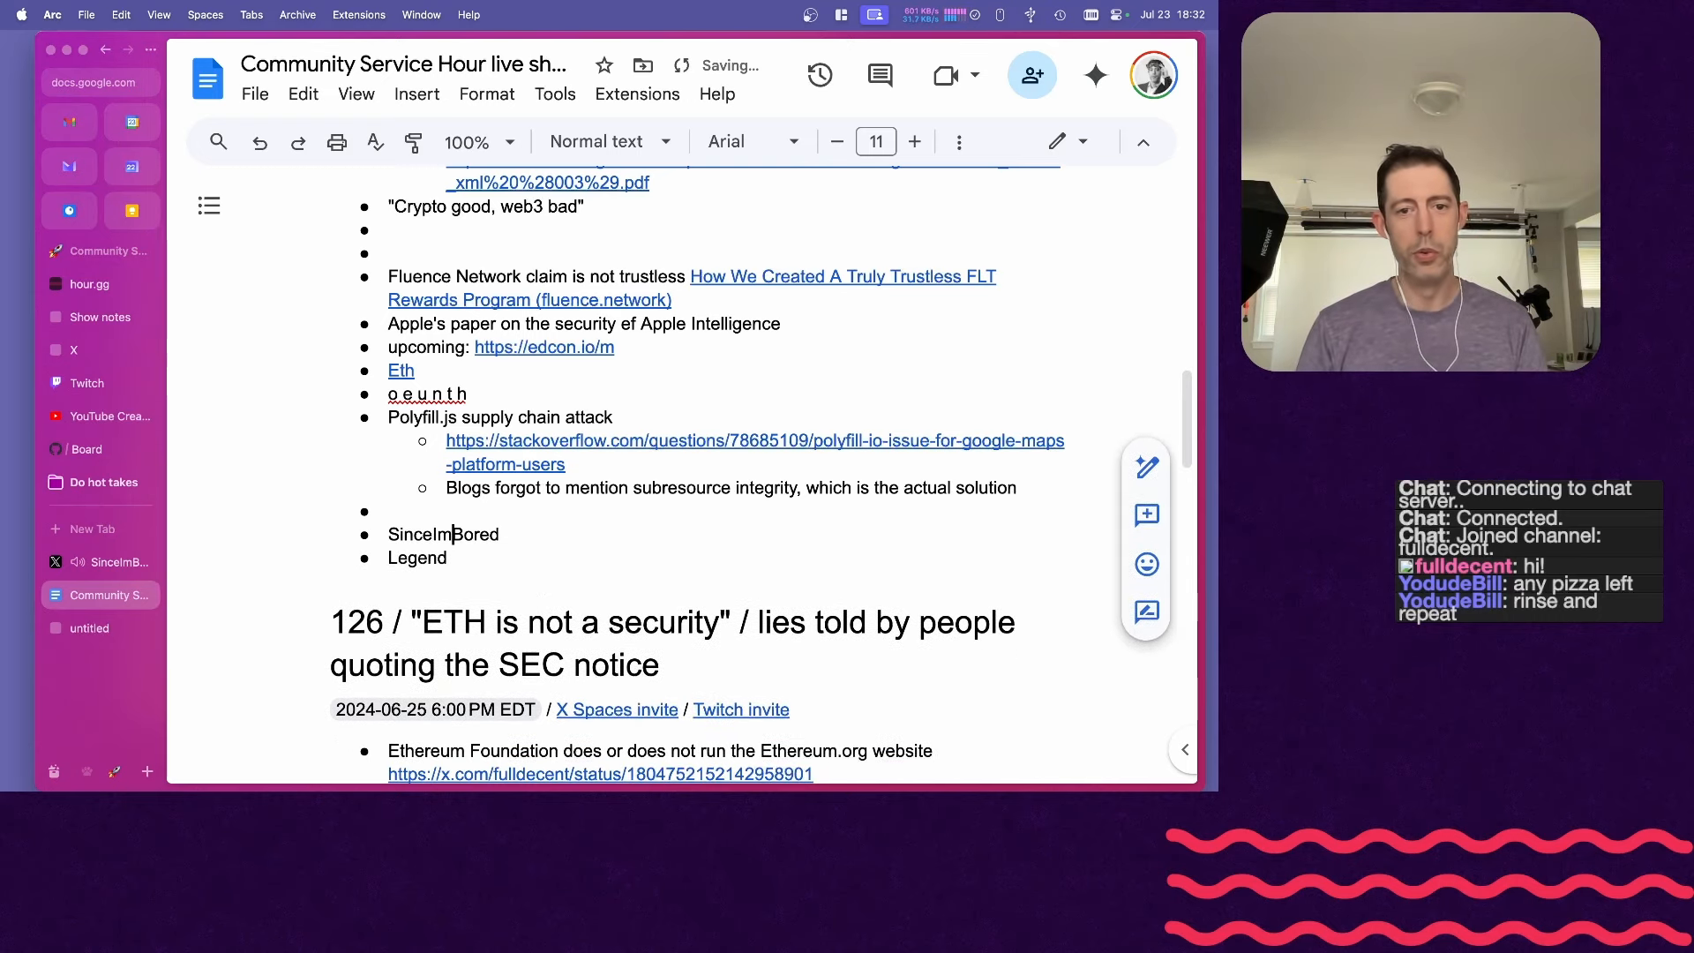
pyautogui.click(97, 562)
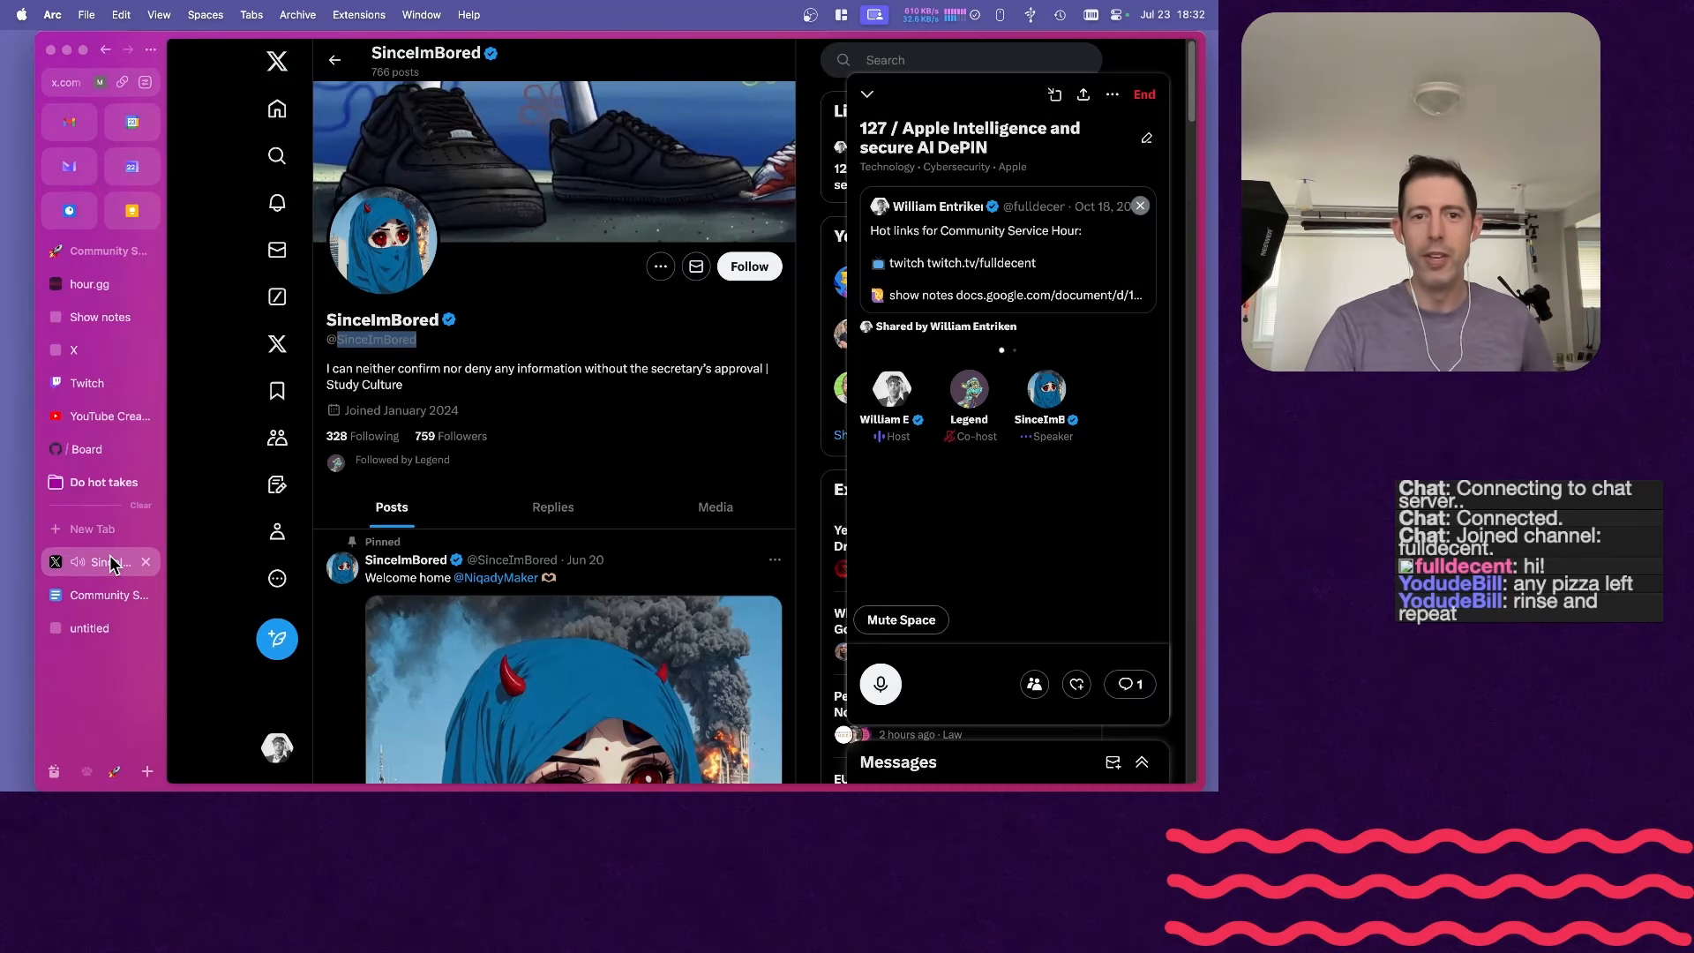
pyautogui.click(97, 596)
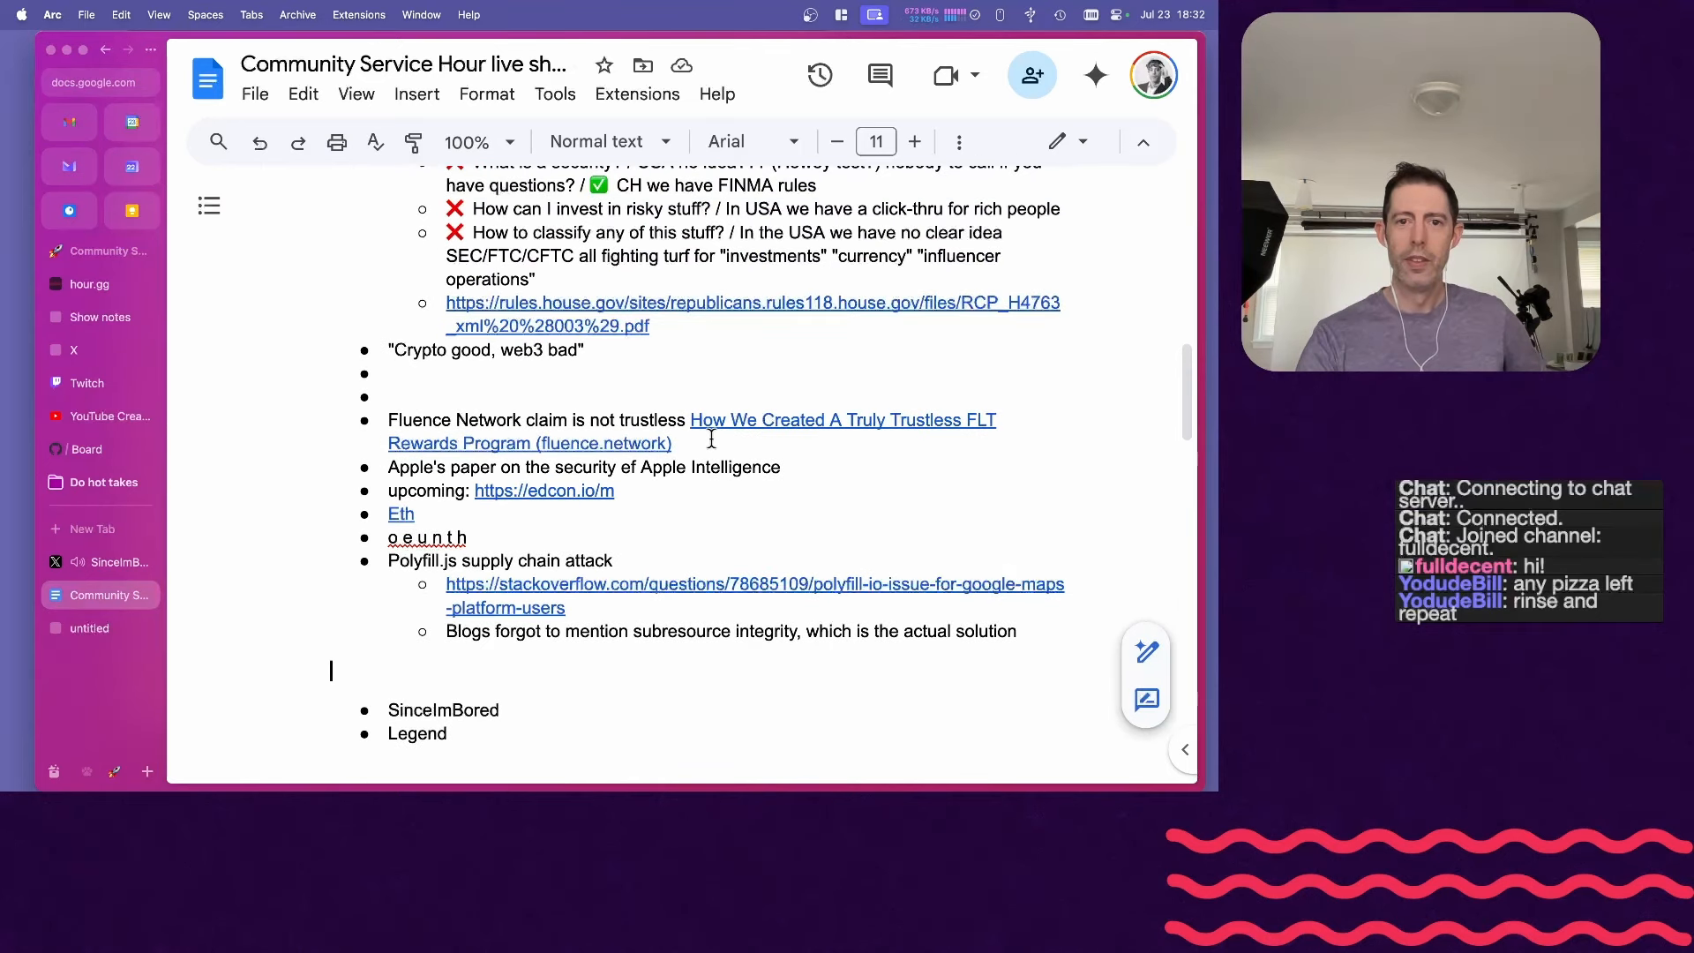
pyautogui.scroll(-3)
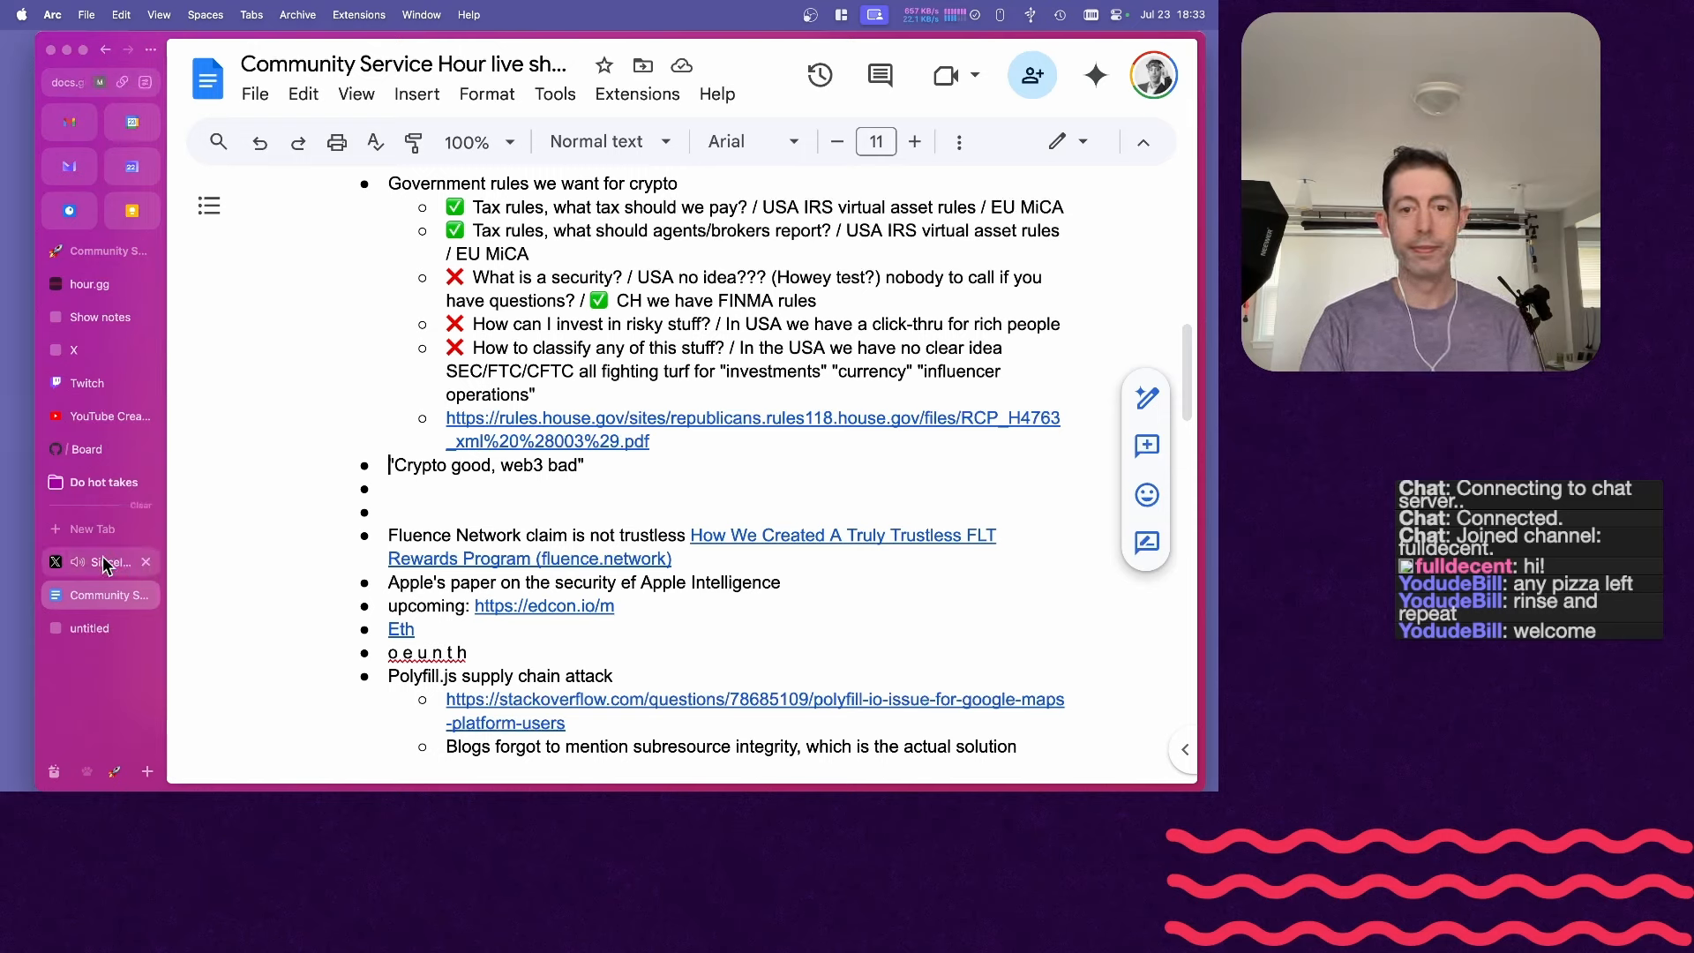
pyautogui.moveTo(97, 562)
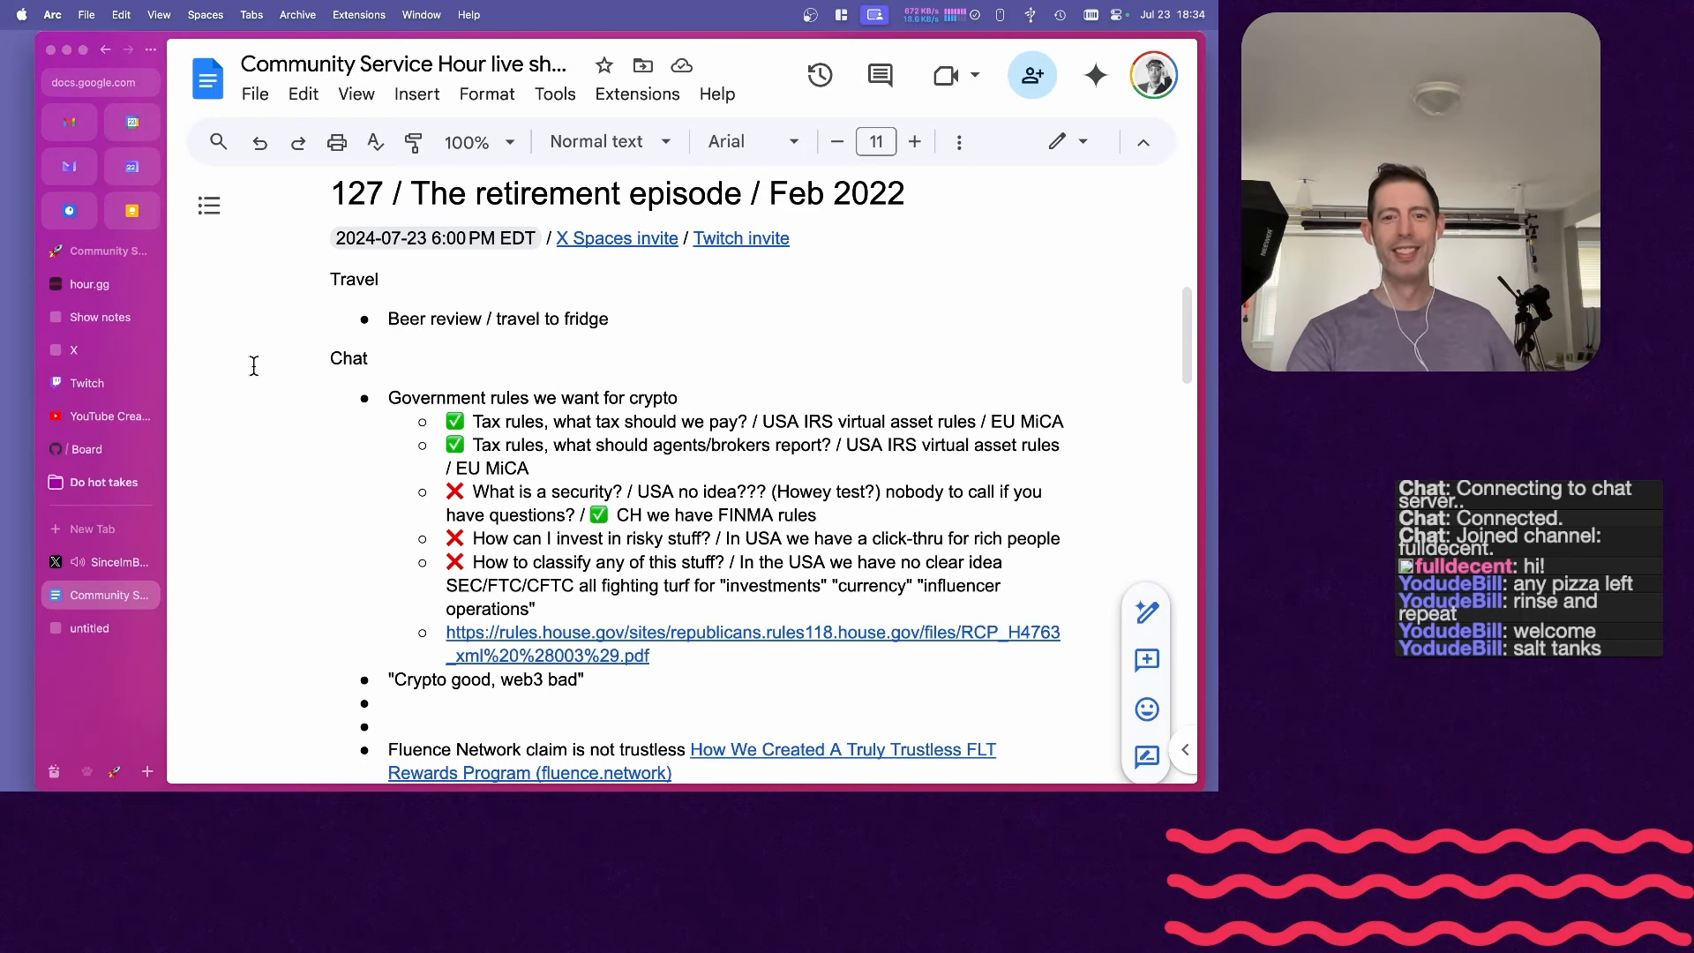
pyautogui.scroll(-3)
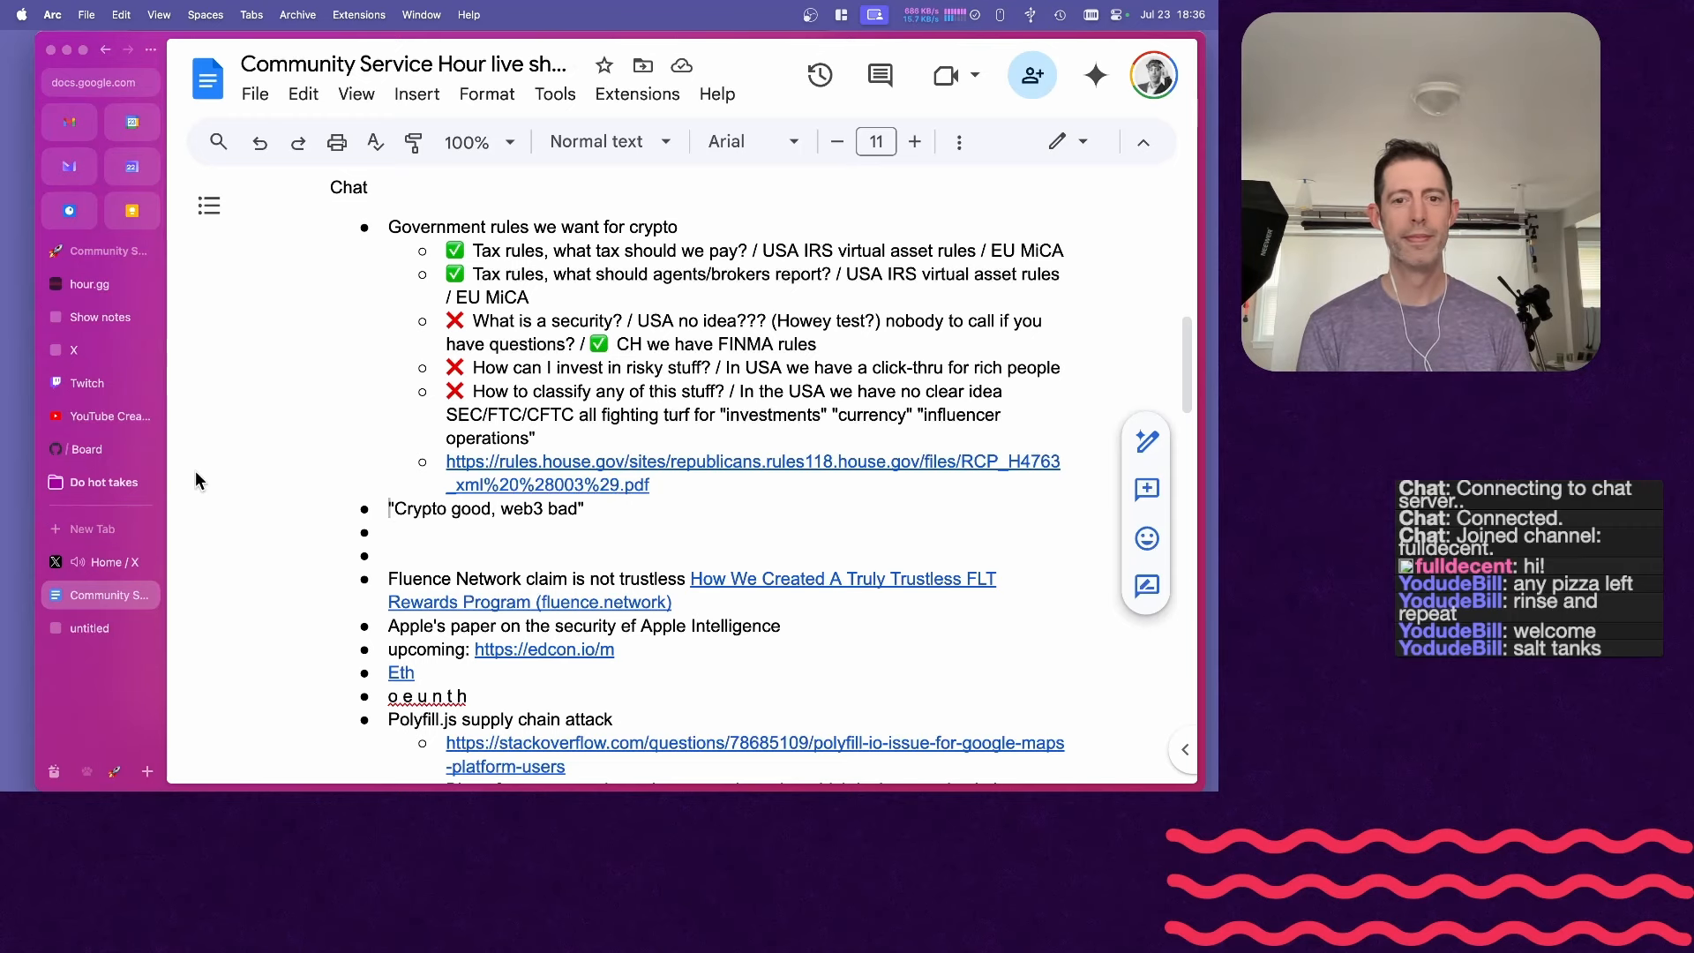
pyautogui.click(105, 561)
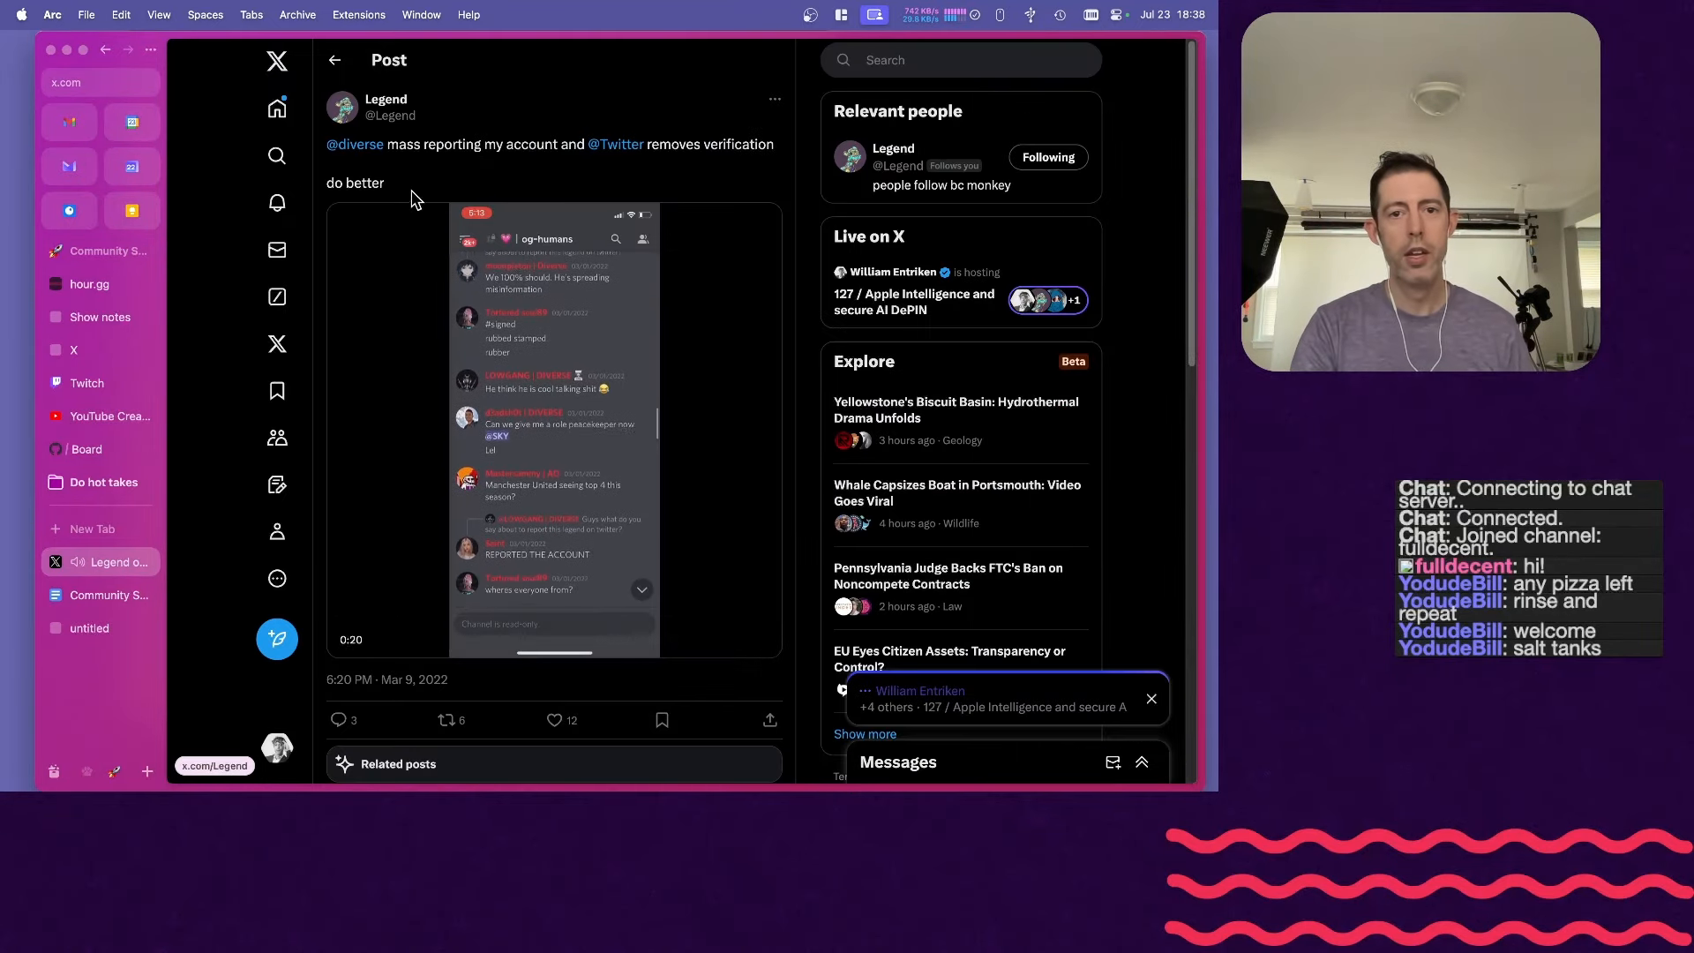
# - Scroll down through Legend's mass-reporting post on X
pyautogui.scroll(-3)
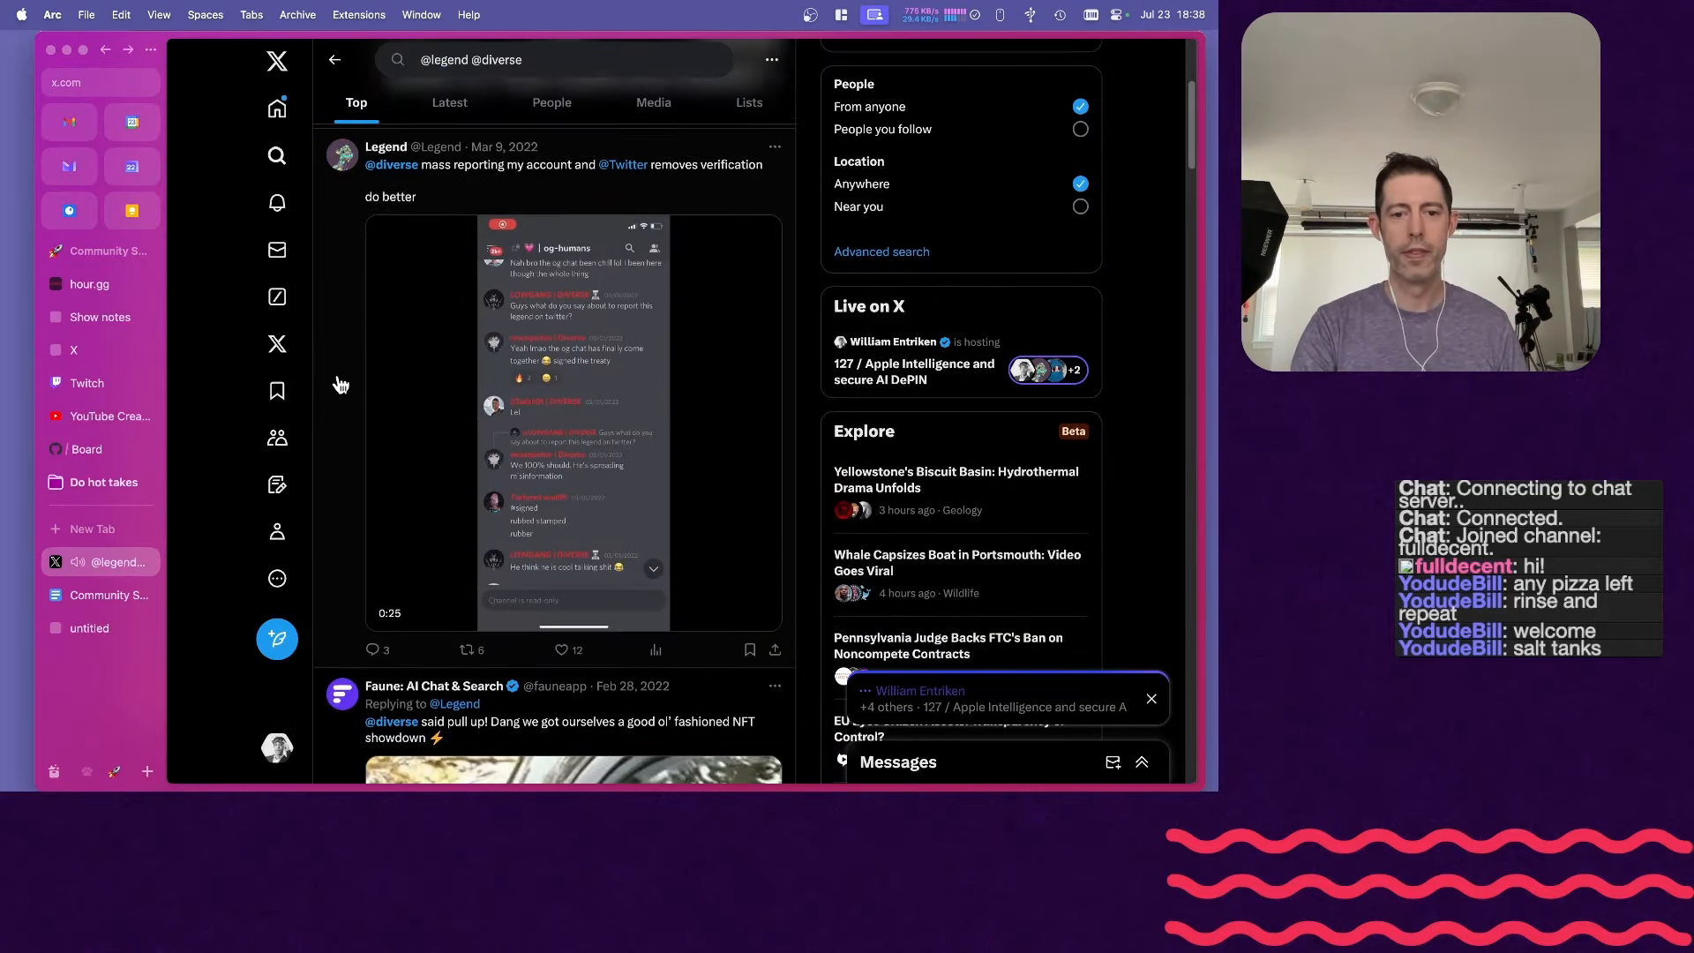
pyautogui.scroll(-3)
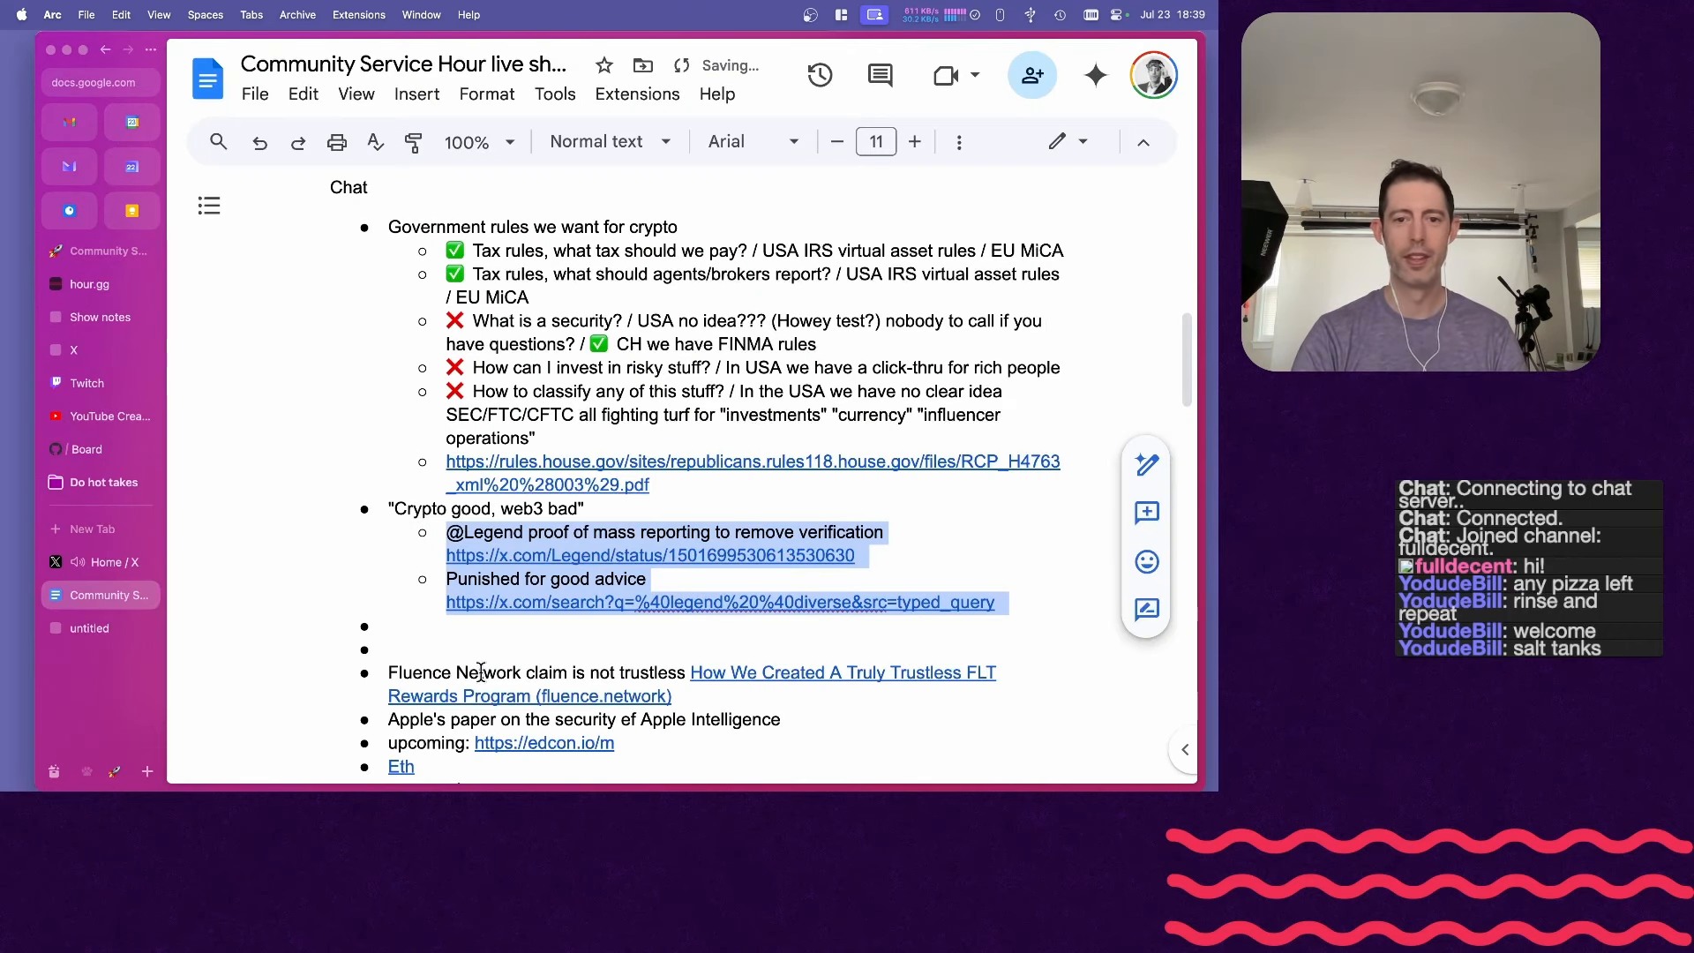
# - Select the empty bullet after the new X links, then bring up the live '127 / Apple Intelligence' Space
pyautogui.click(502, 627)
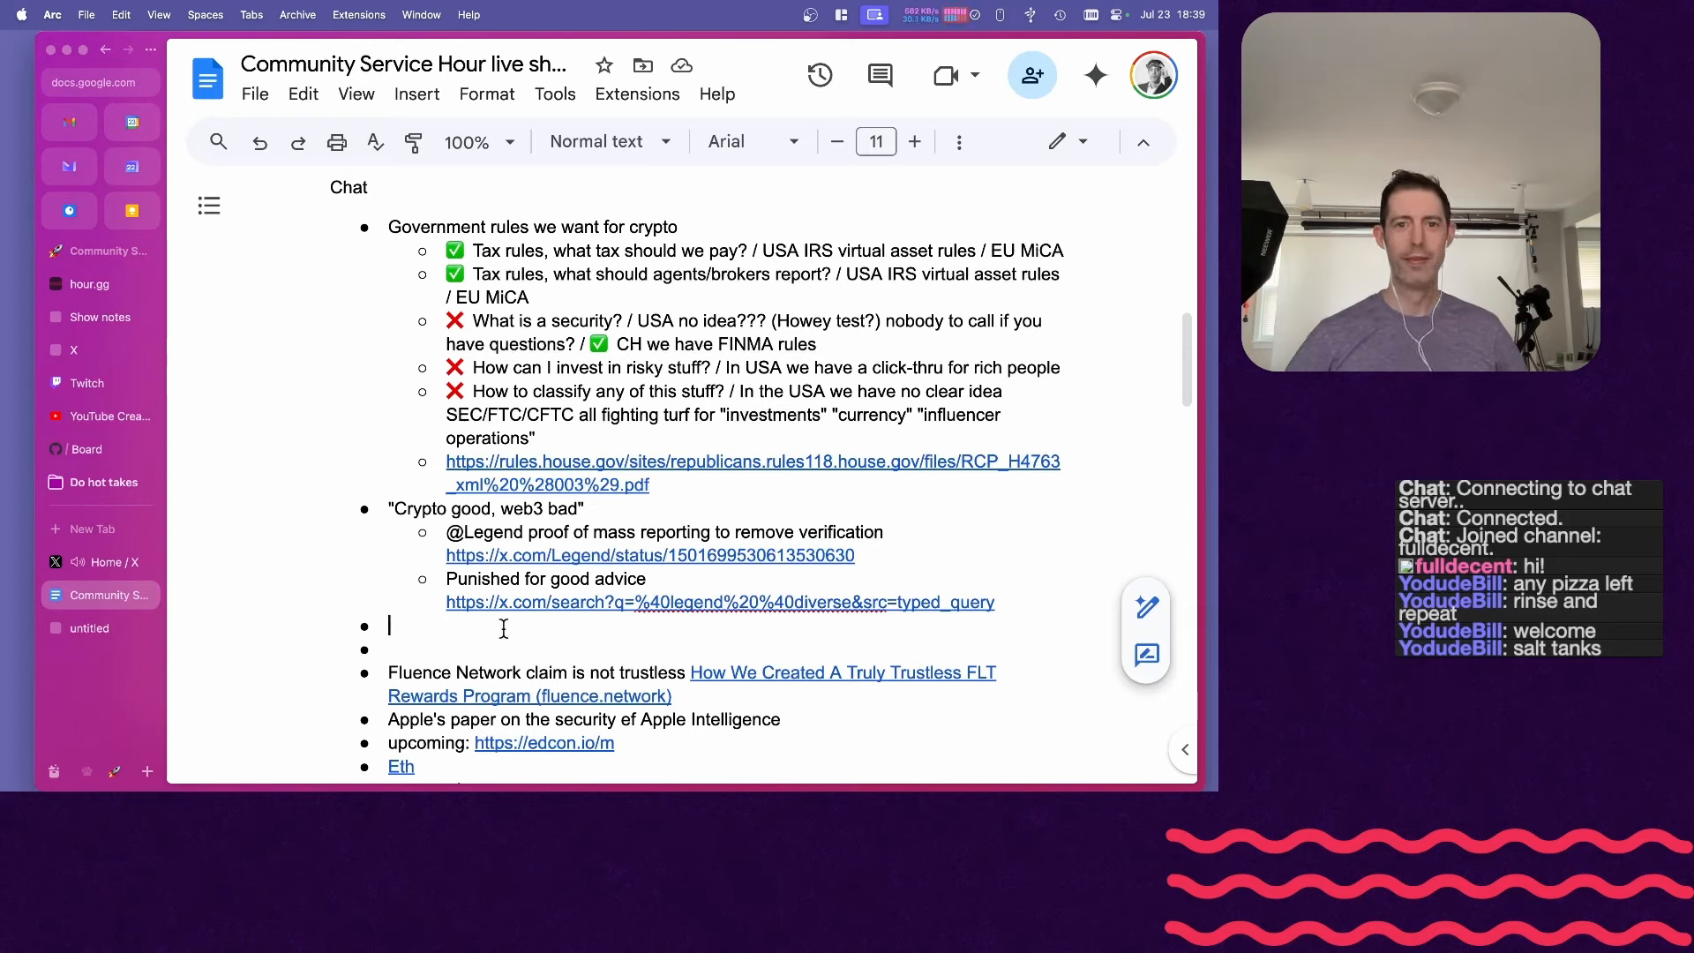
pyautogui.scroll(-3)
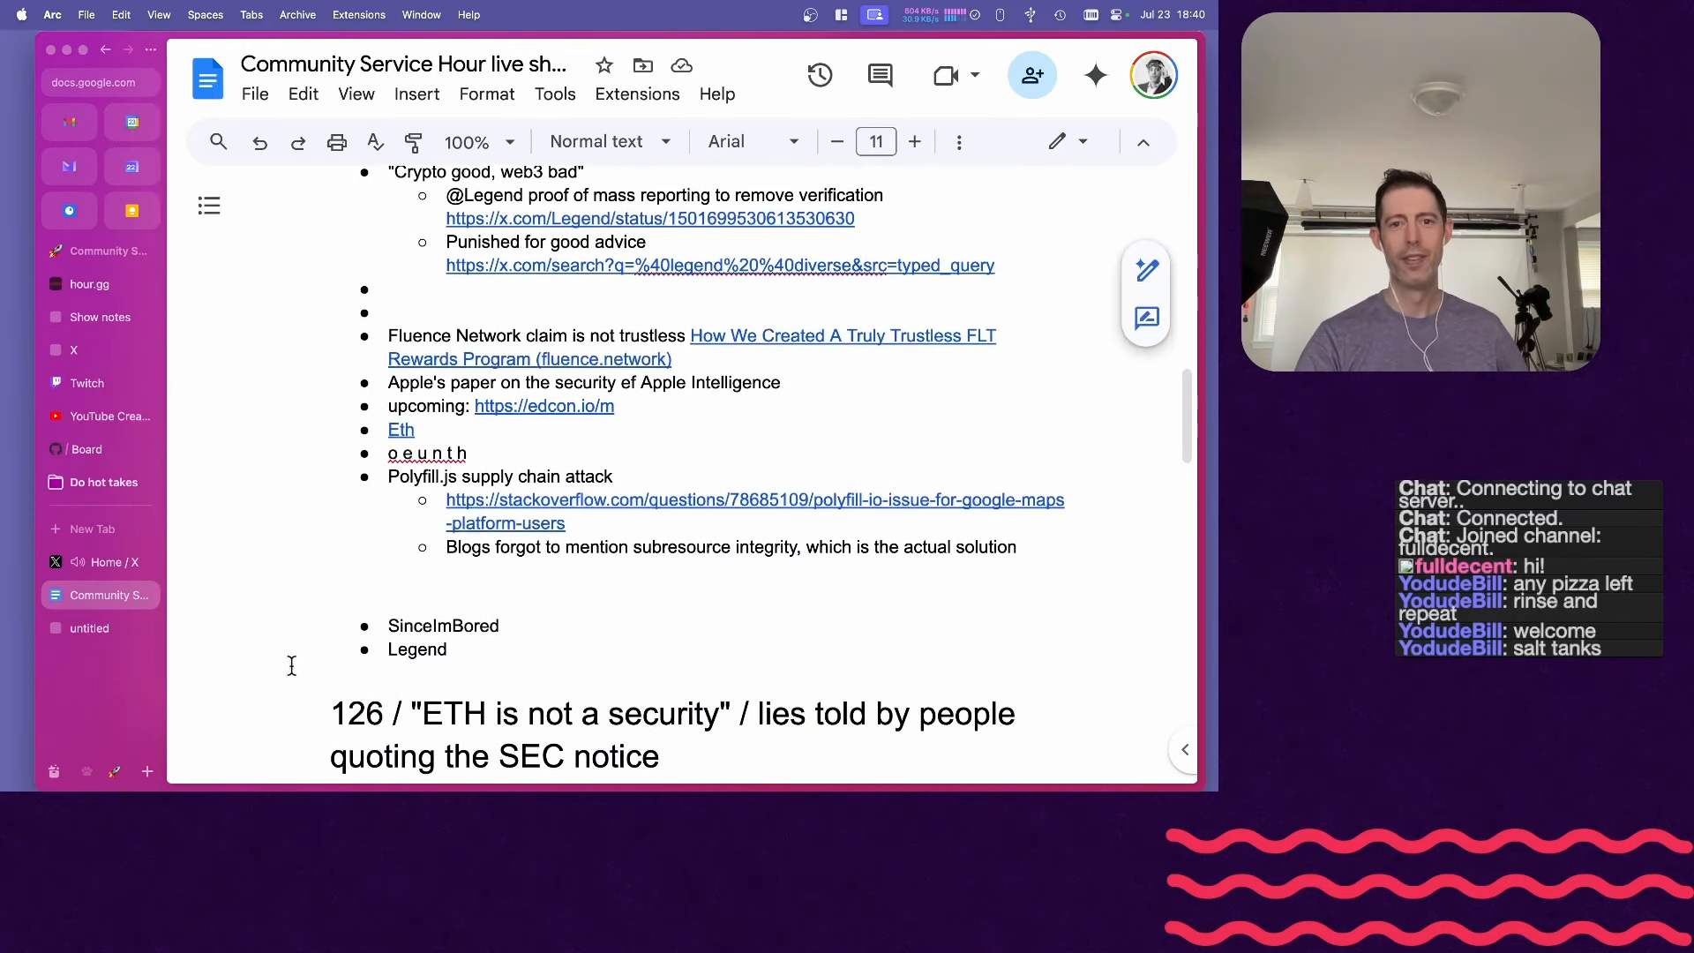
pyautogui.moveTo(280, 684)
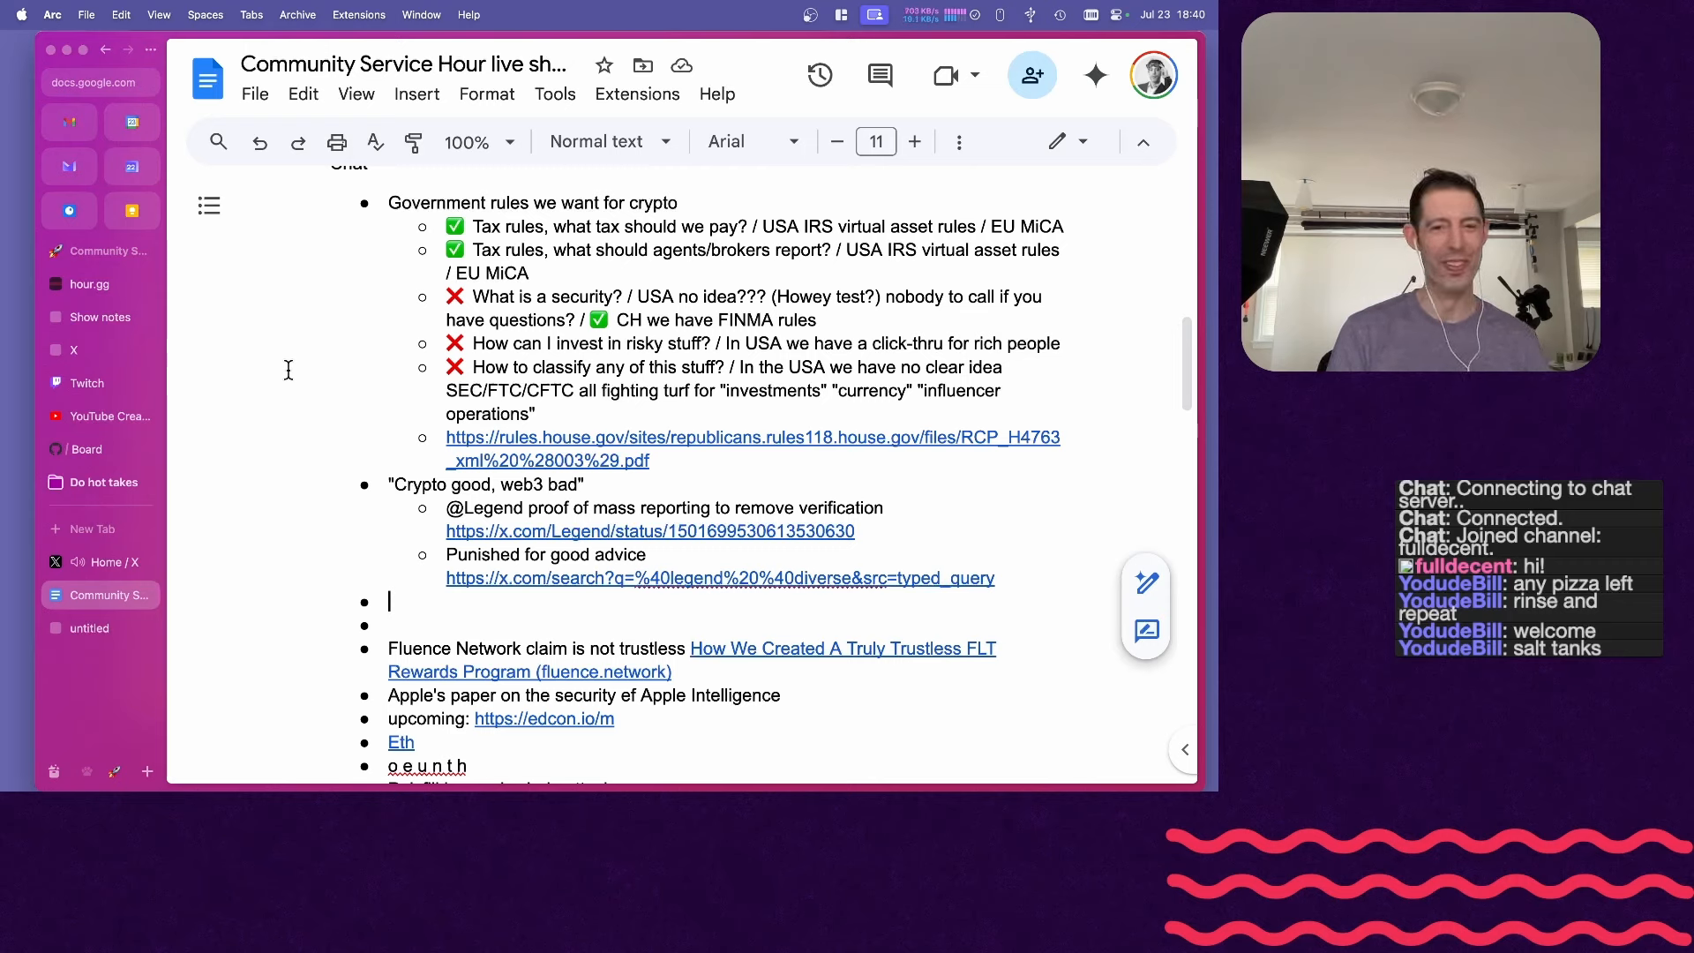
pyautogui.scroll(-3)
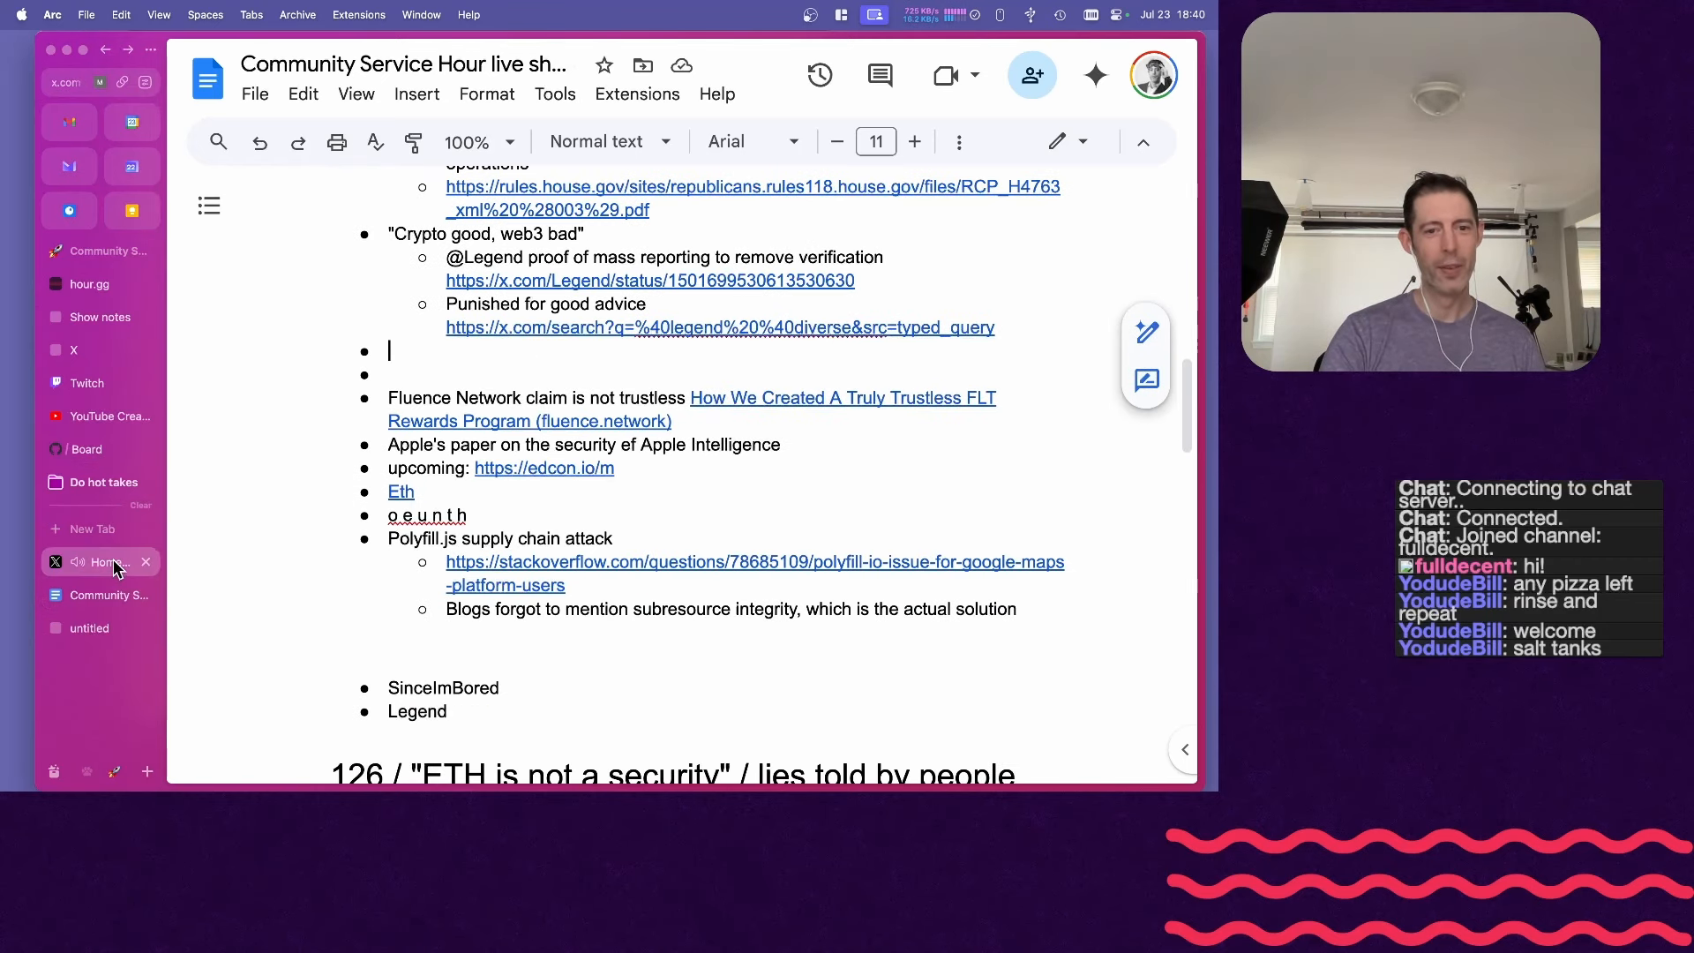
pyautogui.click(97, 563)
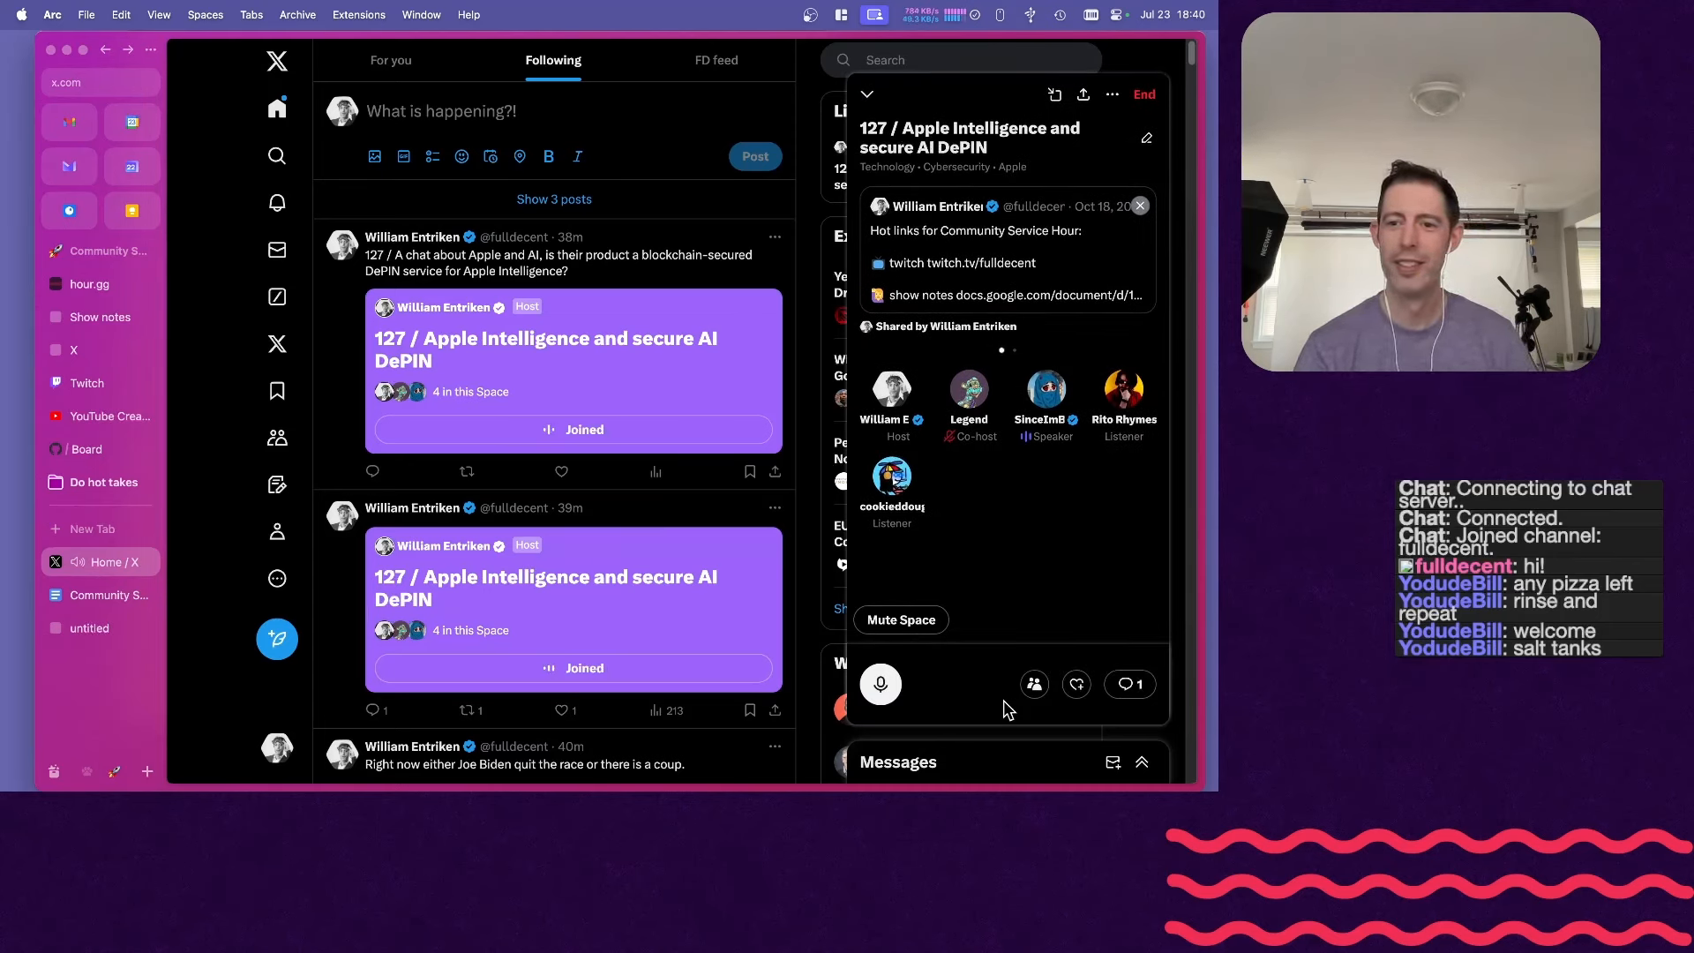
pyautogui.moveTo(1021, 528)
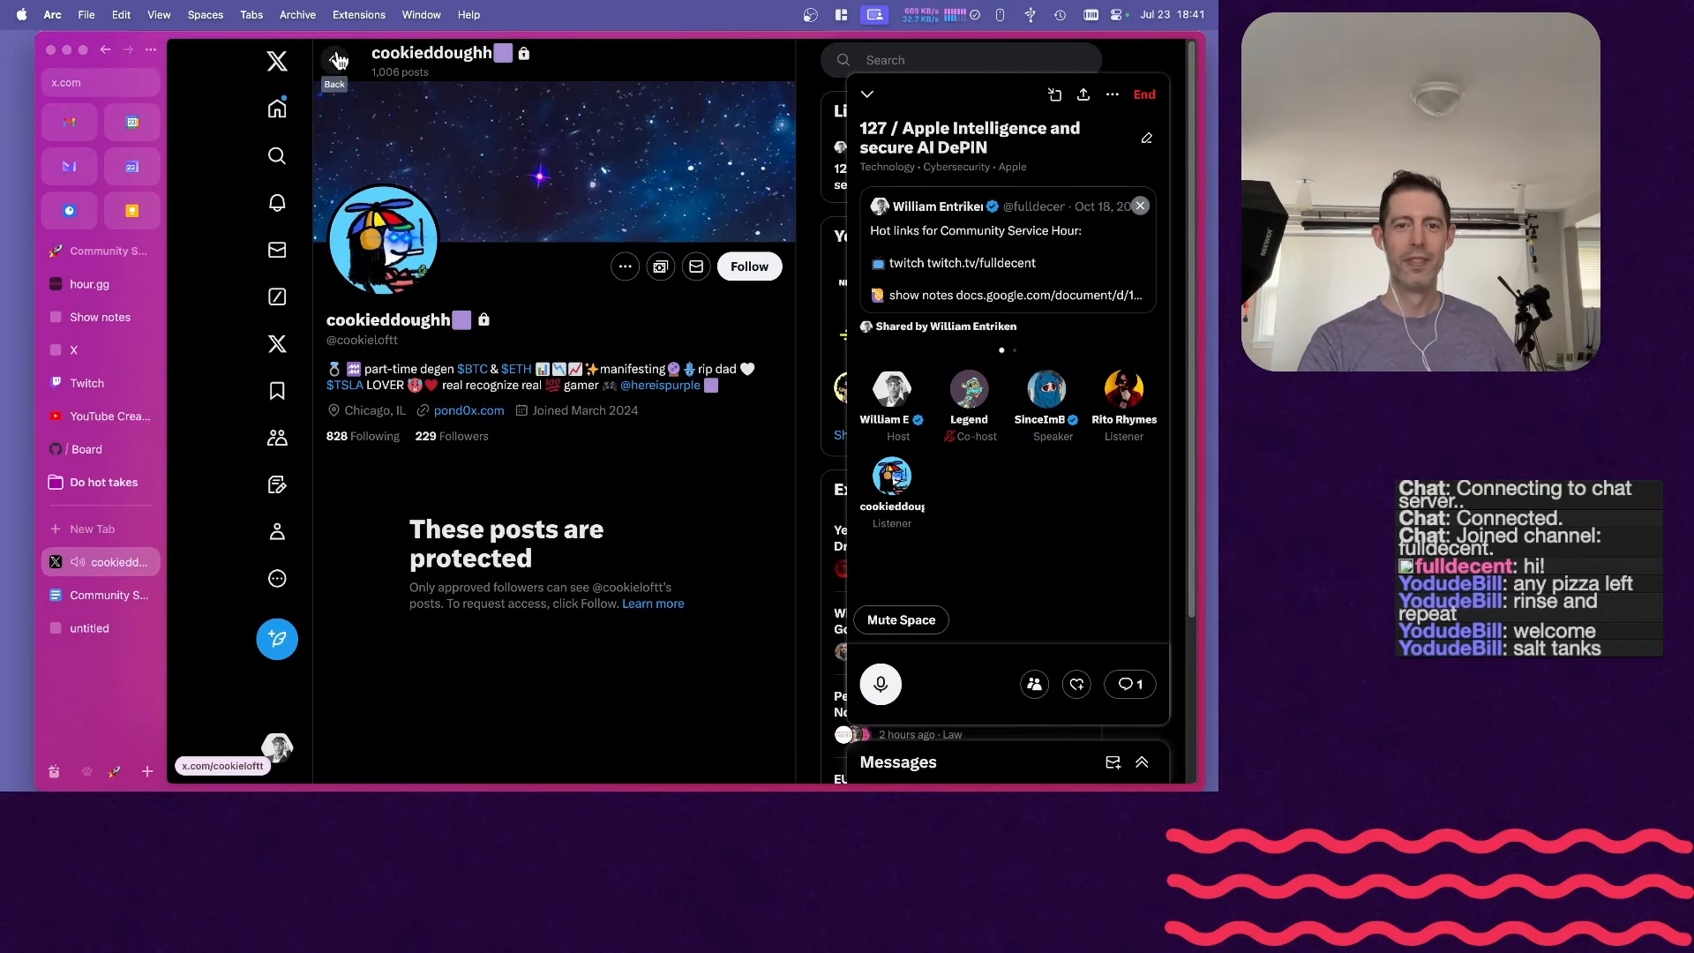
# - Leave the listener's protected X profile page
pyautogui.click(97, 627)
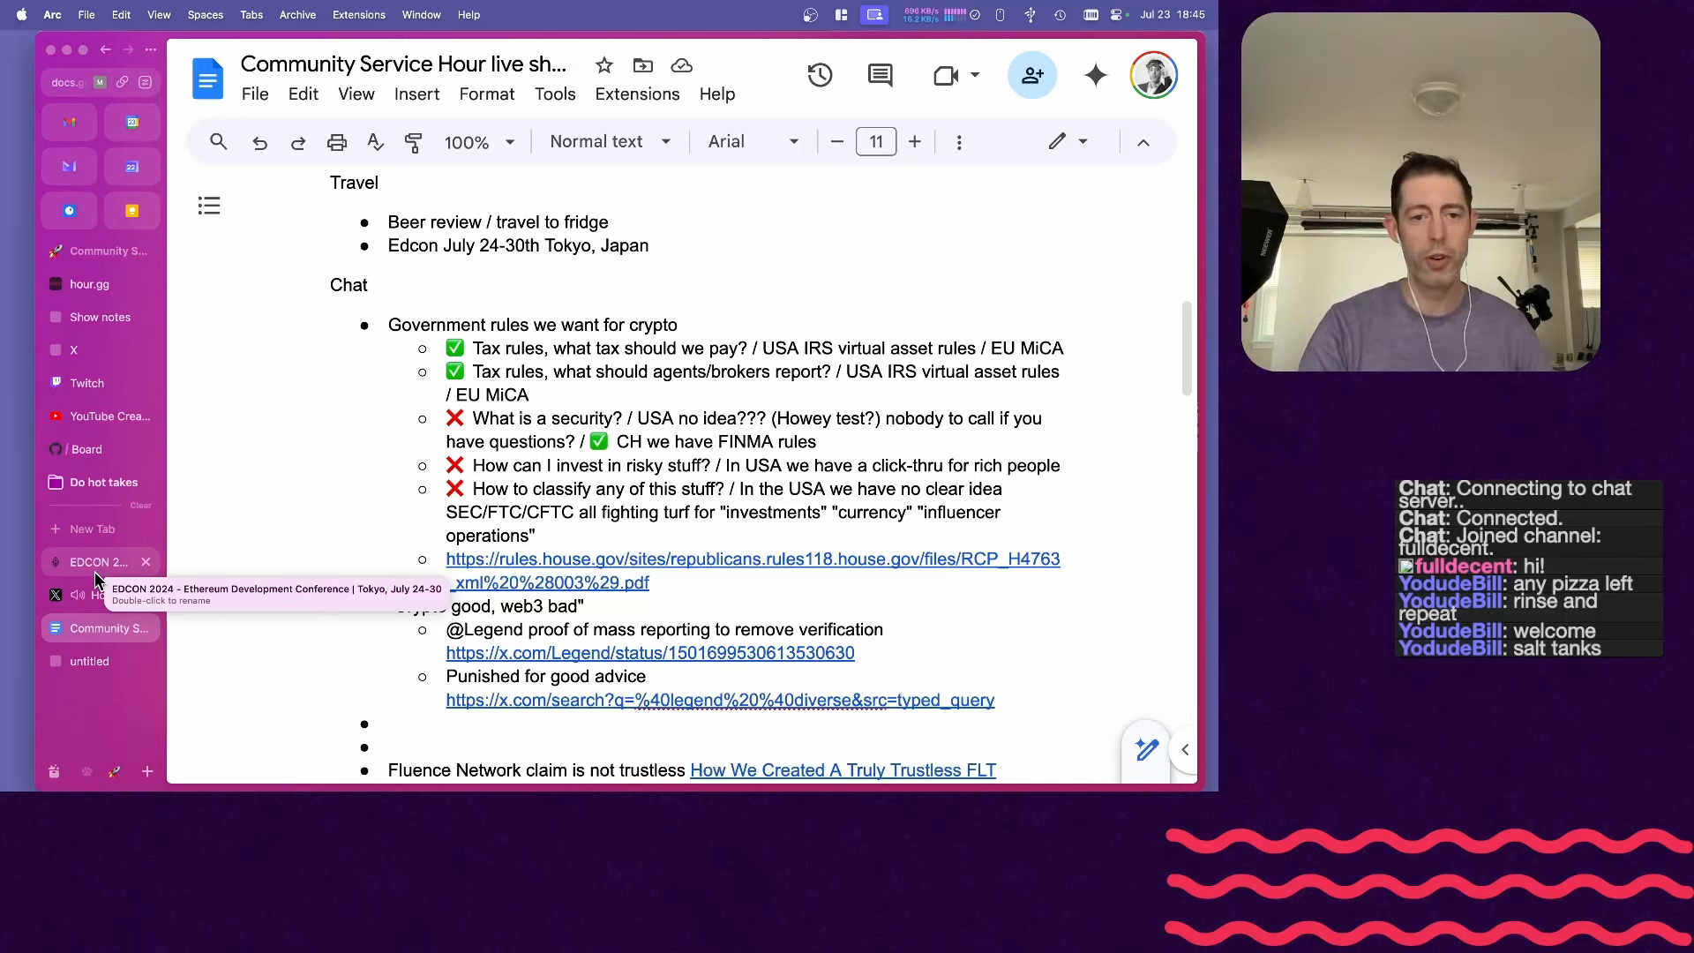
# - Place the cursor at the end of the 'Edcon July 24-30th Tokyo, Japan' bullet
pyautogui.click(97, 596)
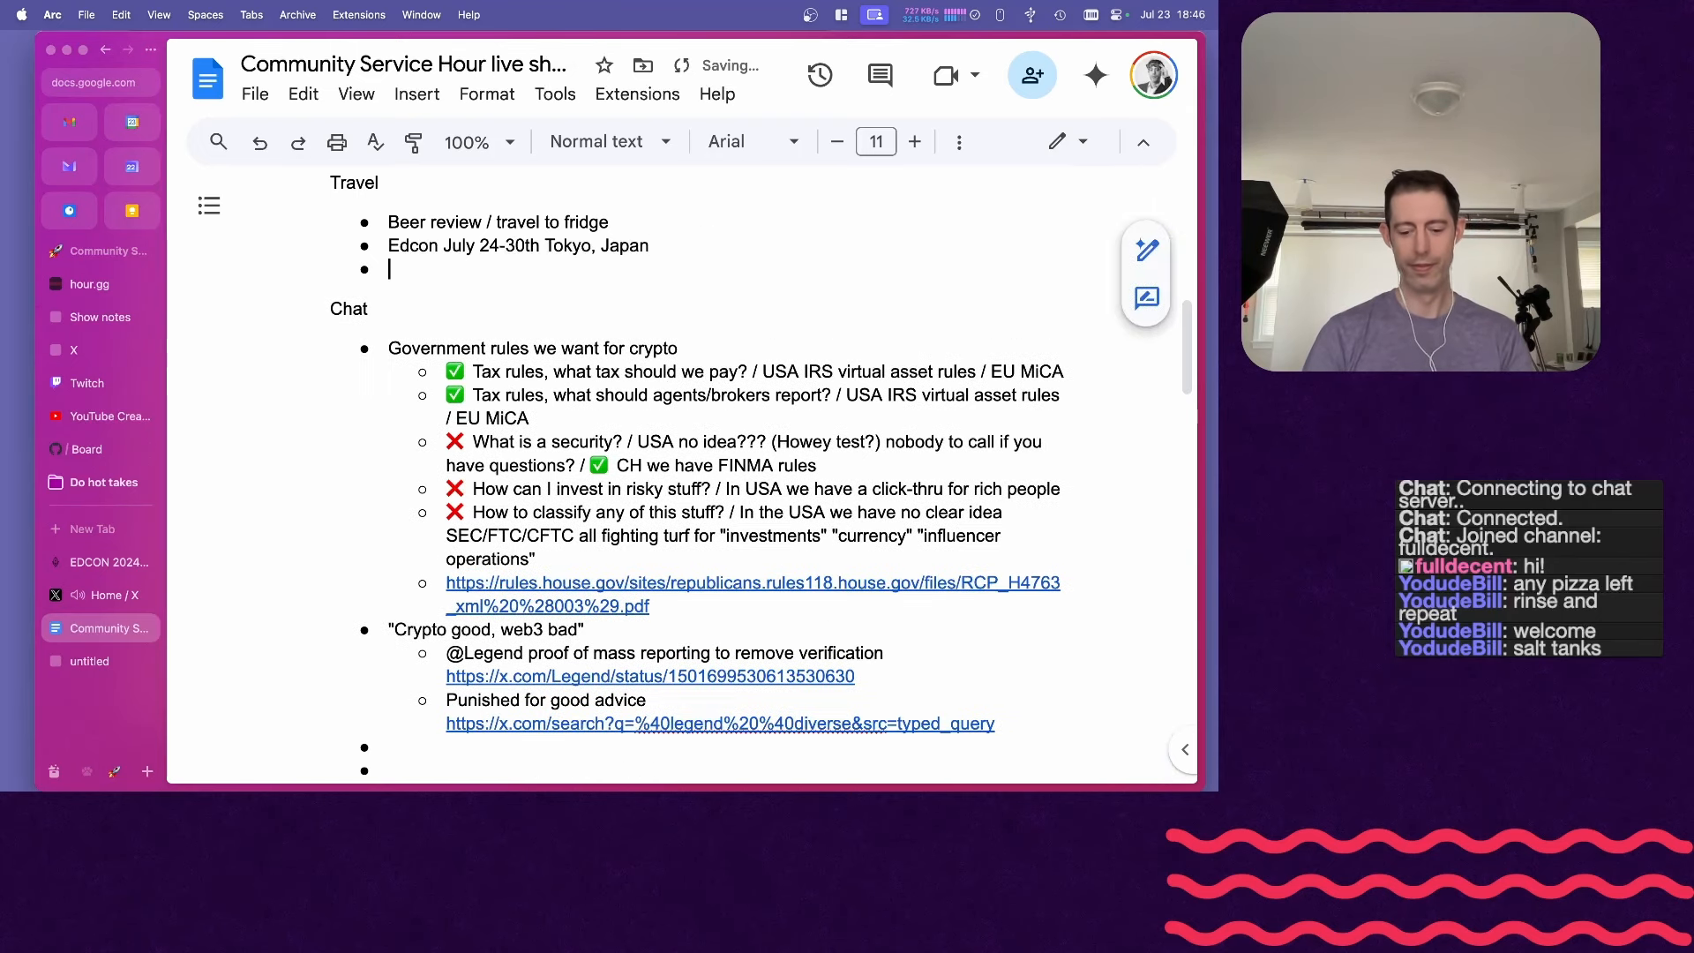
# - Type 'Crypto was niche, events good, 2021/2022 was a "get out of the house" rush, and 2023 the legs fell out'
pyautogui.write('Crypto')
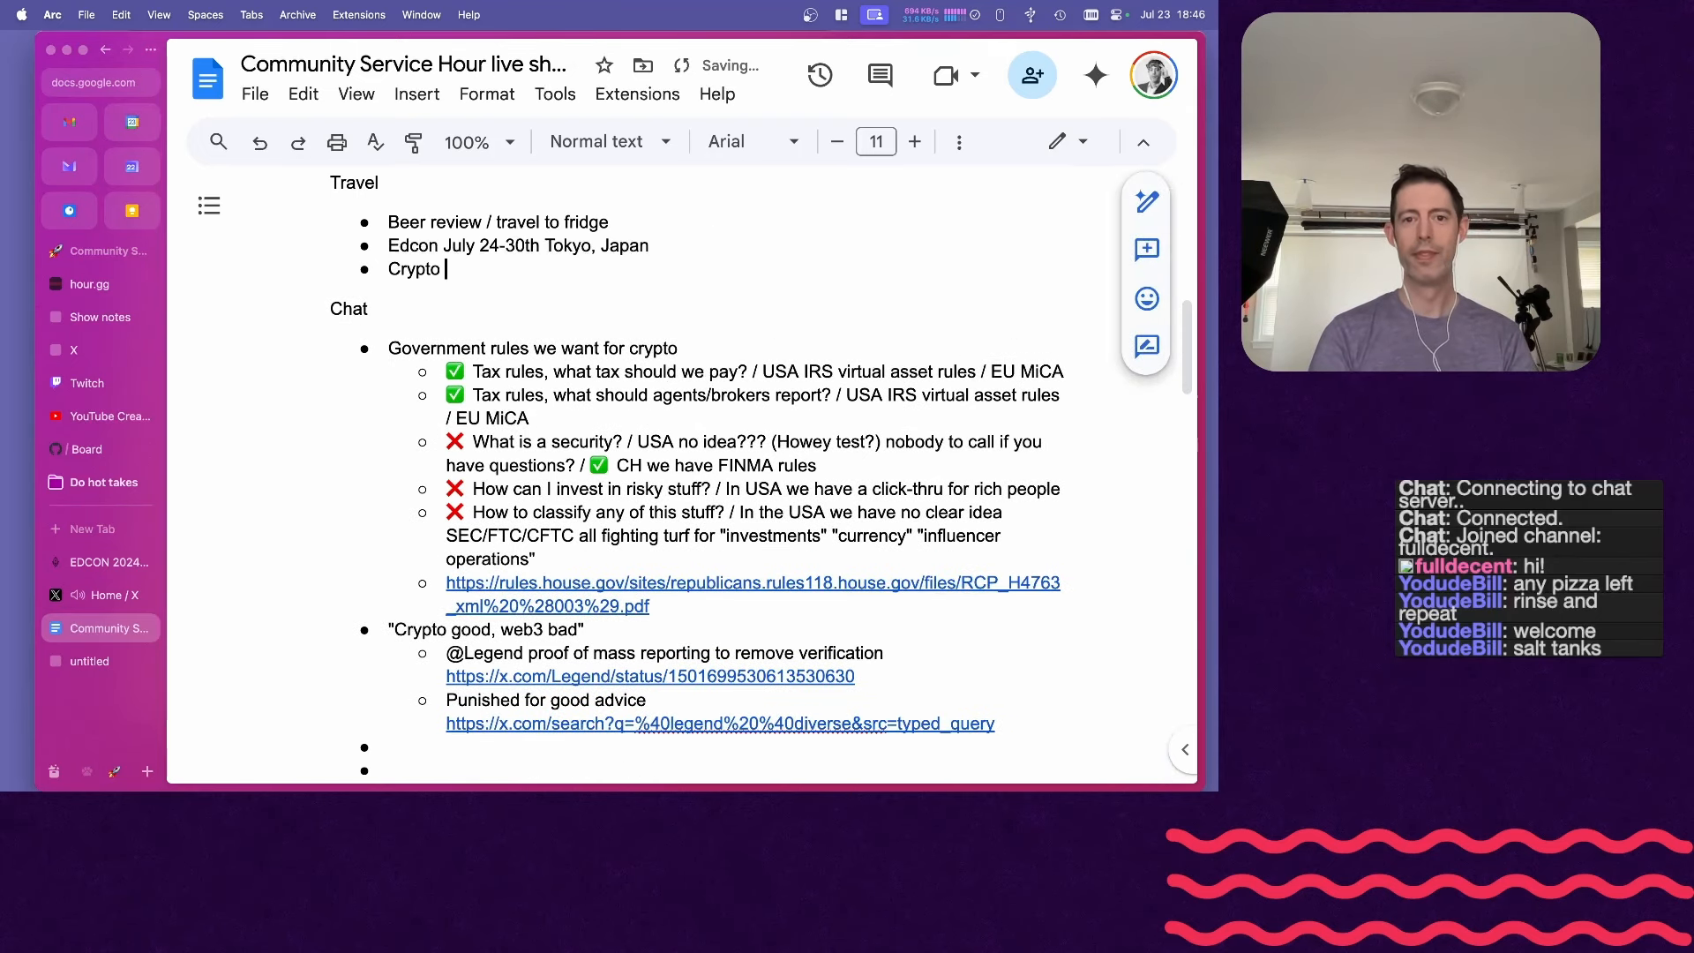
pyautogui.write('was nich')
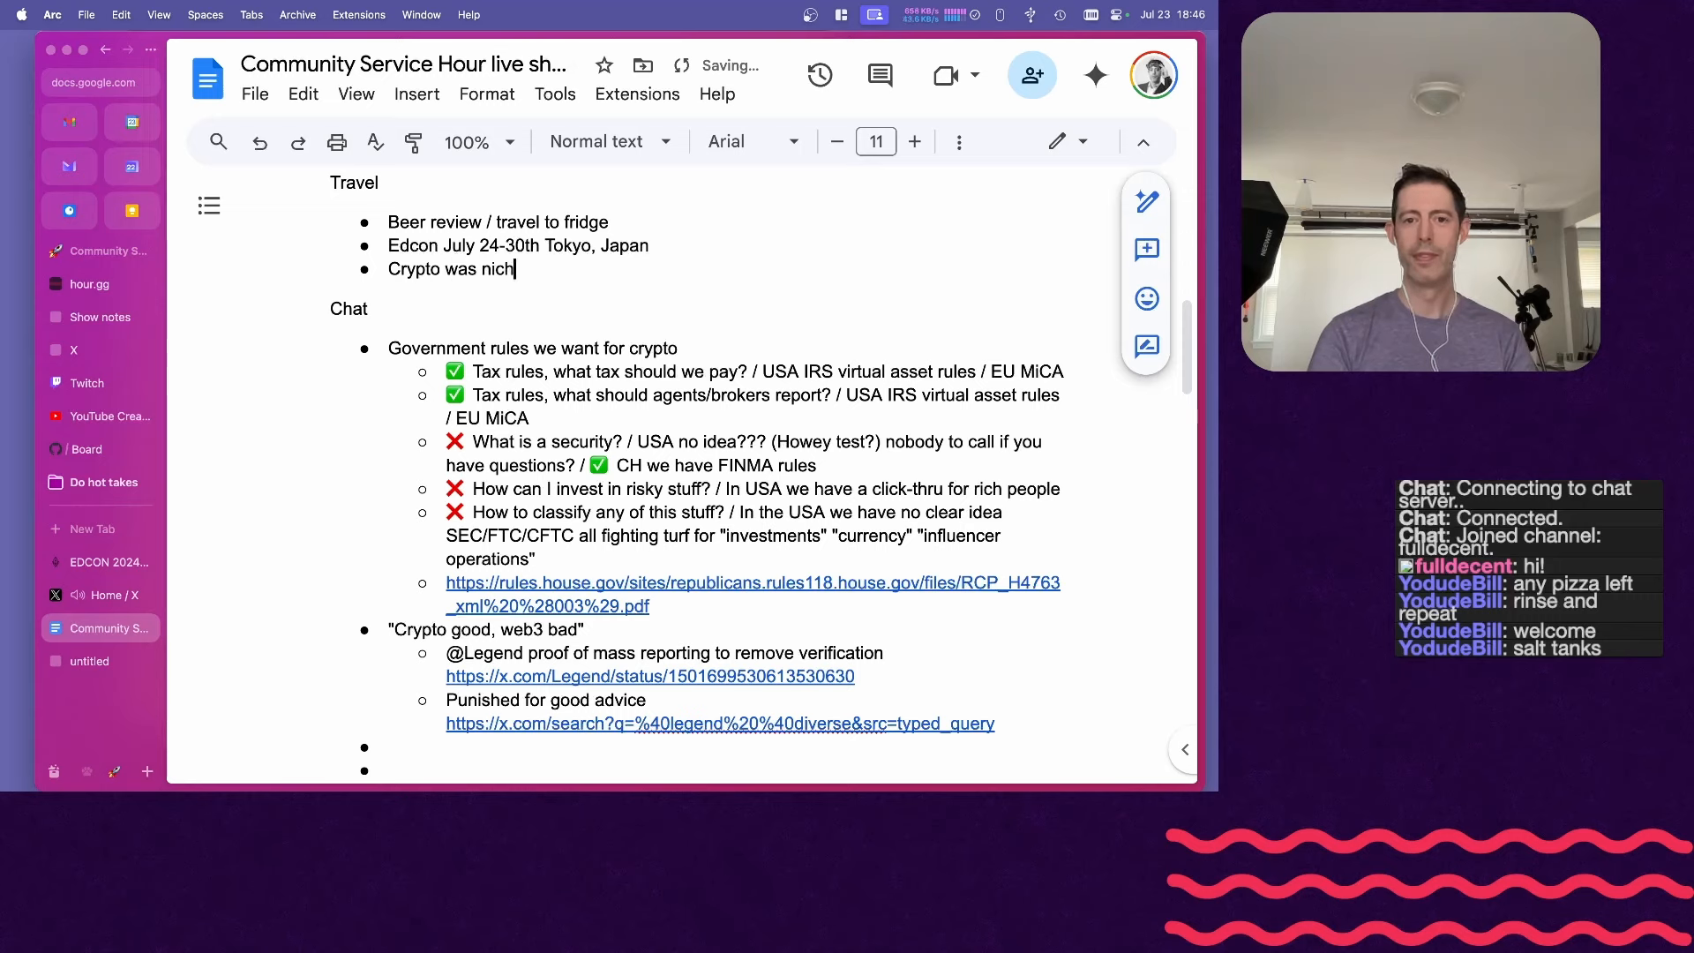
pyautogui.write('e,')
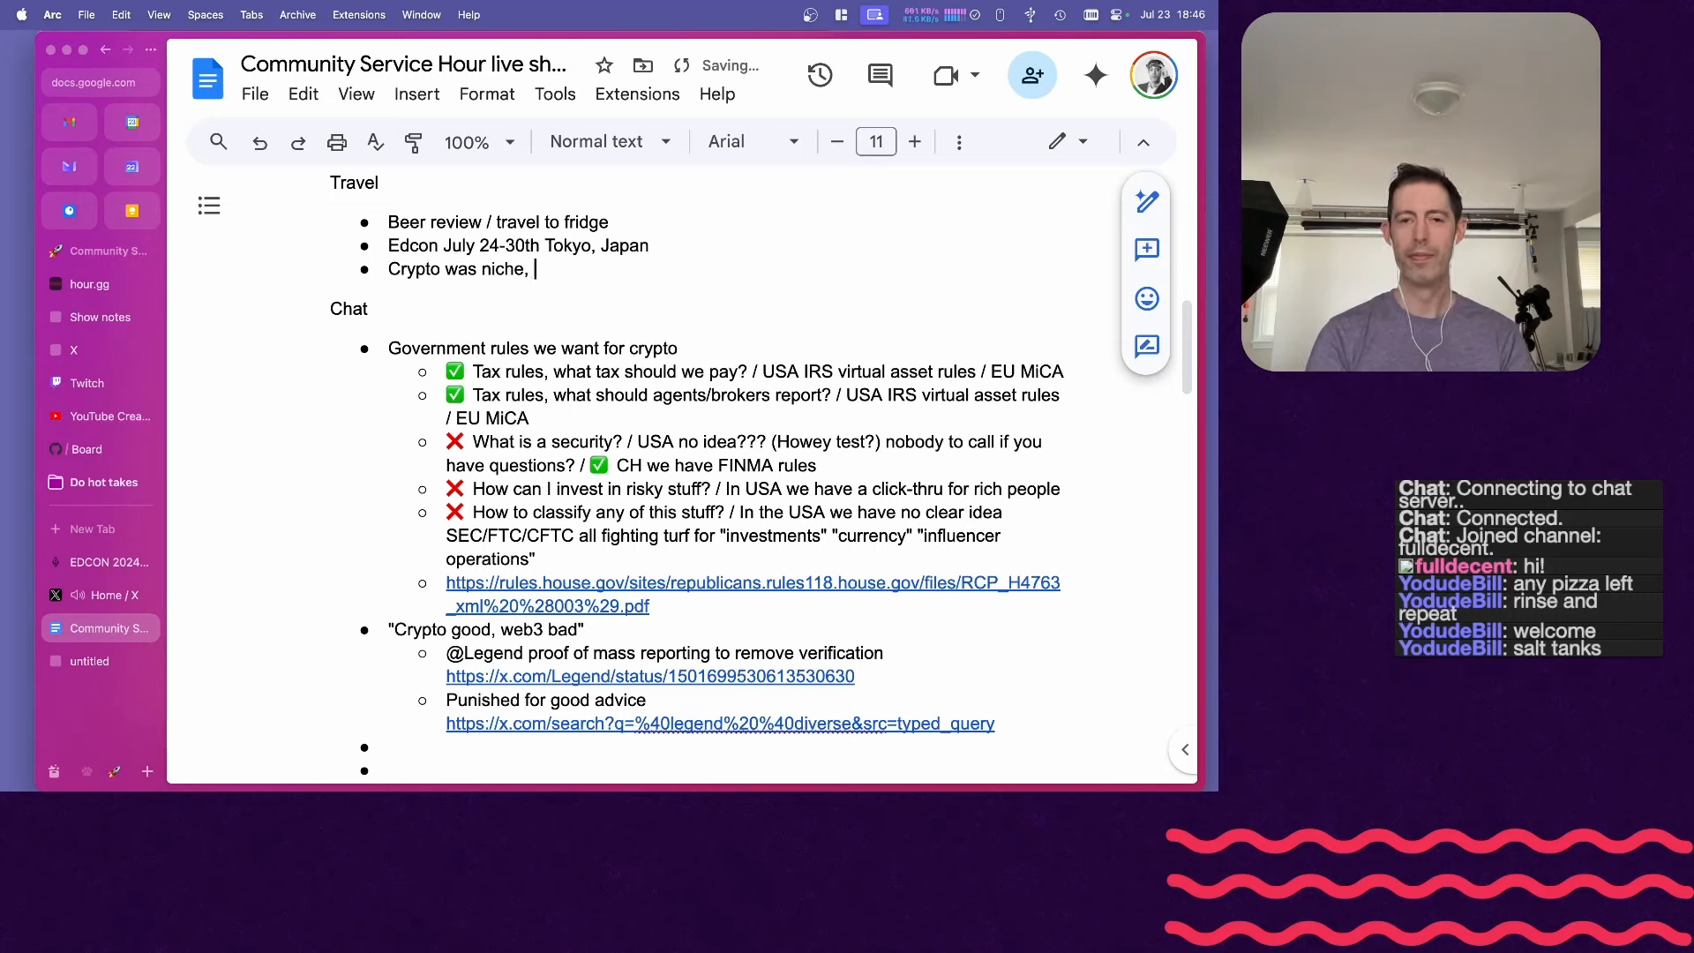
pyautogui.write('events good')
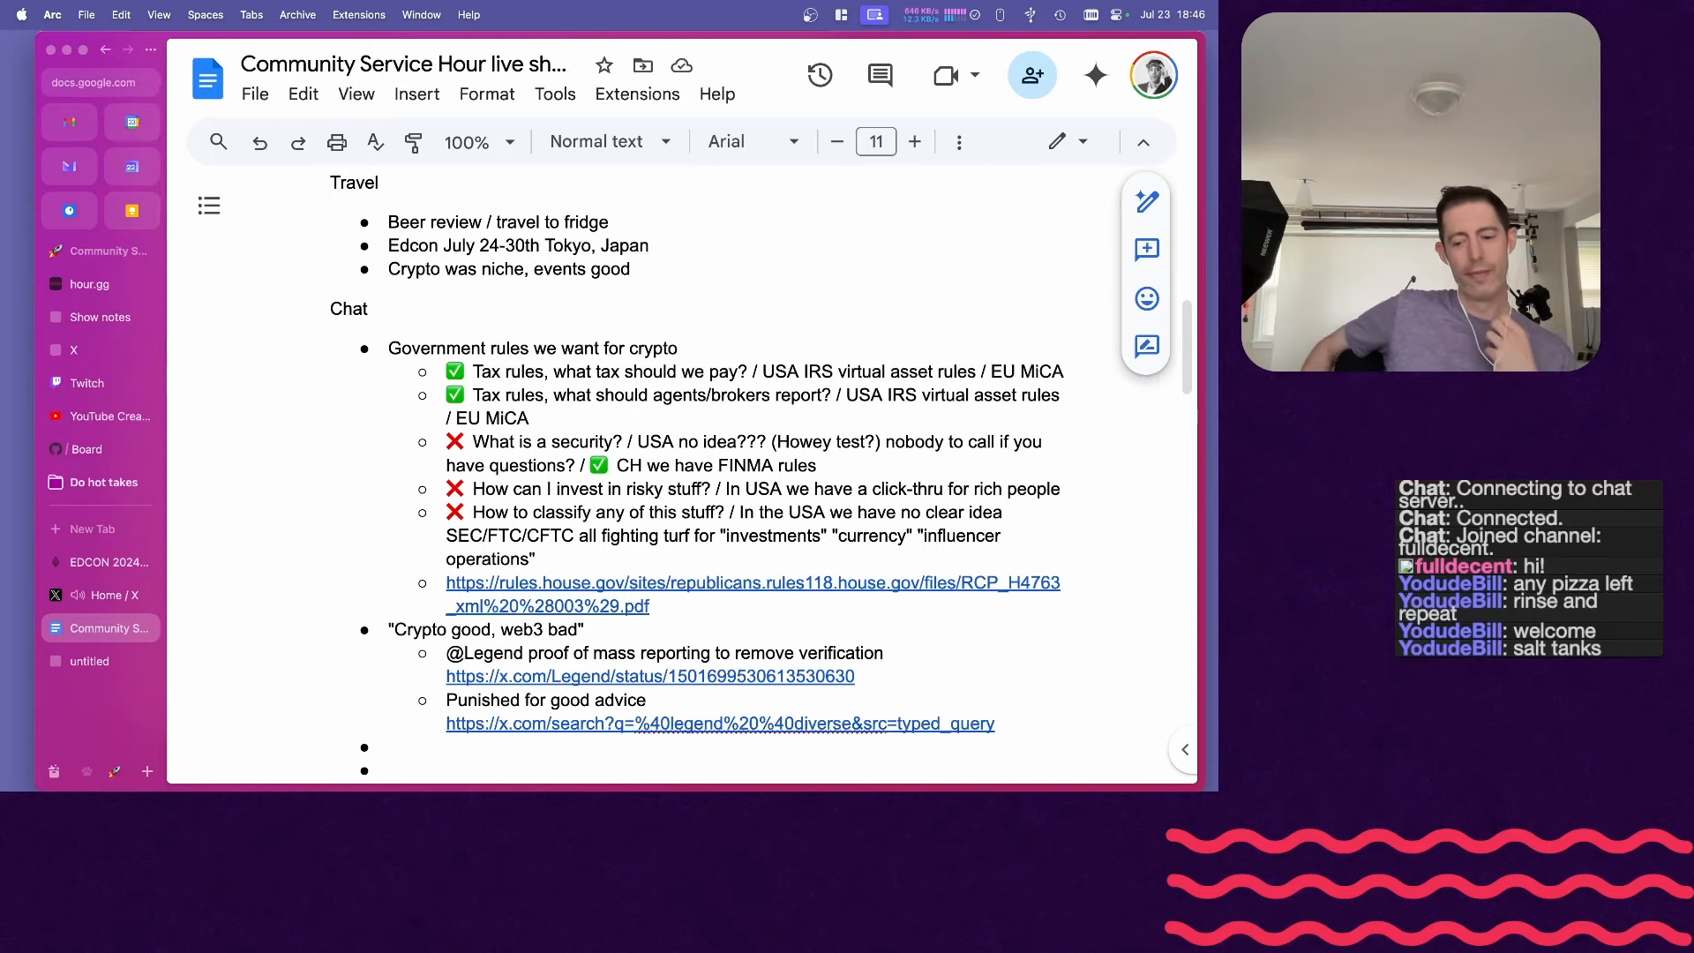
pyautogui.write(',')
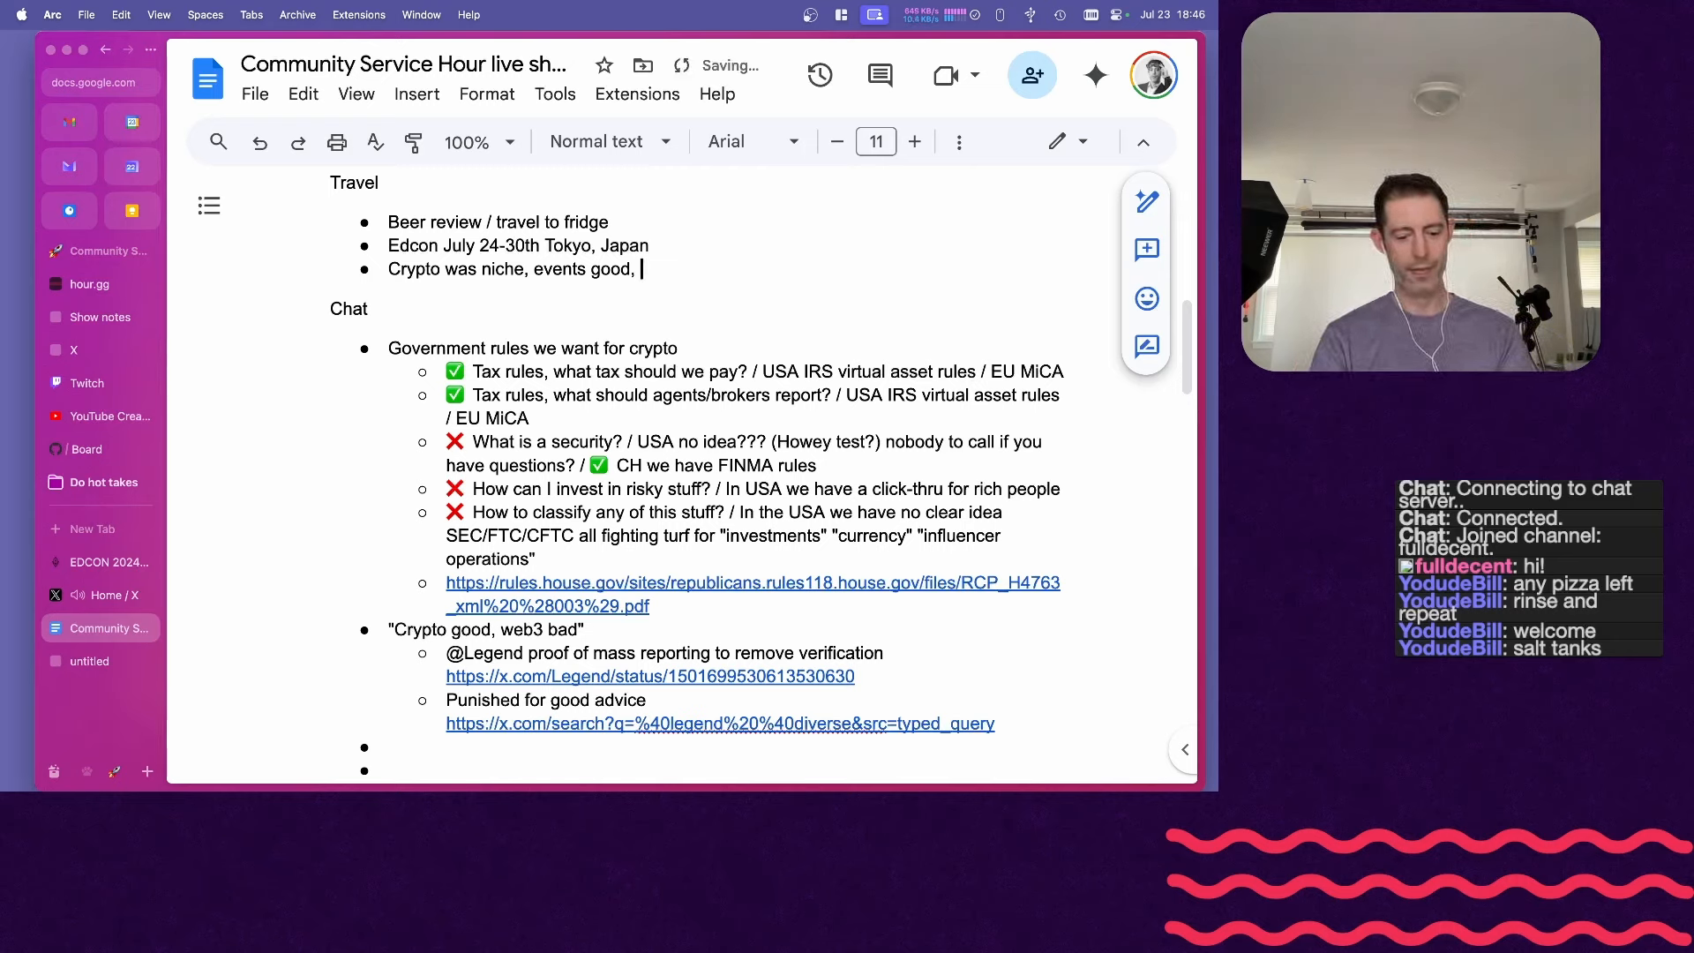
pyautogui.write('20')
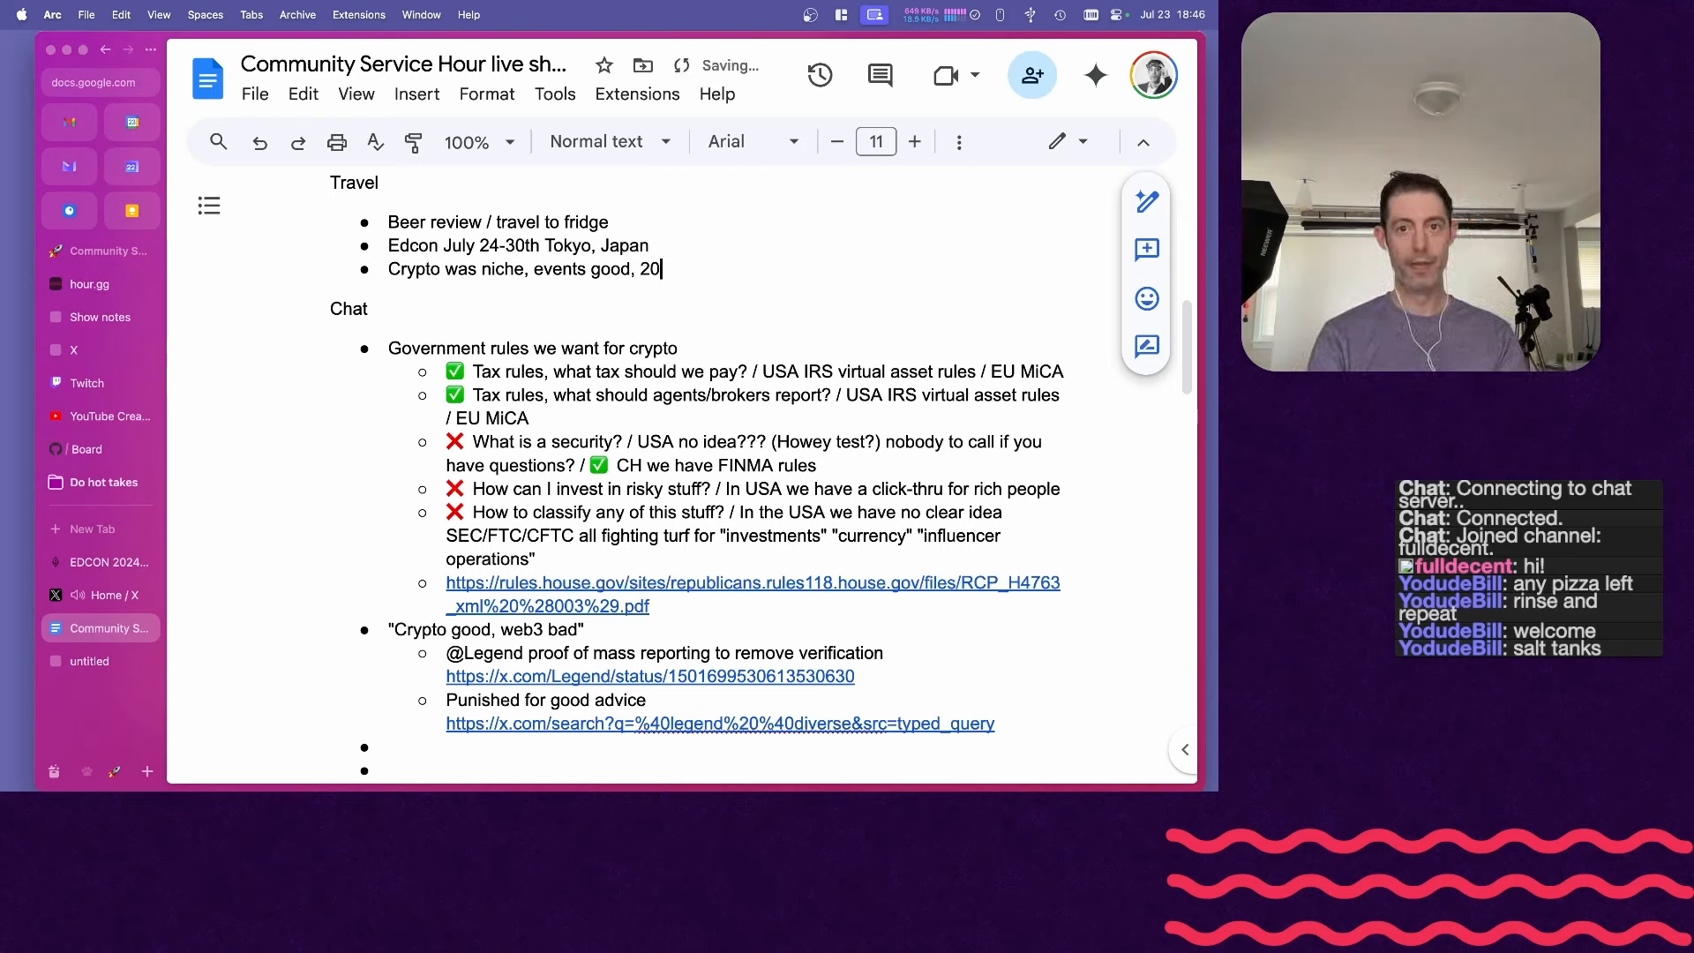
pyautogui.write('21/2022')
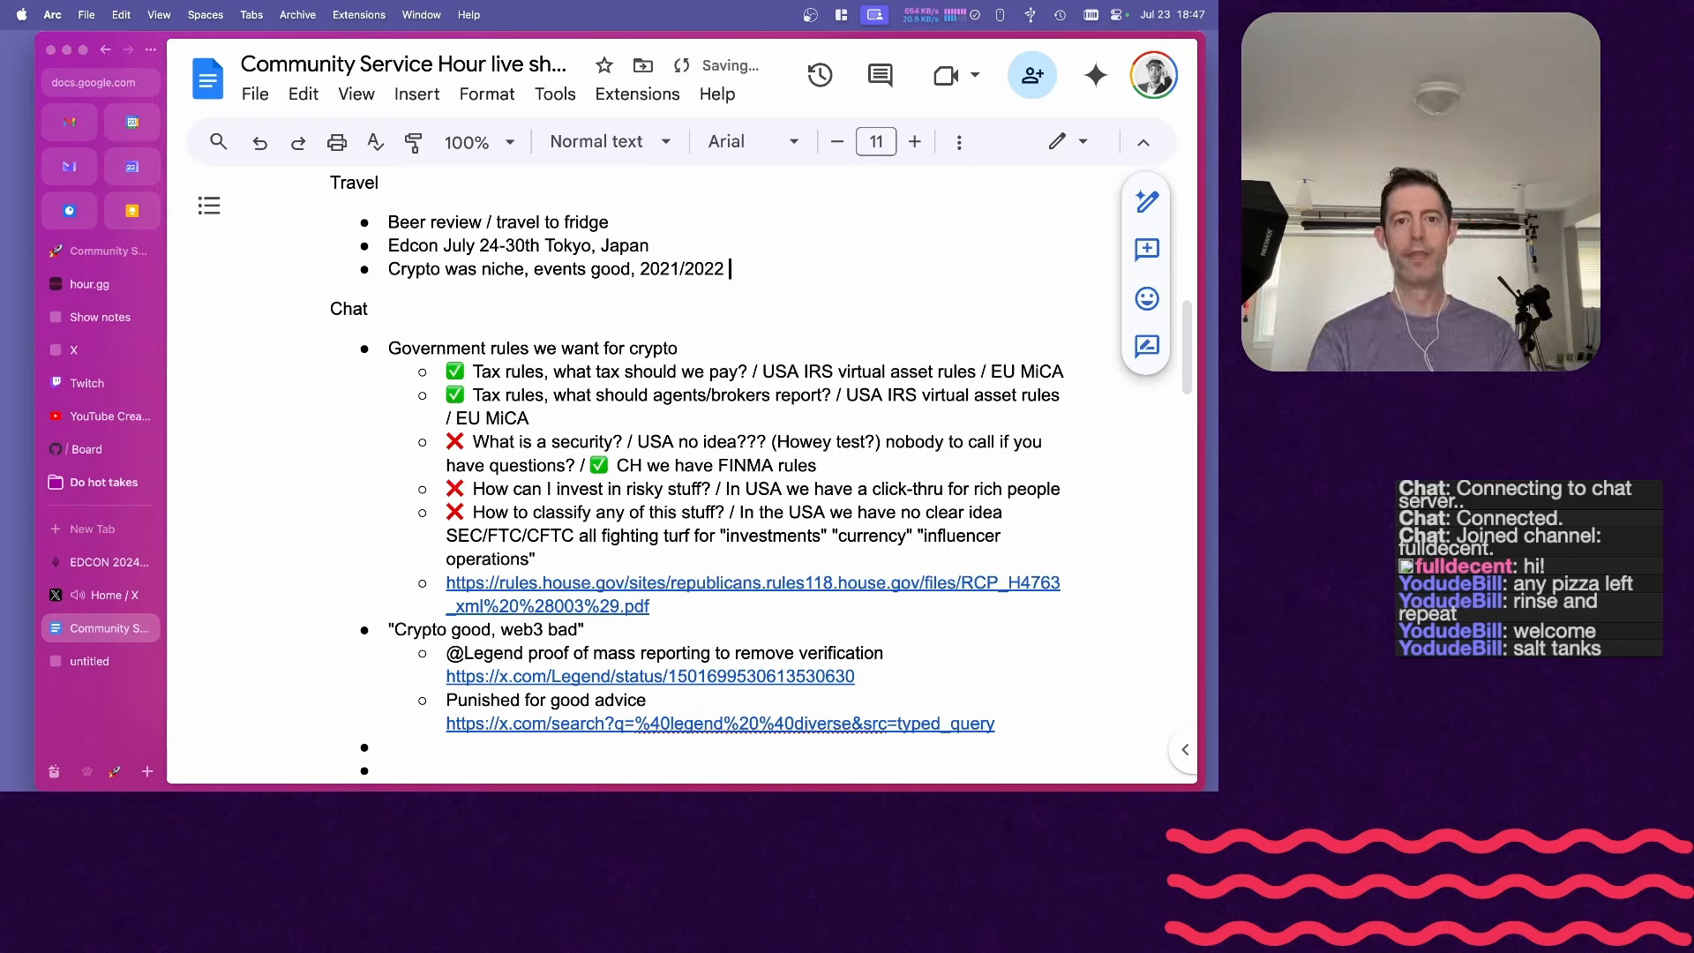
pyautogui.write('was')
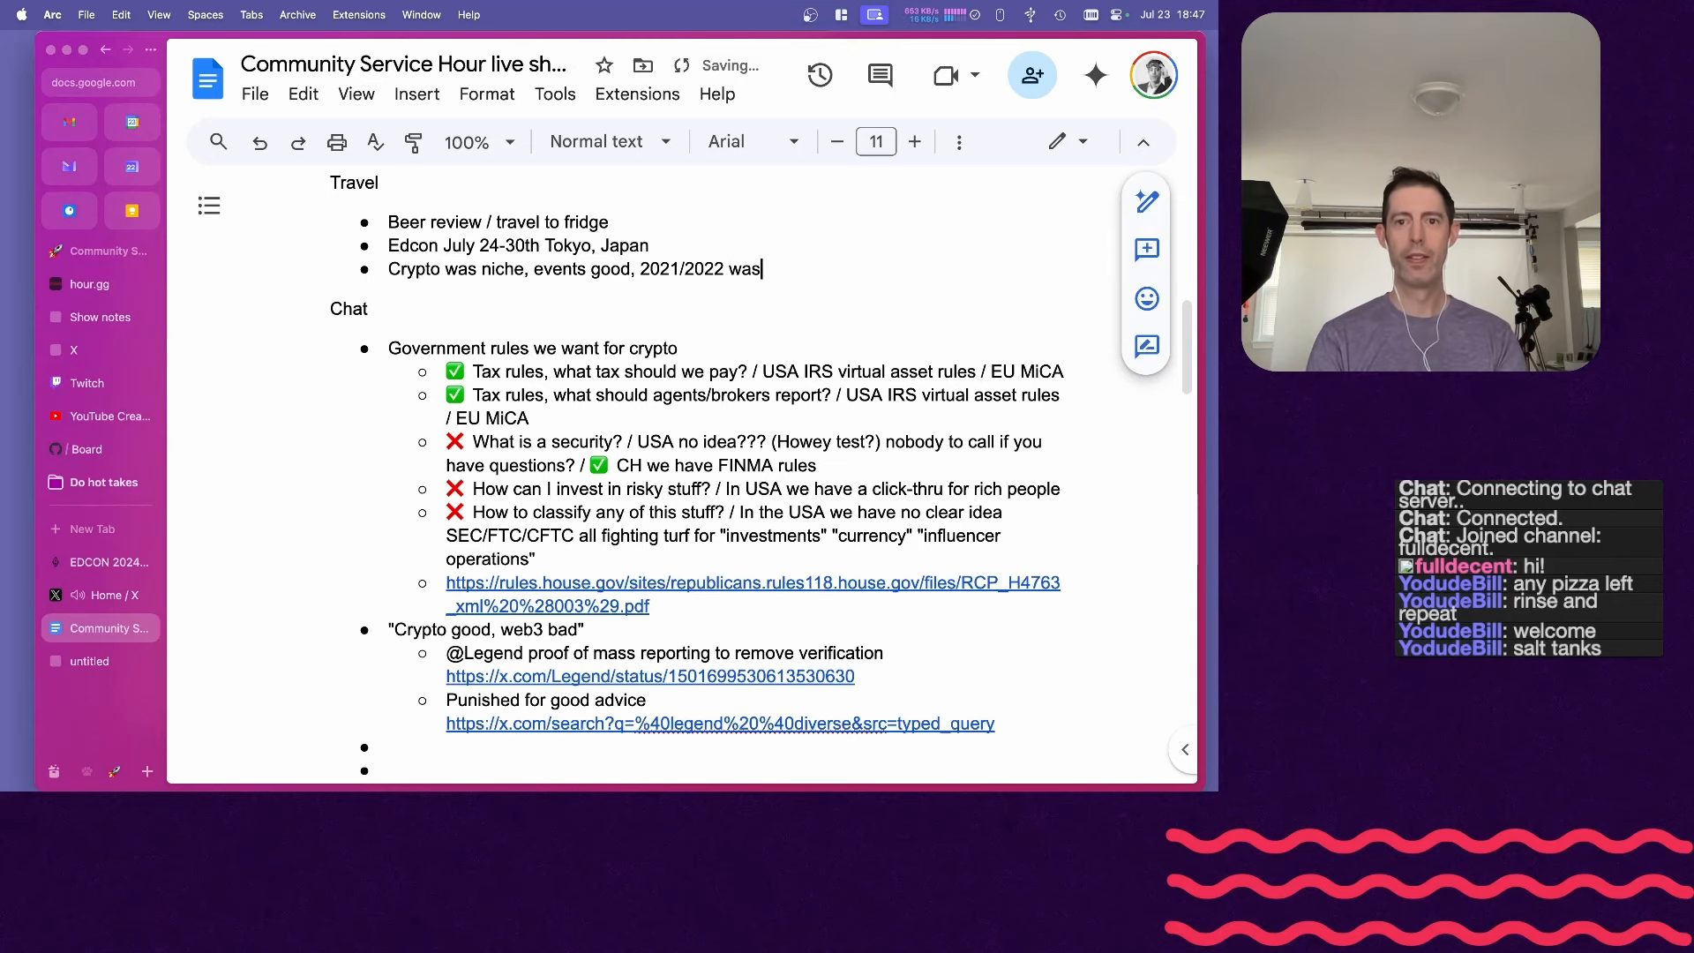
pyautogui.write('a "get')
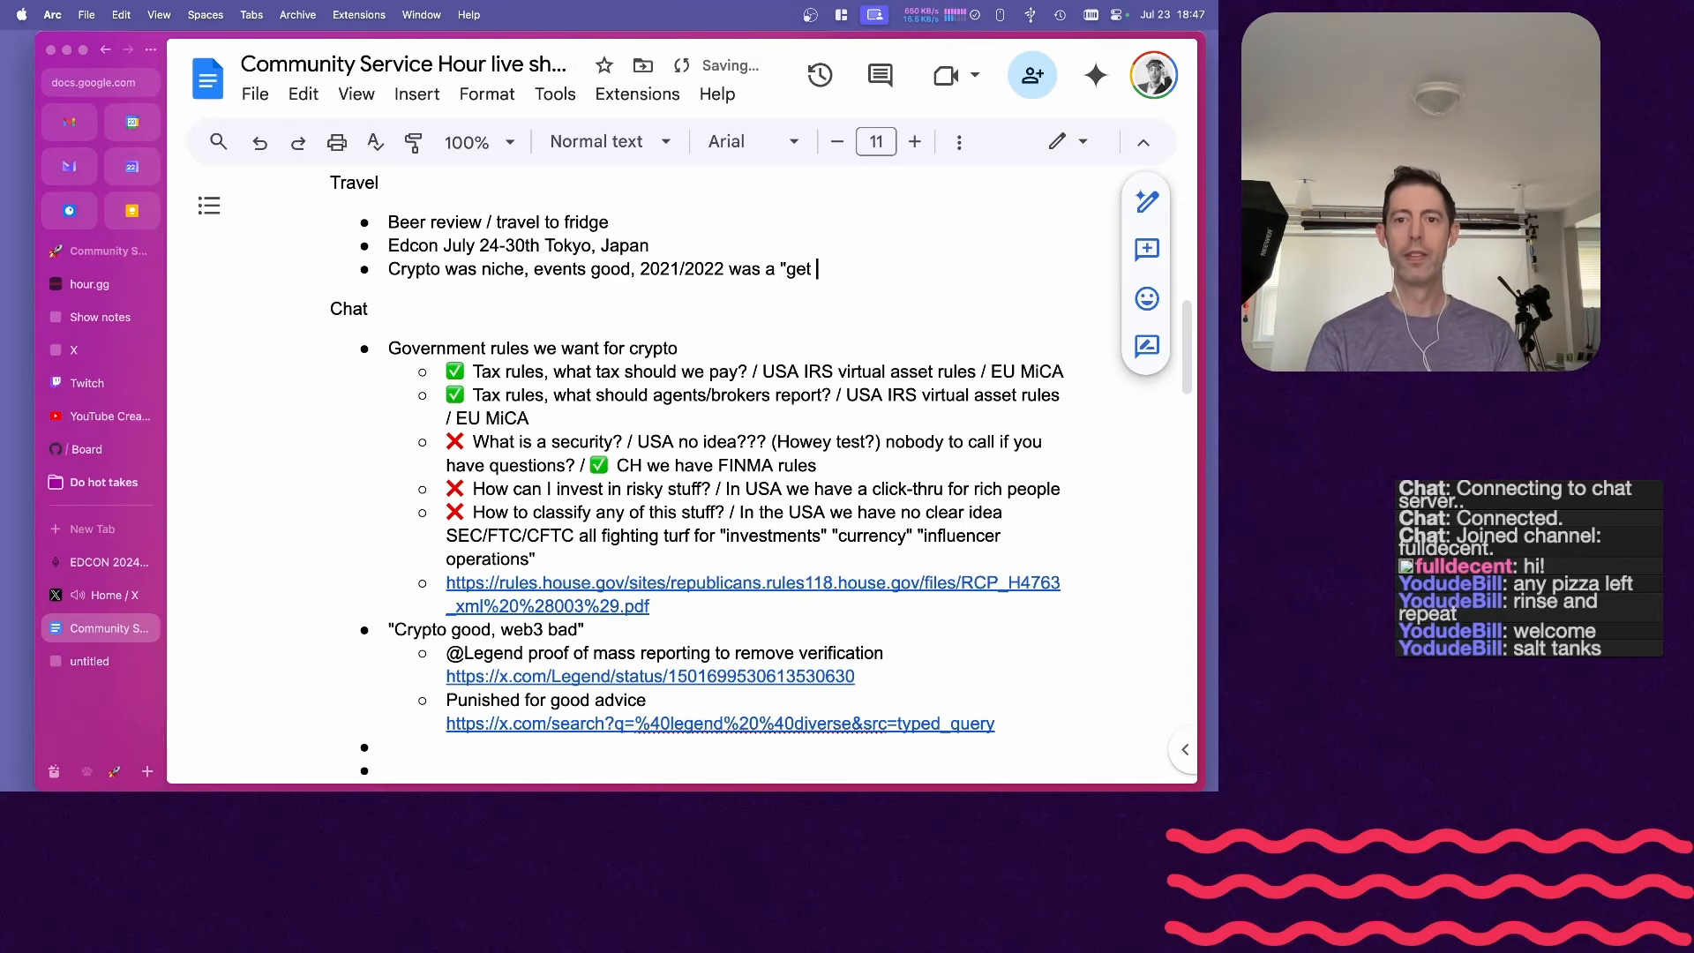
pyautogui.write('out of the house" rush, and 2023 the legs fell out')
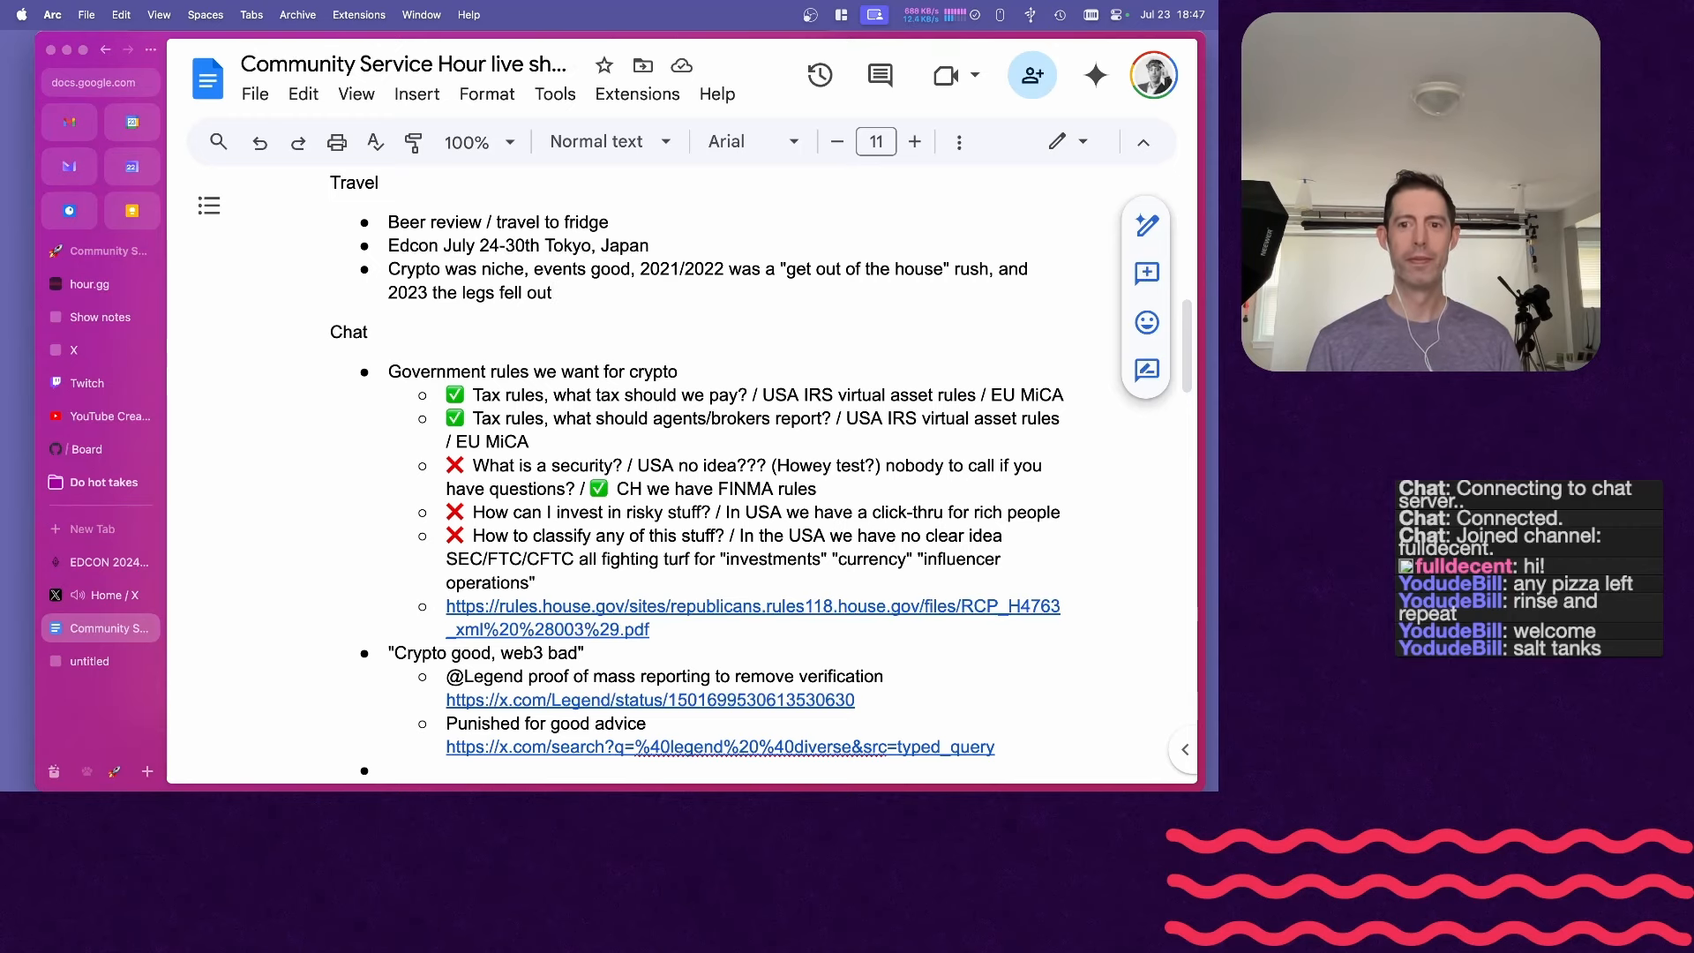
pyautogui.click(106, 594)
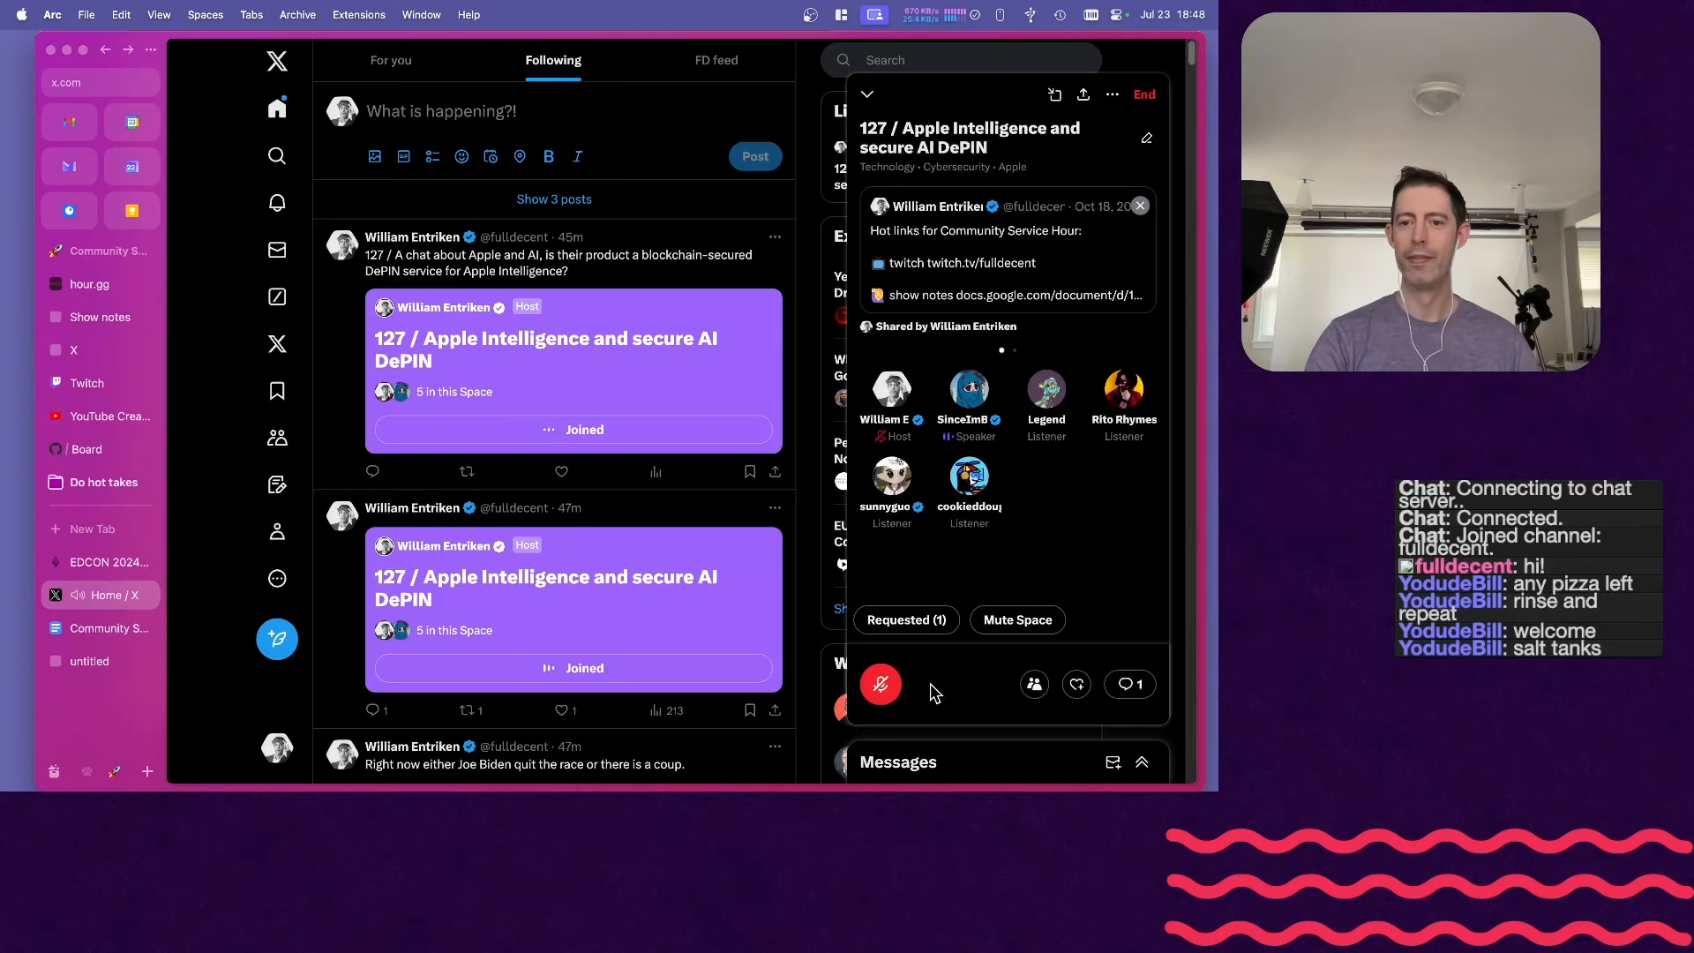
pyautogui.moveTo(960, 697)
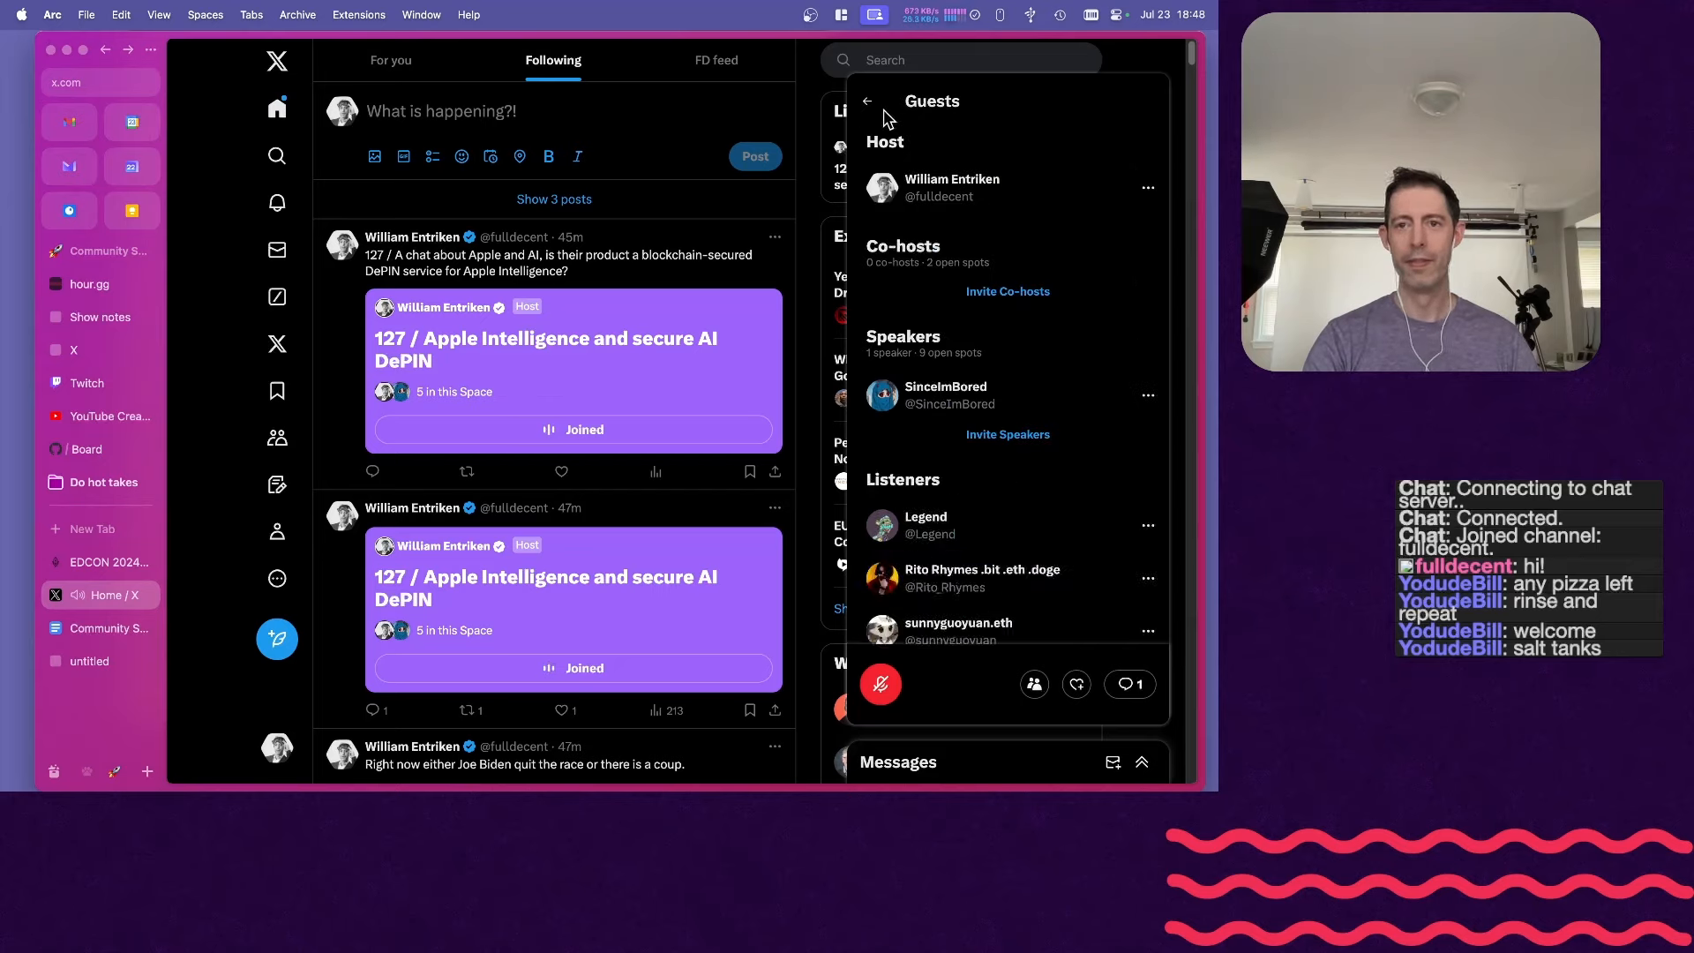
pyautogui.click(867, 101)
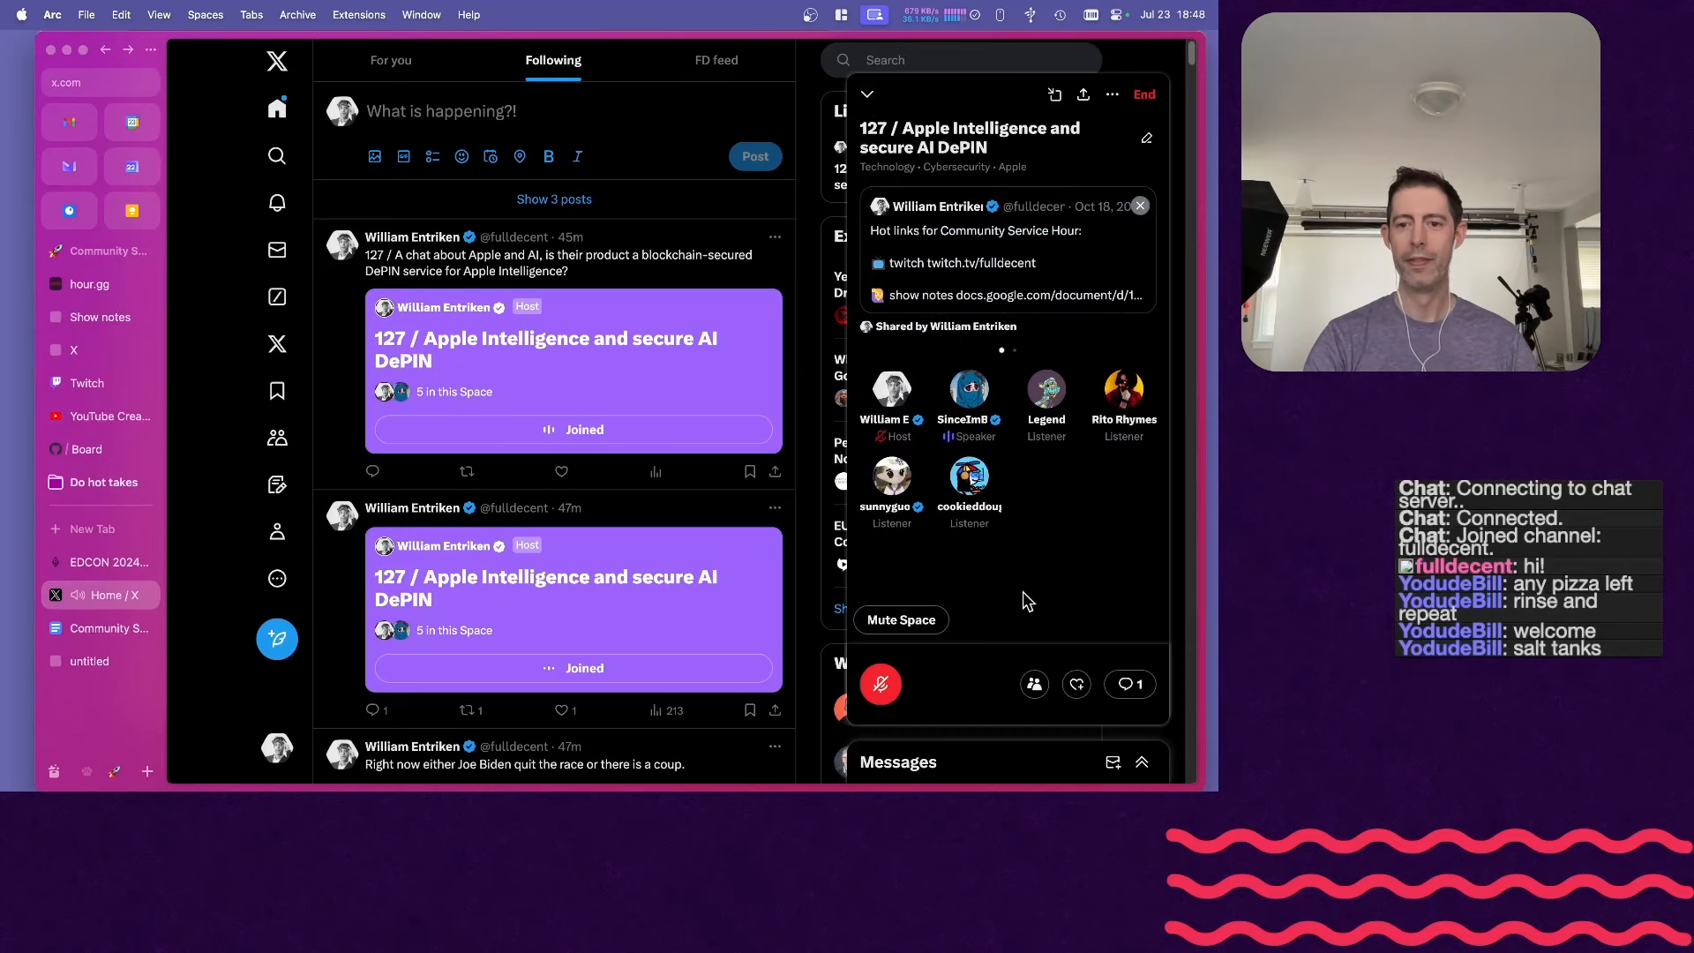
pyautogui.moveTo(925, 687)
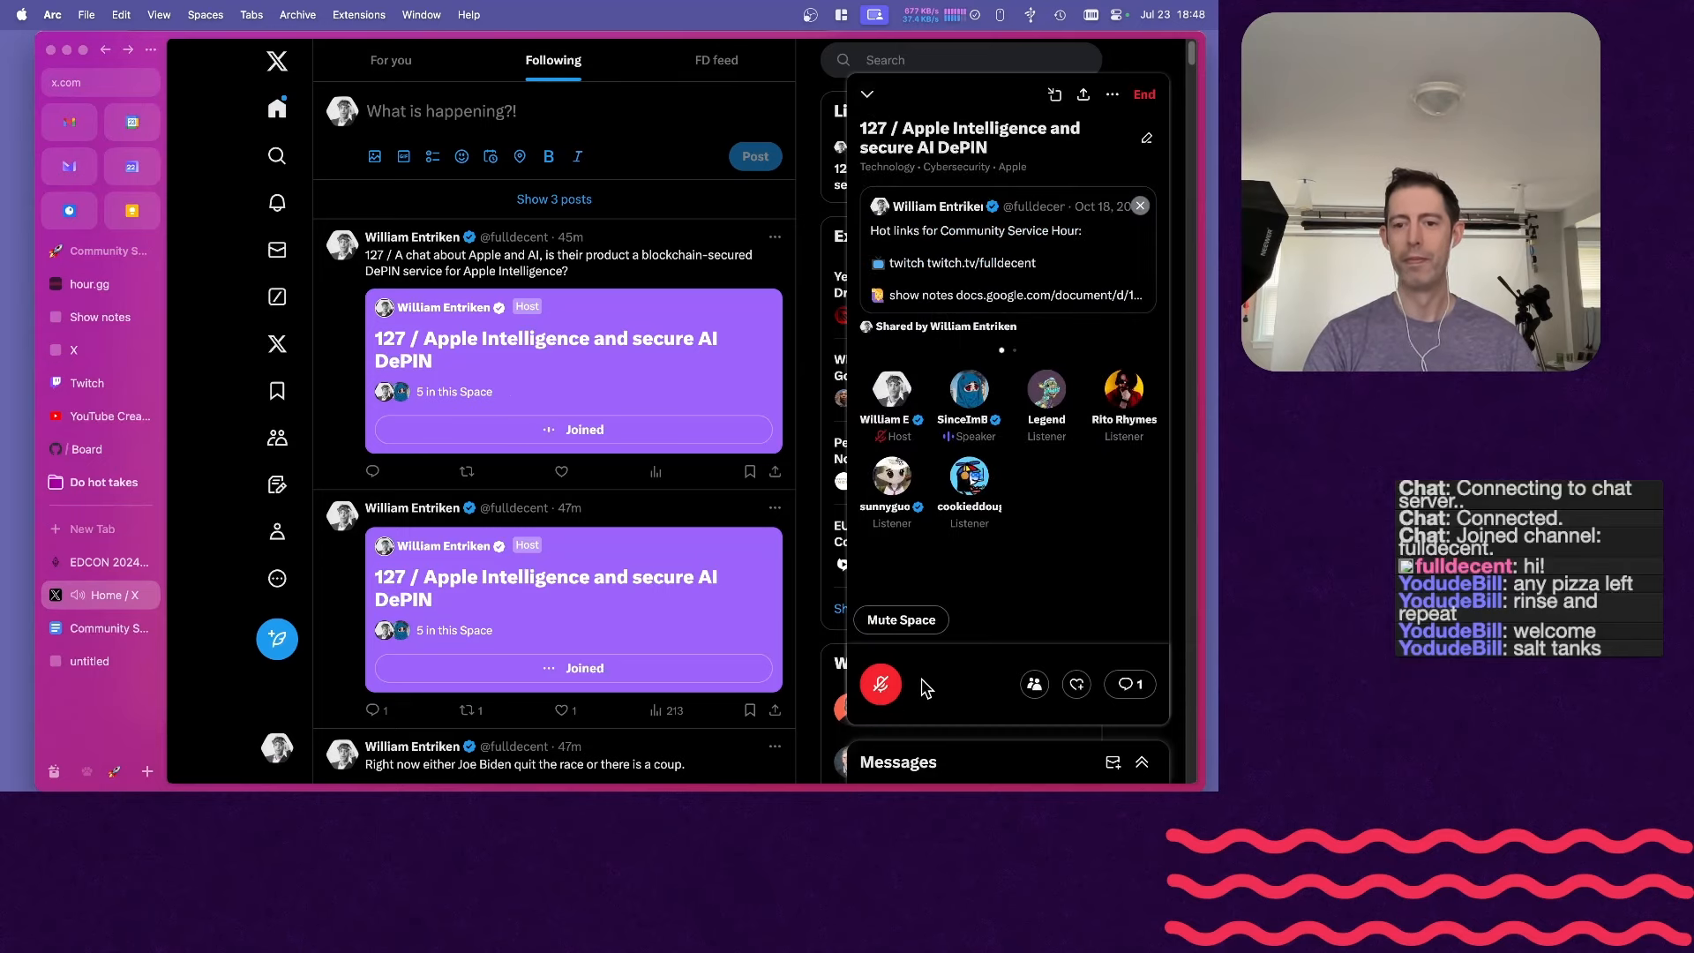
pyautogui.click(101, 628)
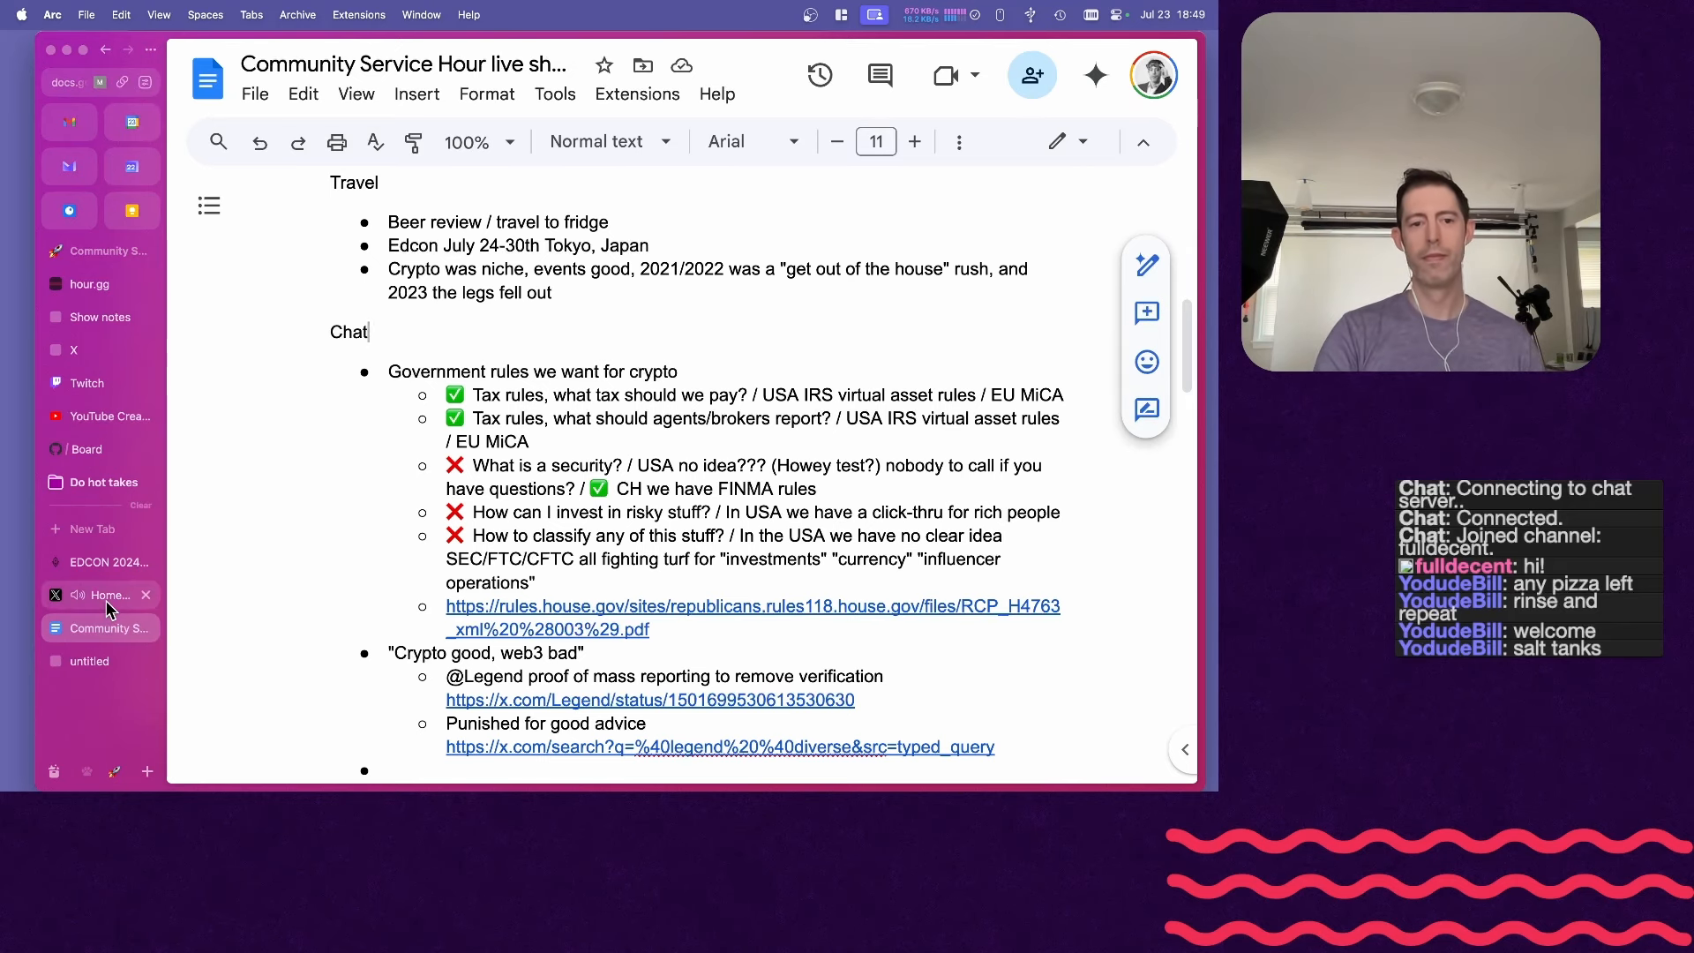
pyautogui.click(103, 593)
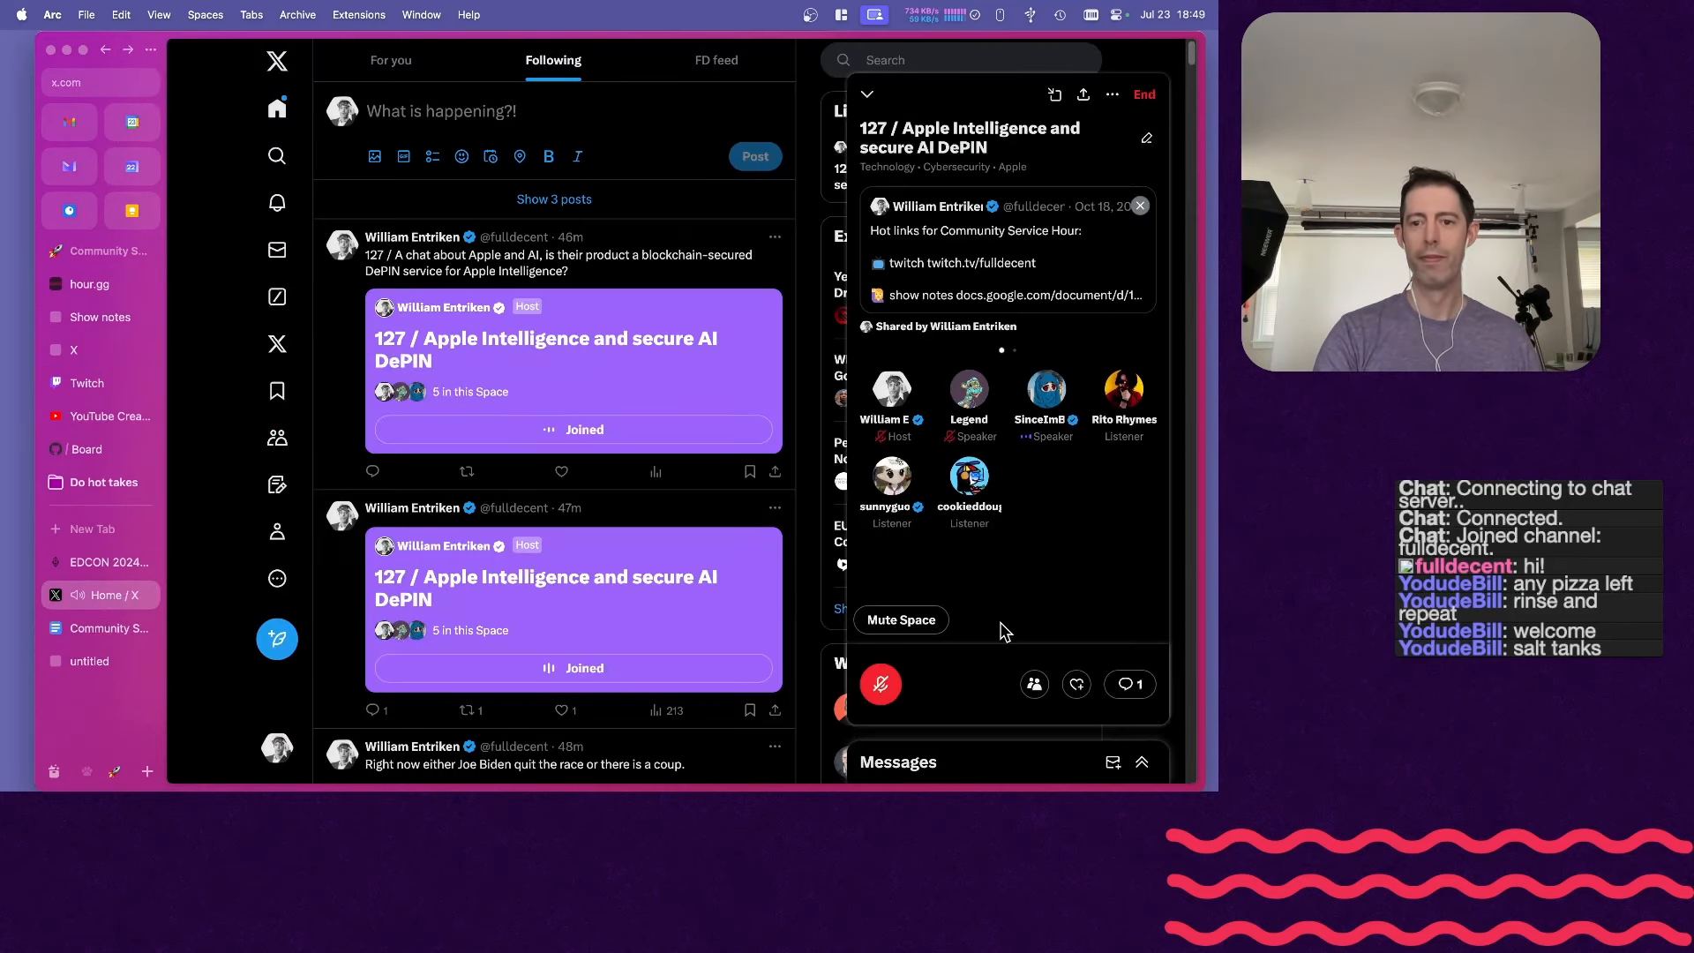
pyautogui.moveTo(1012, 616)
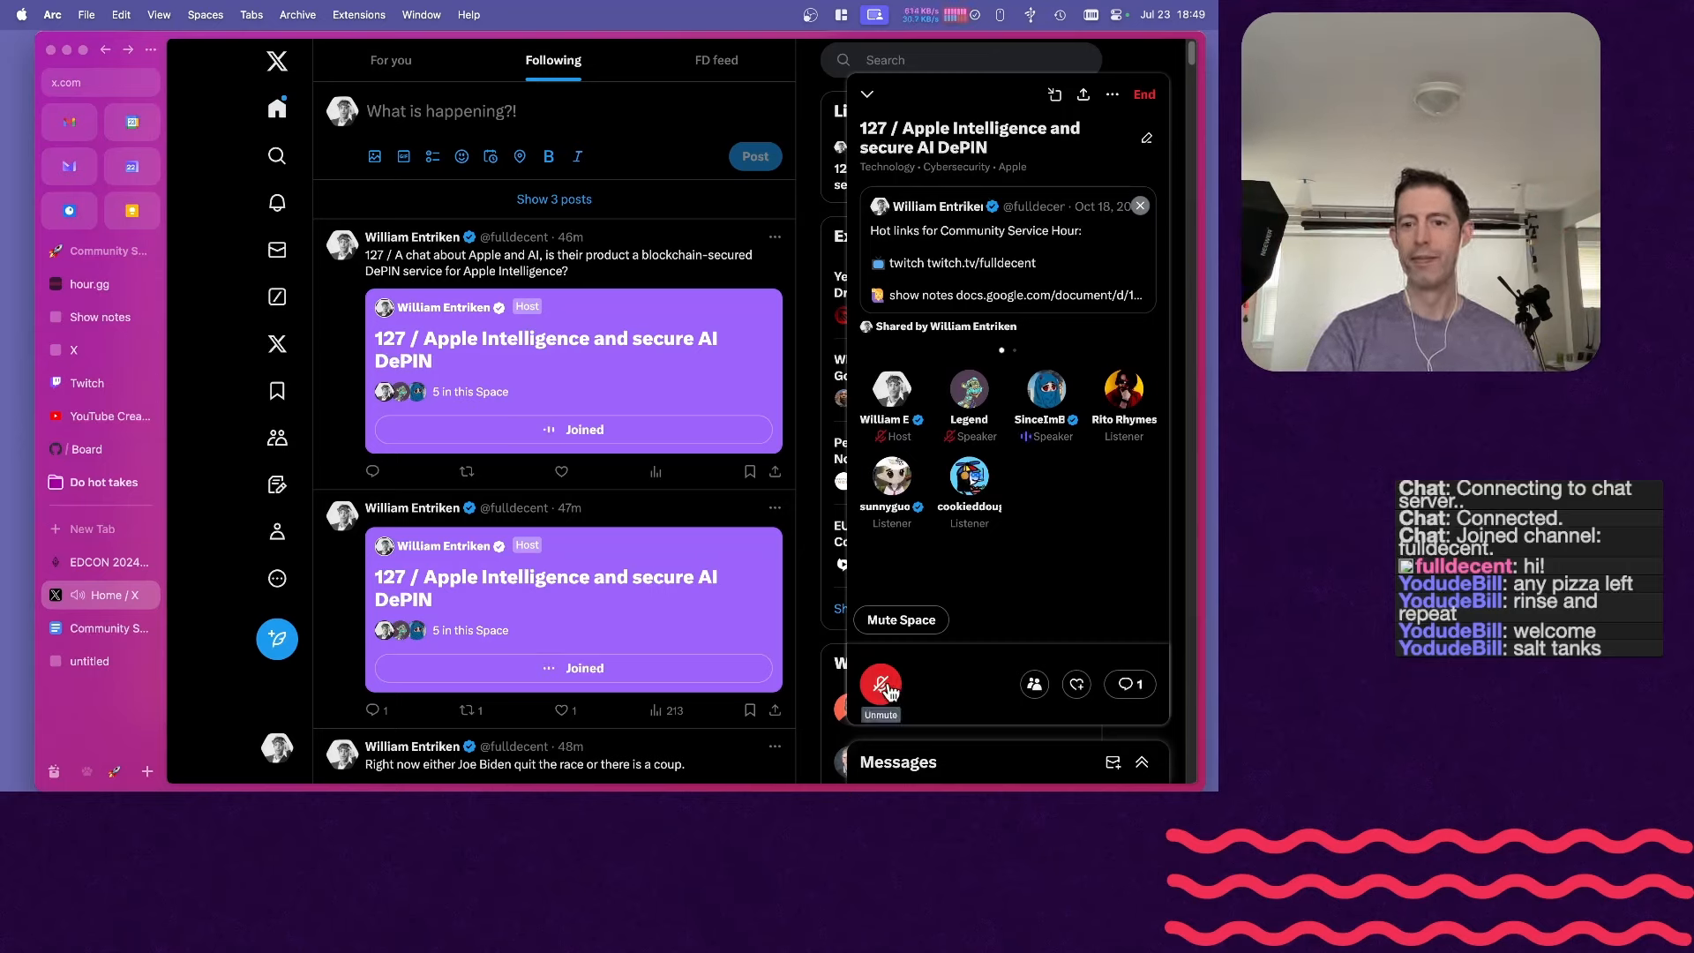
pyautogui.moveTo(943, 679)
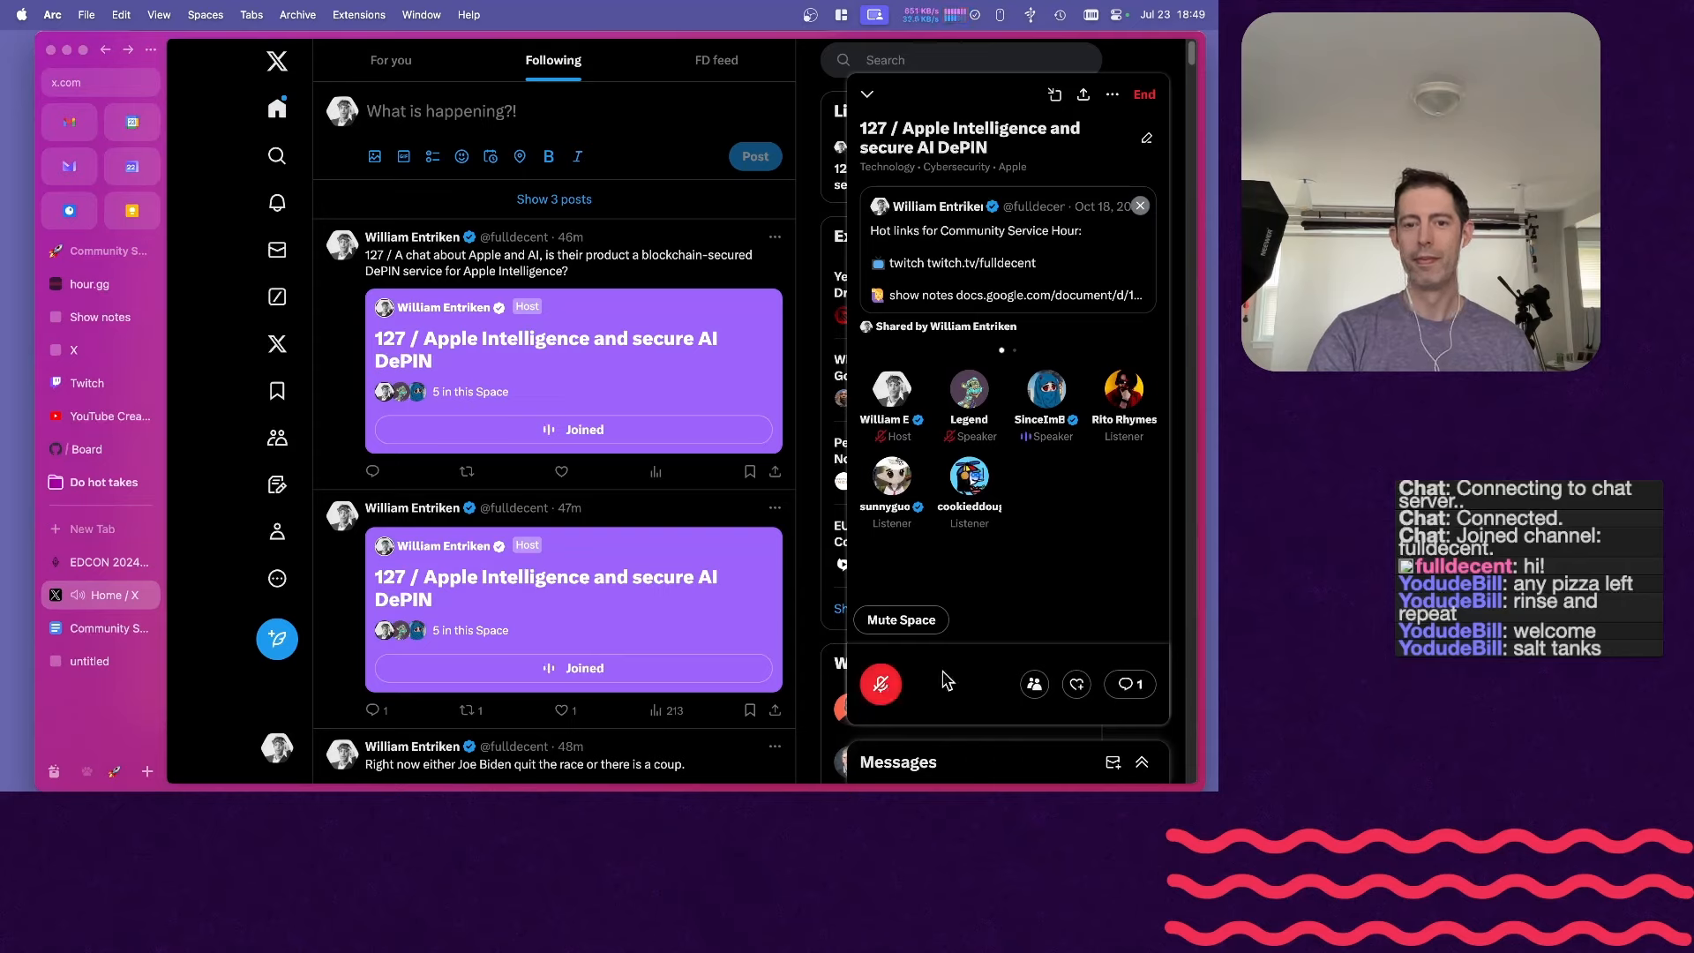
pyautogui.click(881, 684)
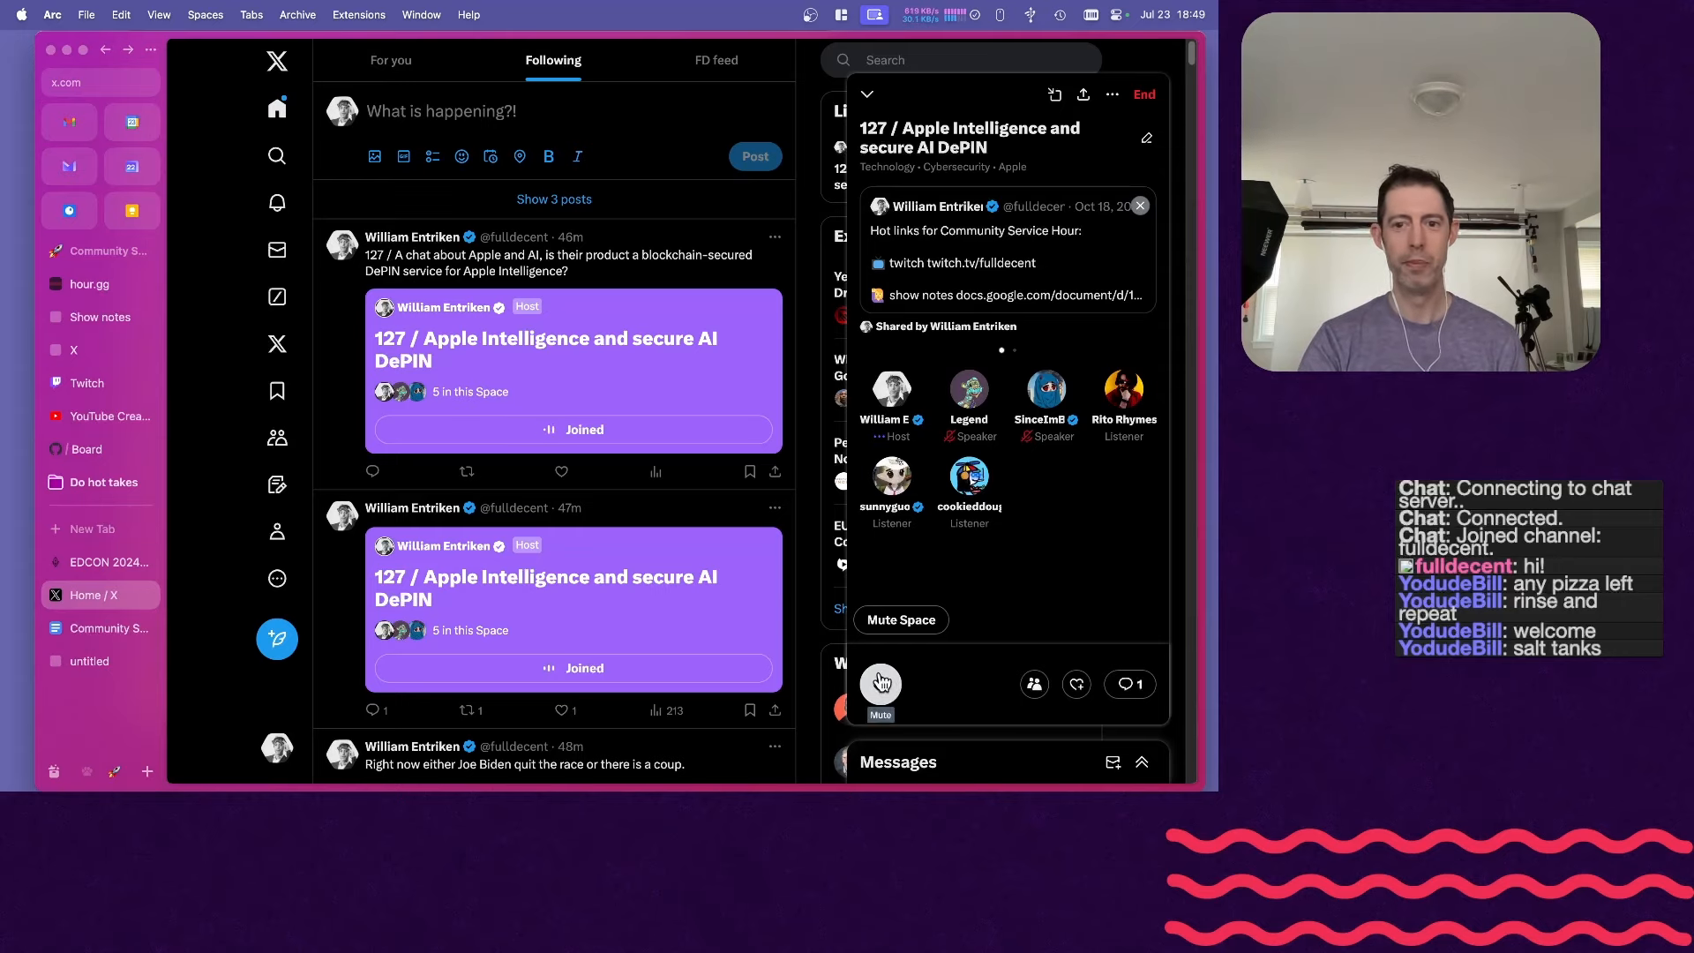
pyautogui.click(880, 684)
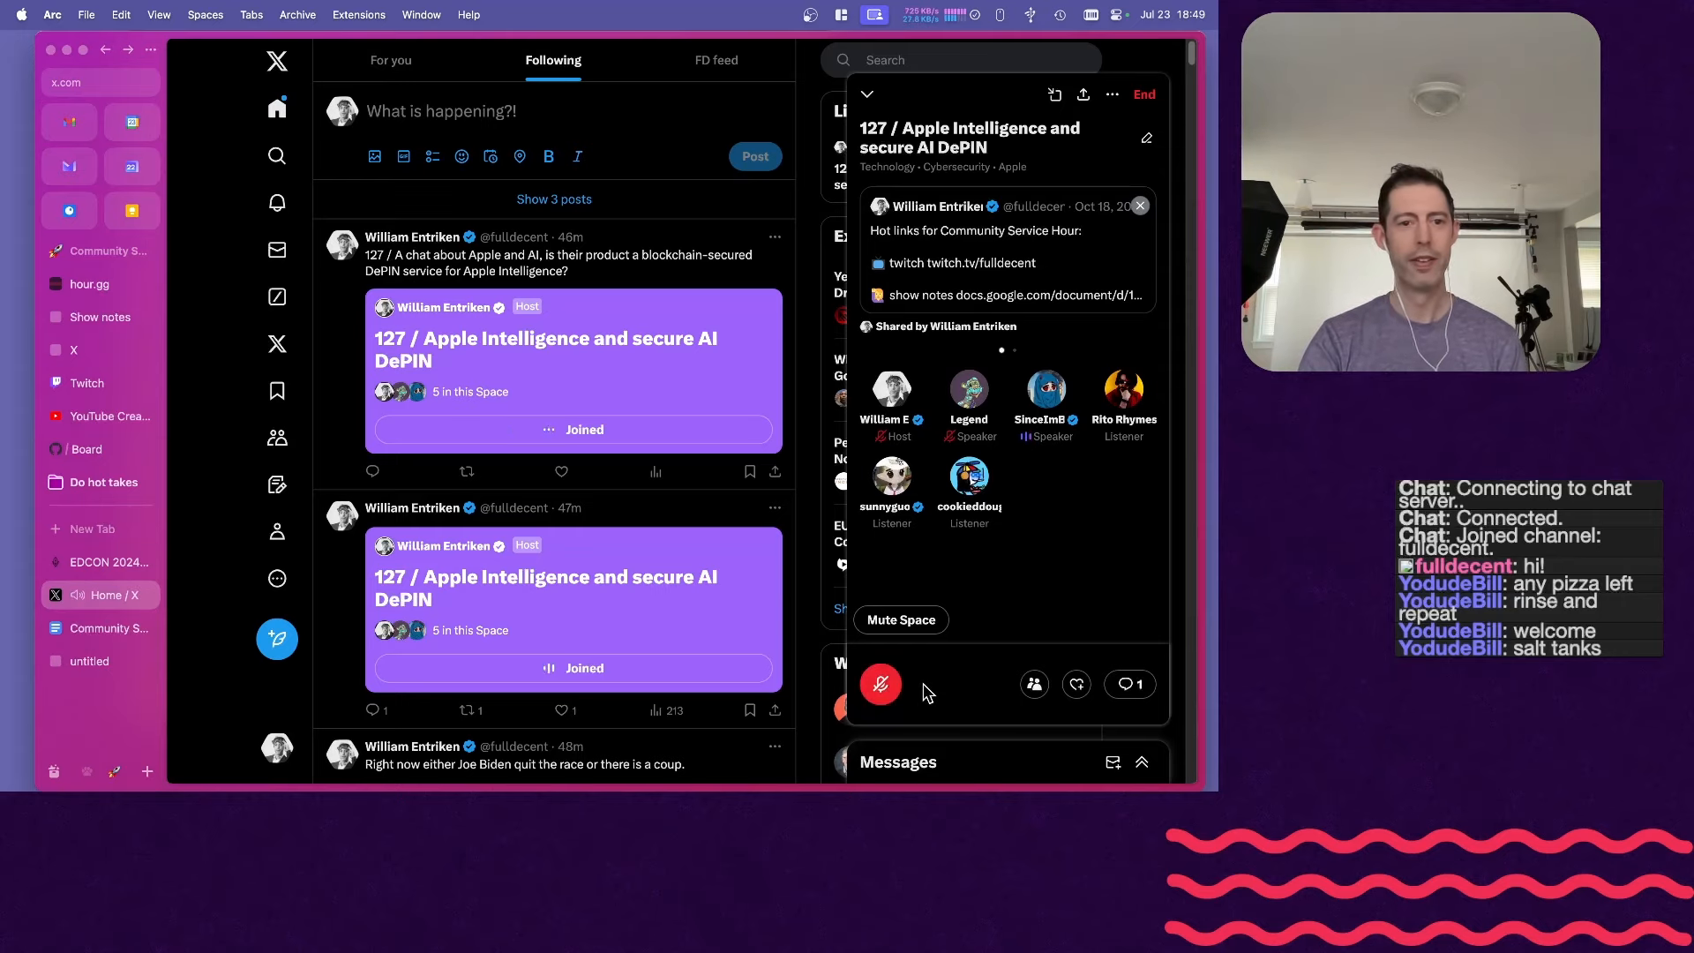
pyautogui.click(97, 627)
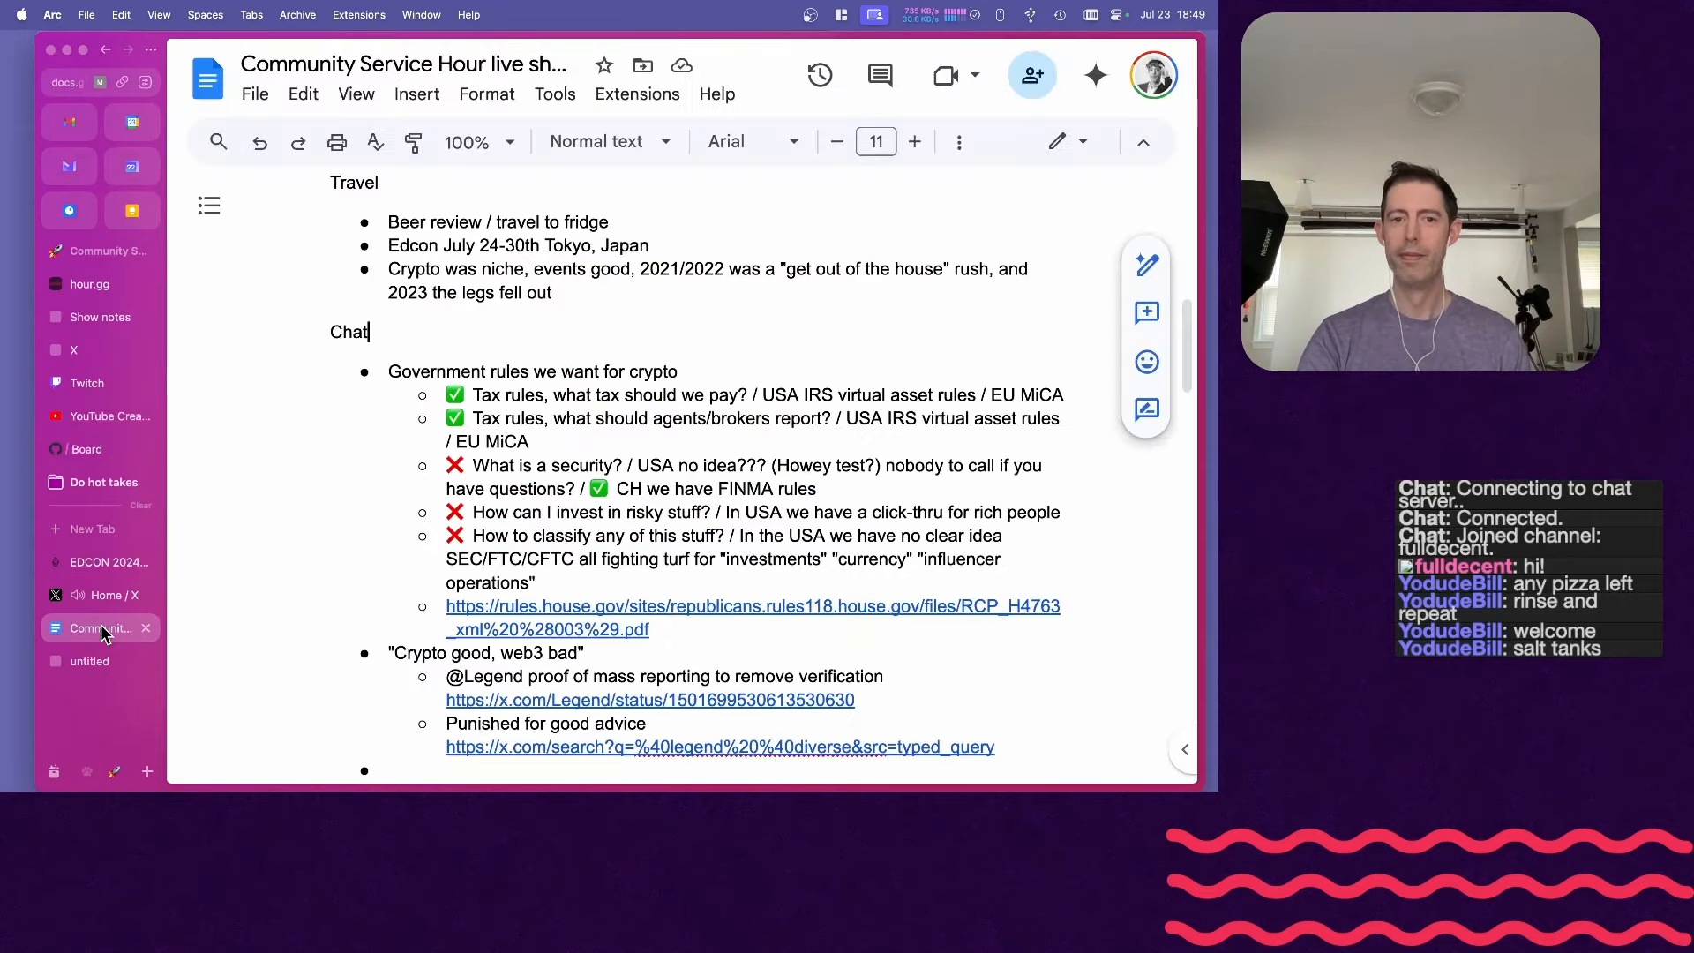
pyautogui.click(102, 594)
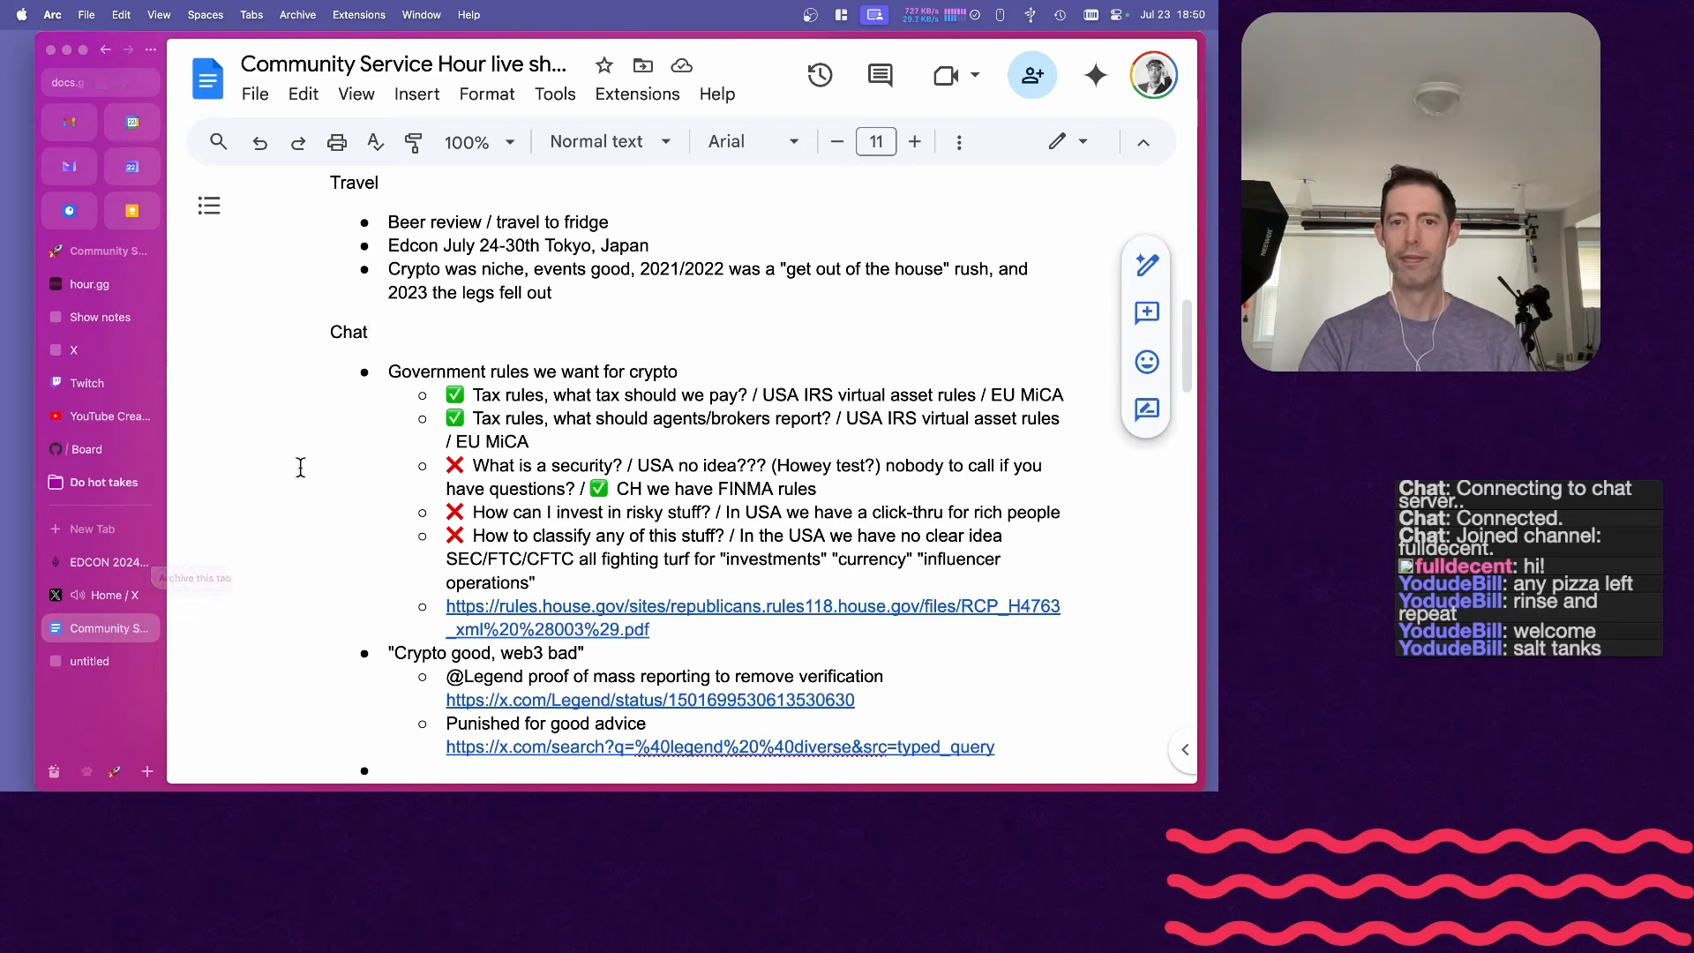
pyautogui.moveTo(236, 554)
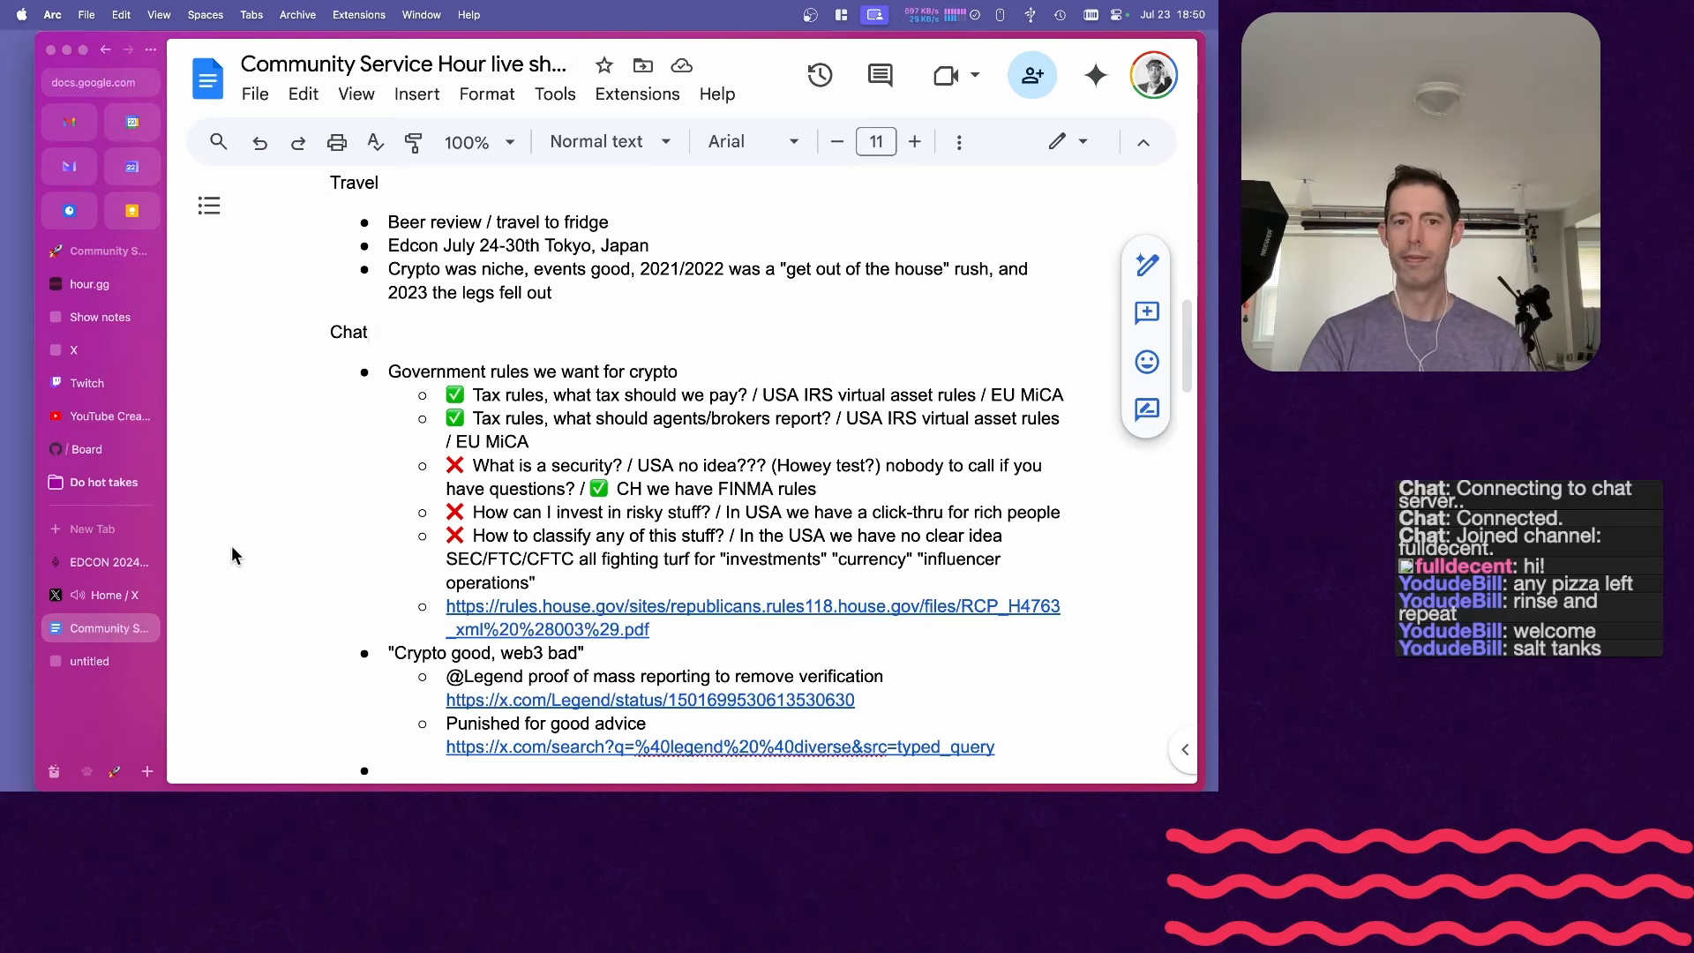